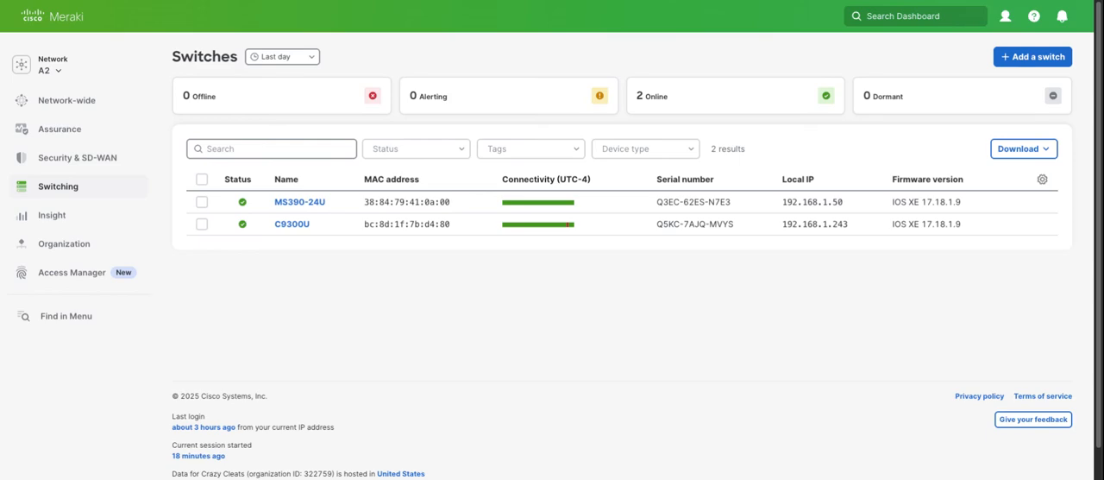
- In C9300U's Cloud CLI, run 'sh interface g1/0/3 status' showing a connected trunk
left_click(291, 224)
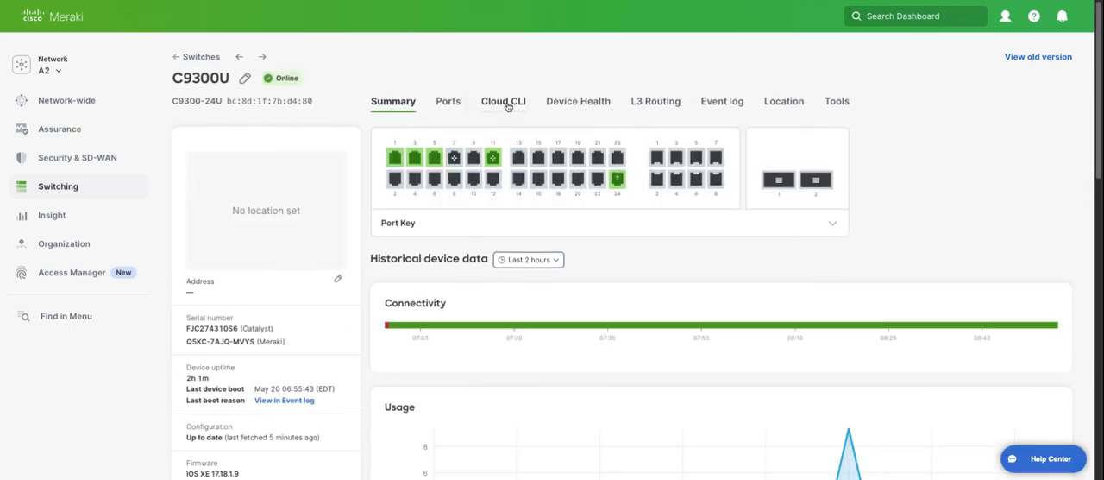
left_click(502, 100)
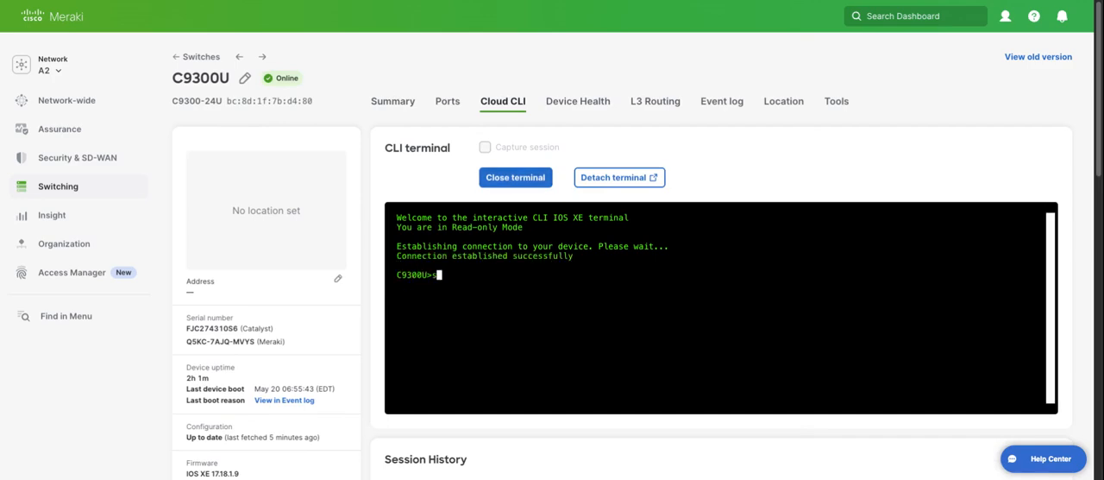
type("sh interfac g1/")
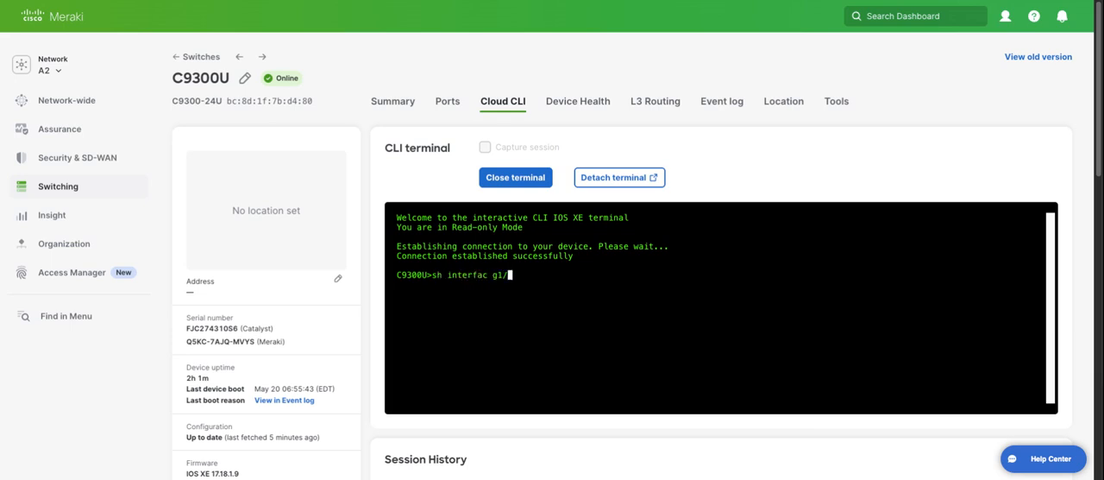
type("0/3 stat")
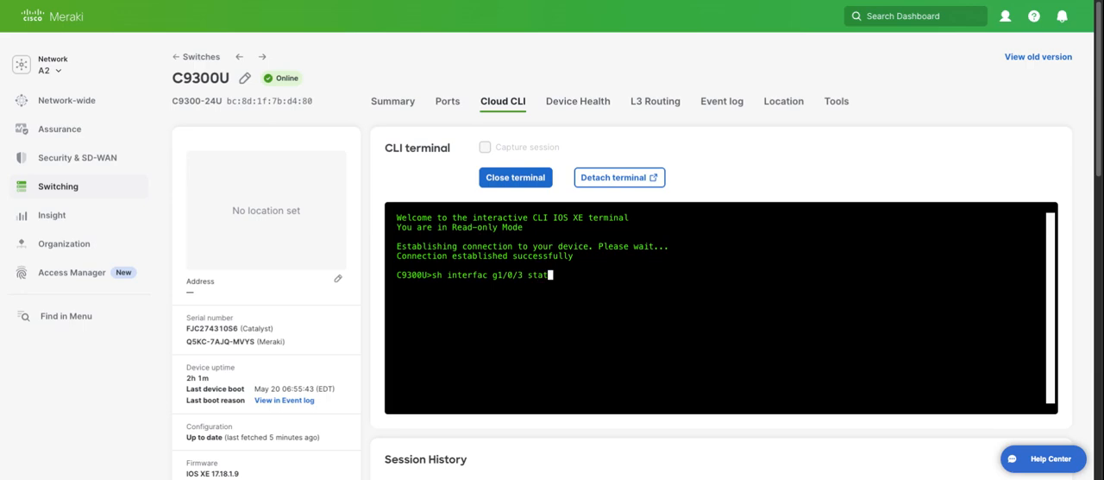
key("enter")
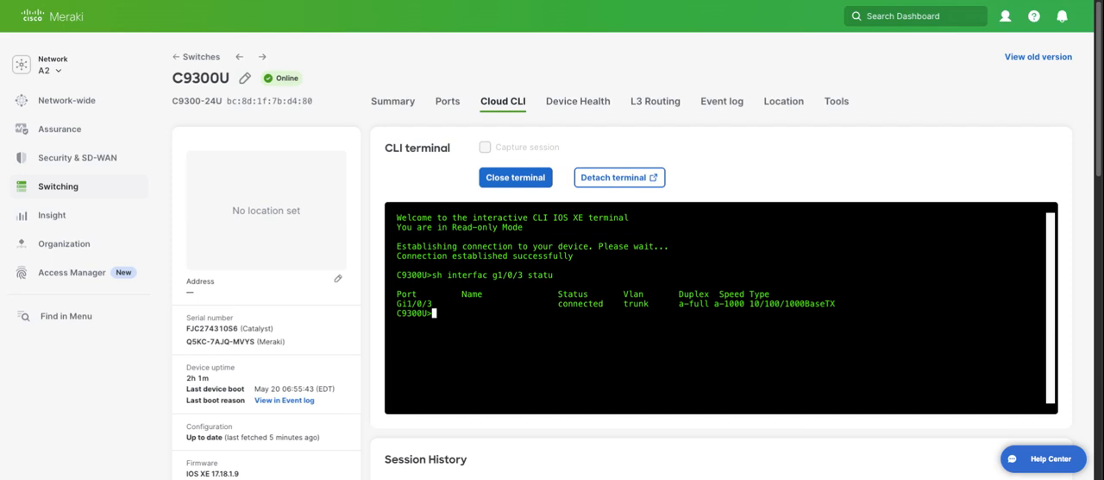
- Run 'sh ip int bri | i 1/0/3' confirming Gi1/0/3 has no IP assigned
type("sh")
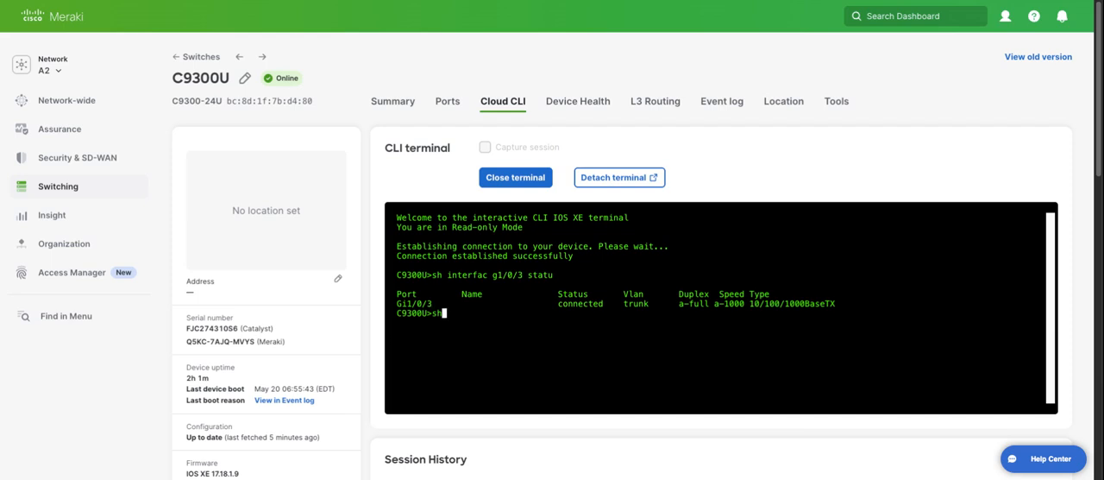
type("sh ip int bri")
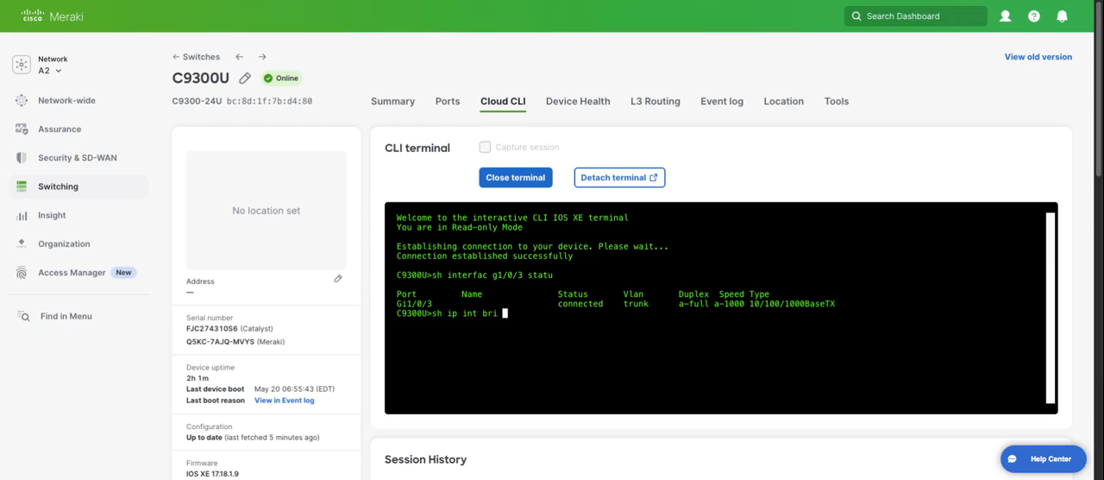
type("| i 1/0/3")
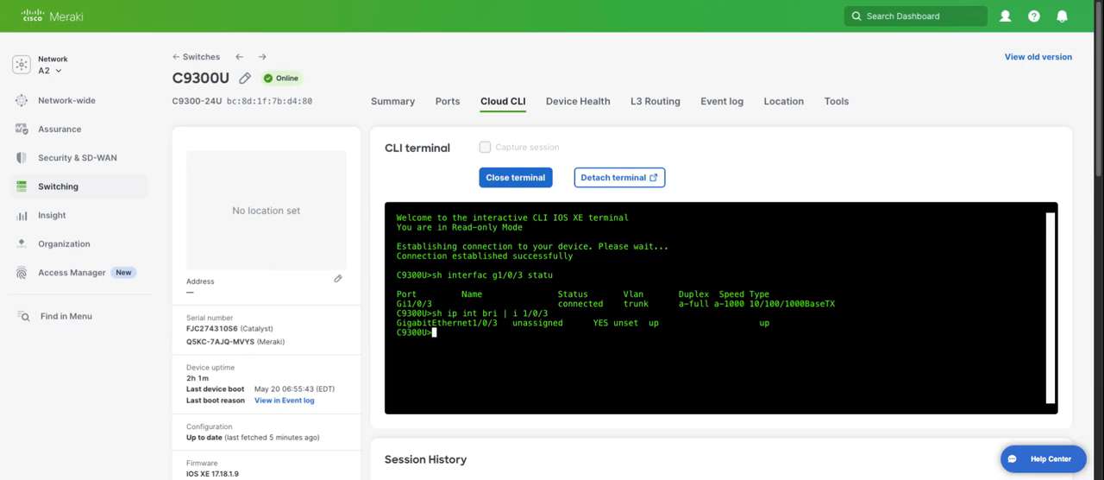
left_click(58, 187)
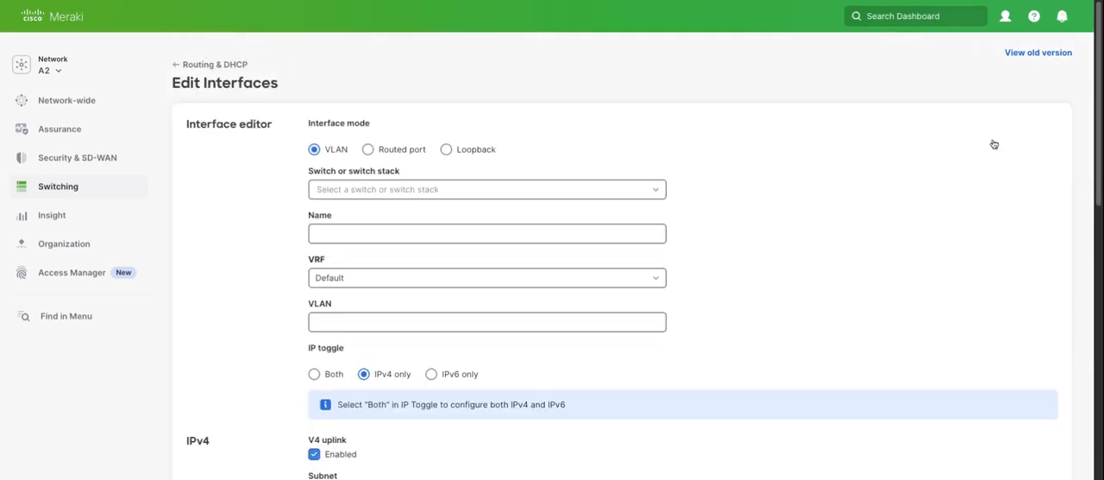
mouse_move(369, 149)
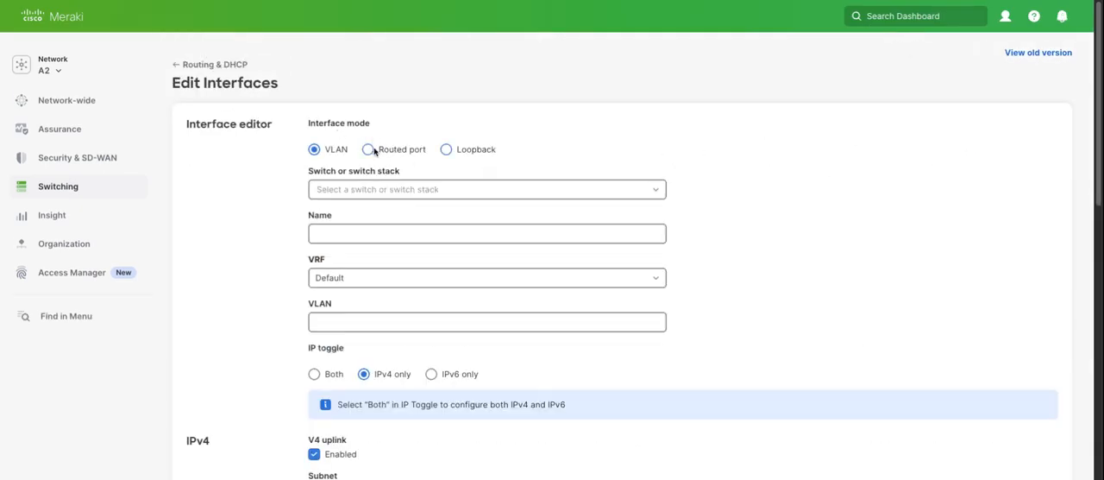
- Make the interface a routed port on C9300U, module Base, named RP_C9200L
left_click(369, 149)
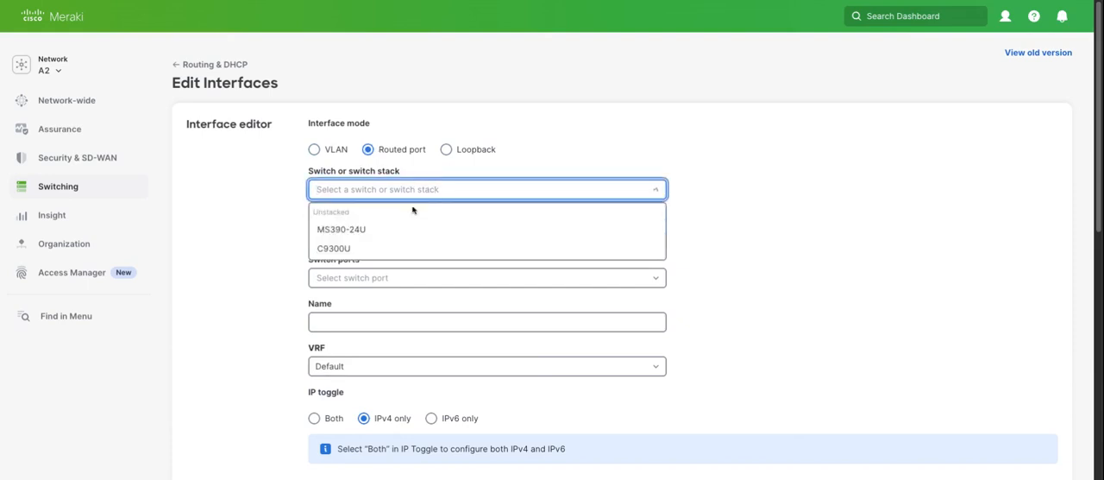
left_click(335, 248)
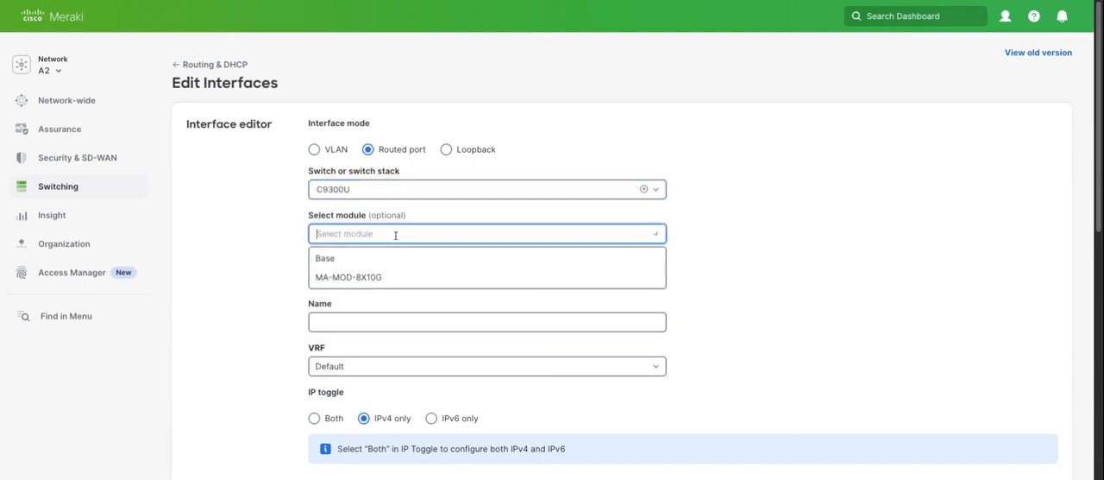
left_click(486, 276)
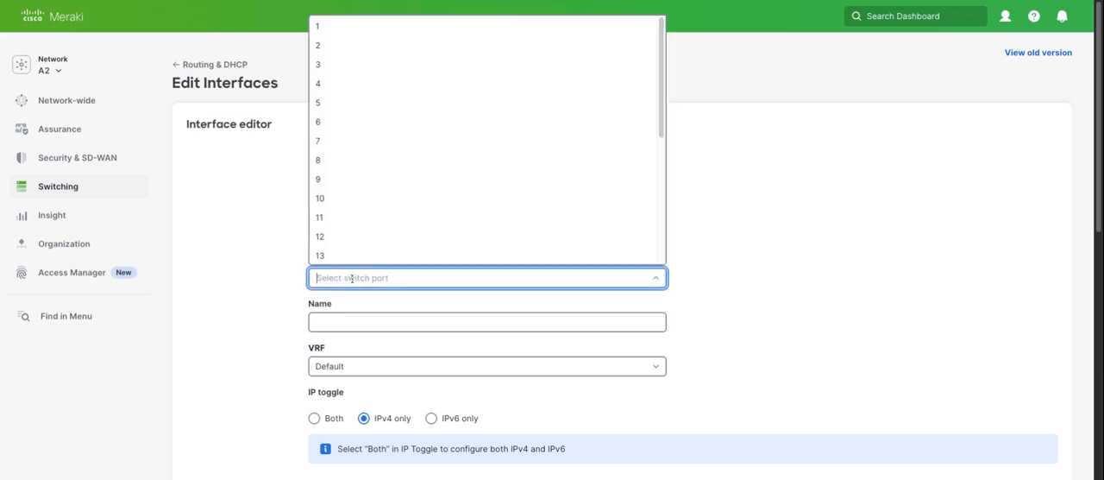
mouse_move(359, 66)
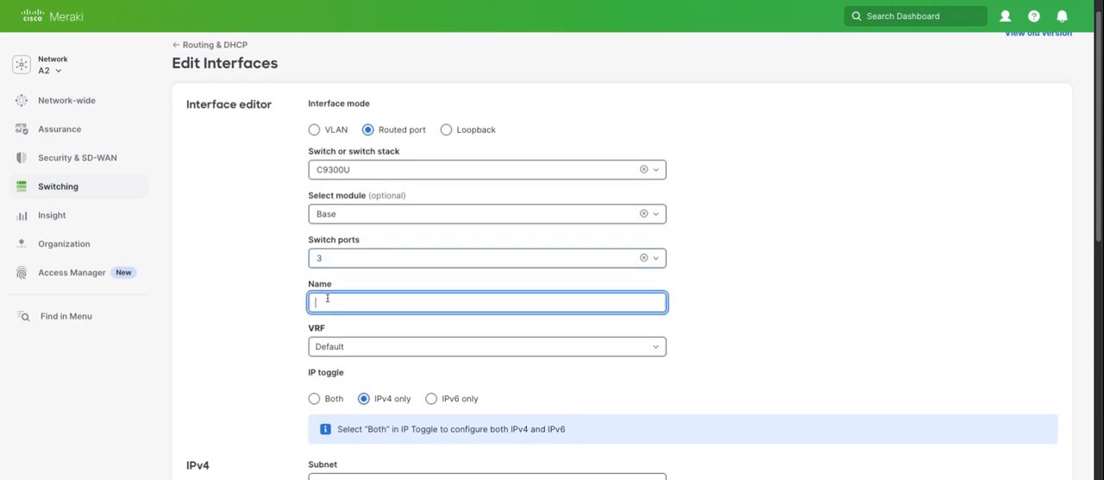
type("RP_C9200L")
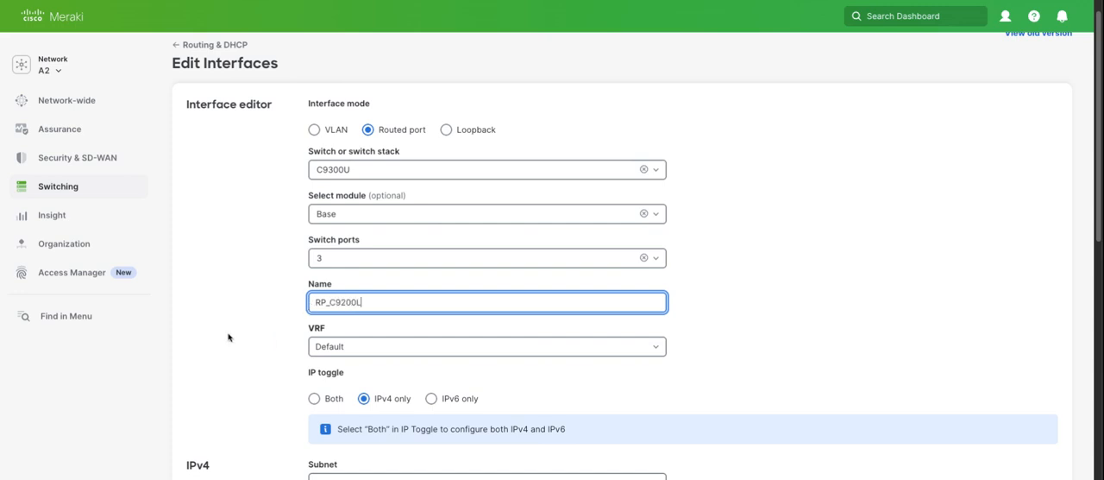
- Set subnet 192.168.103.20/31 and interface IP 192.168.103.20
scroll("down", 3)
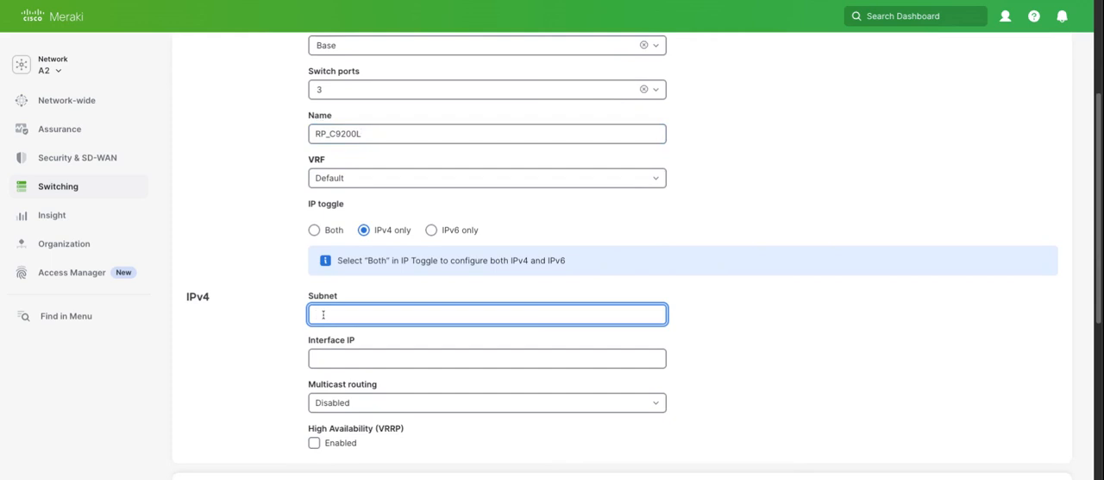
type("192")
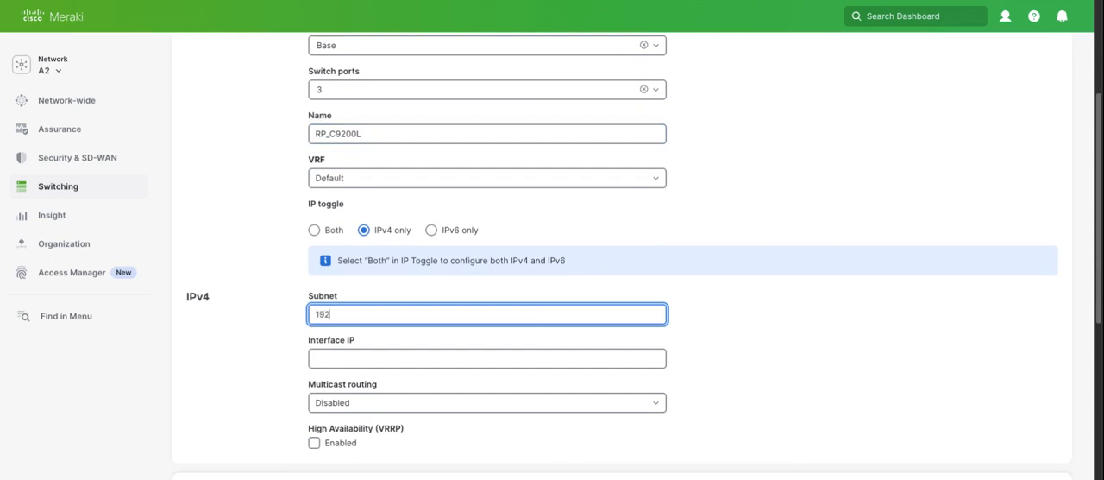
type(".168.103.20/31")
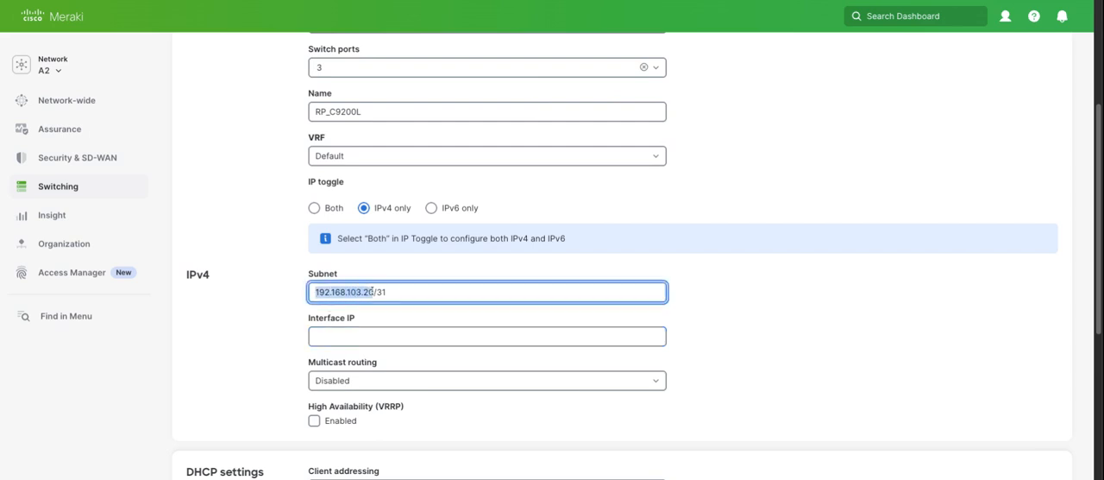
left_click(486, 335)
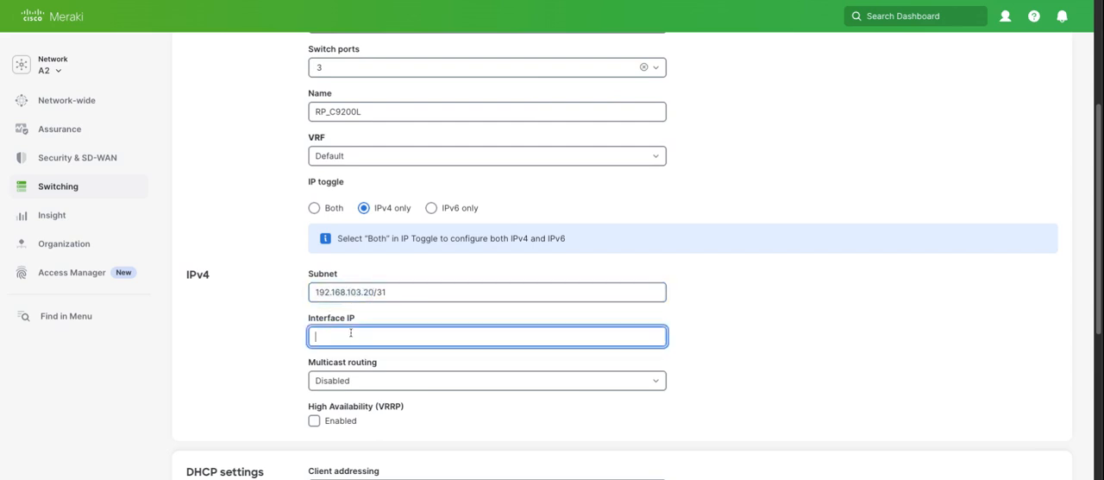
type("192.168.103.20")
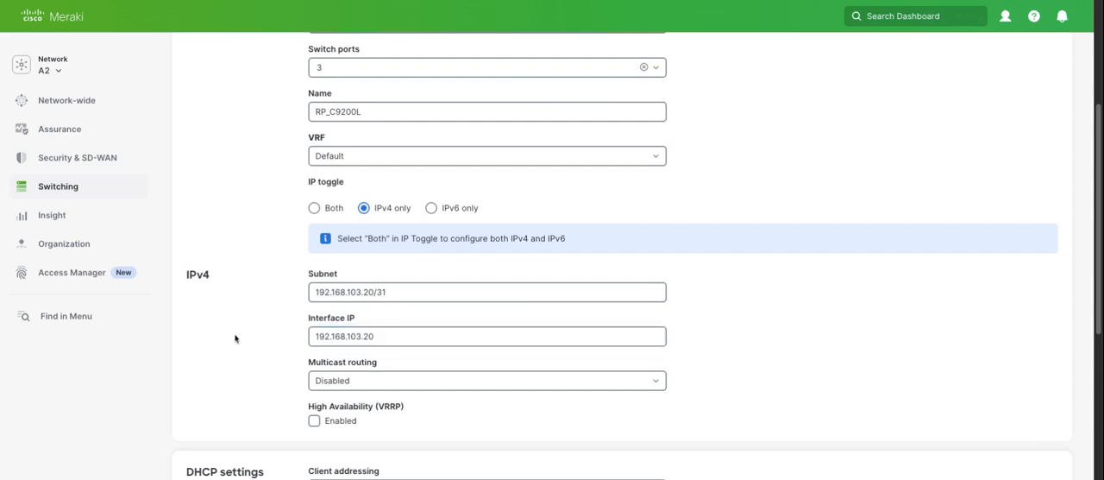
mouse_move(238, 338)
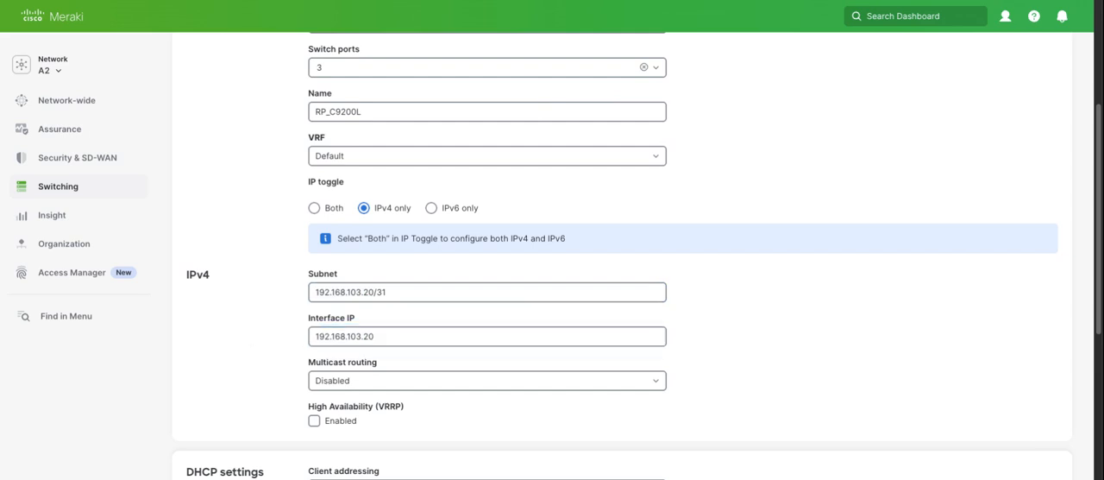
scroll("down", 3)
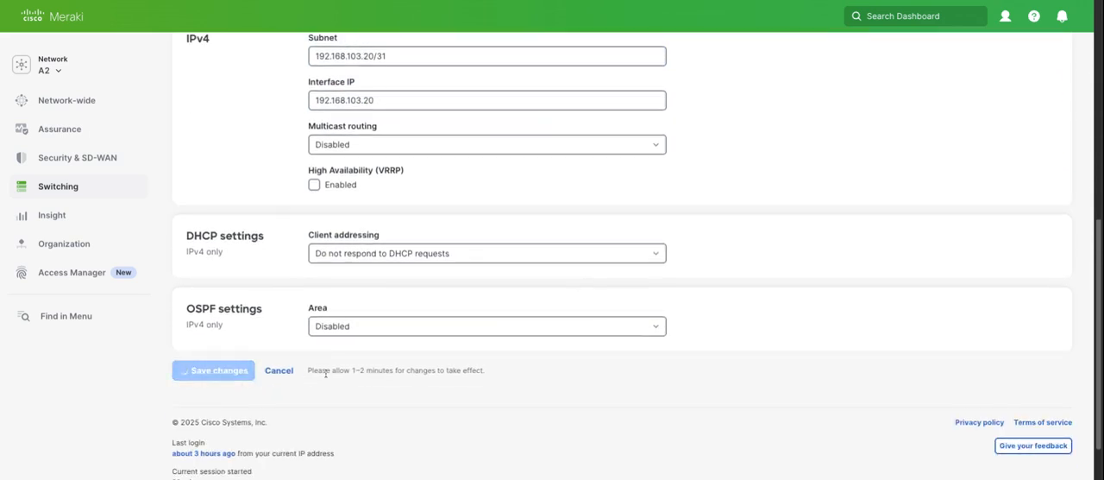
- Save the routed interface and return to the network's Switches list
left_click(214, 369)
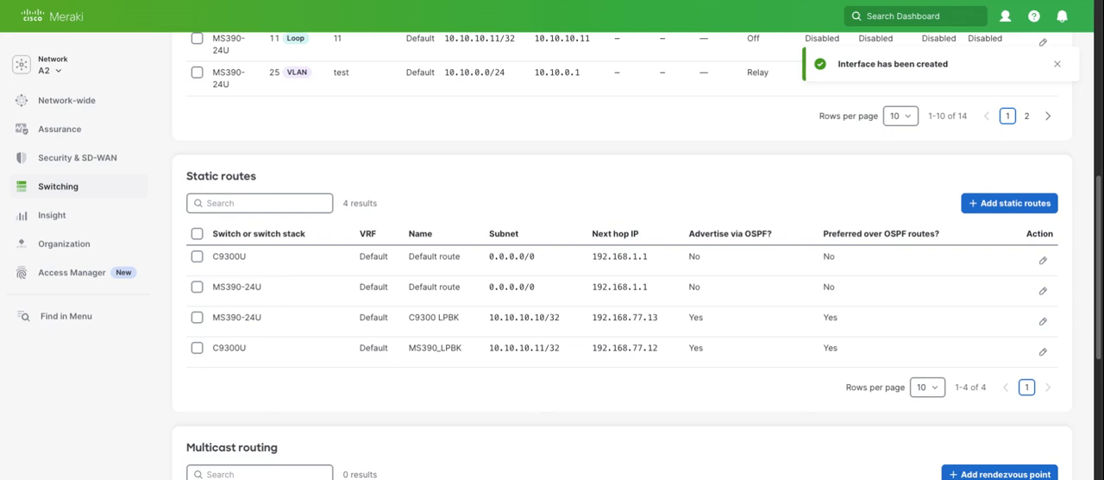
left_click(1055, 63)
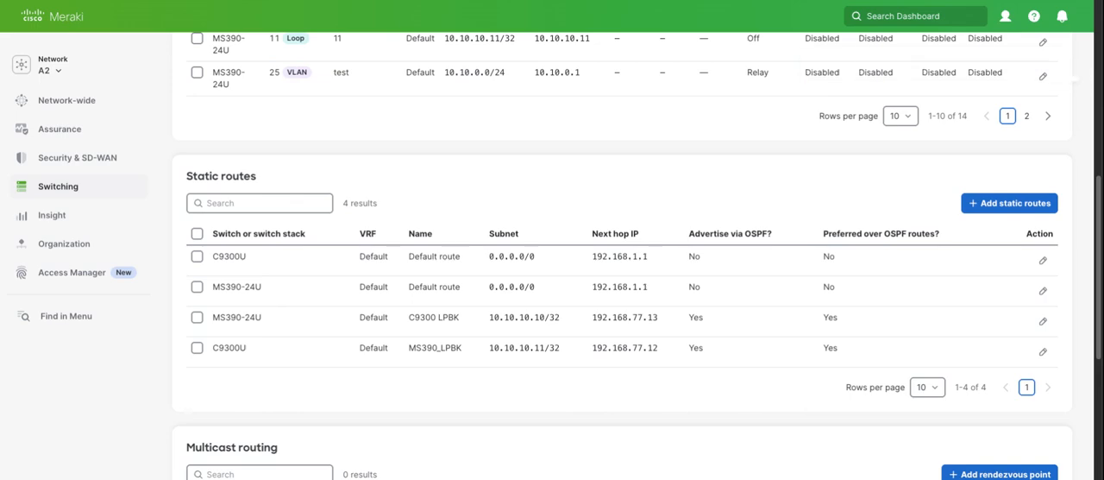
scroll("down", 3)
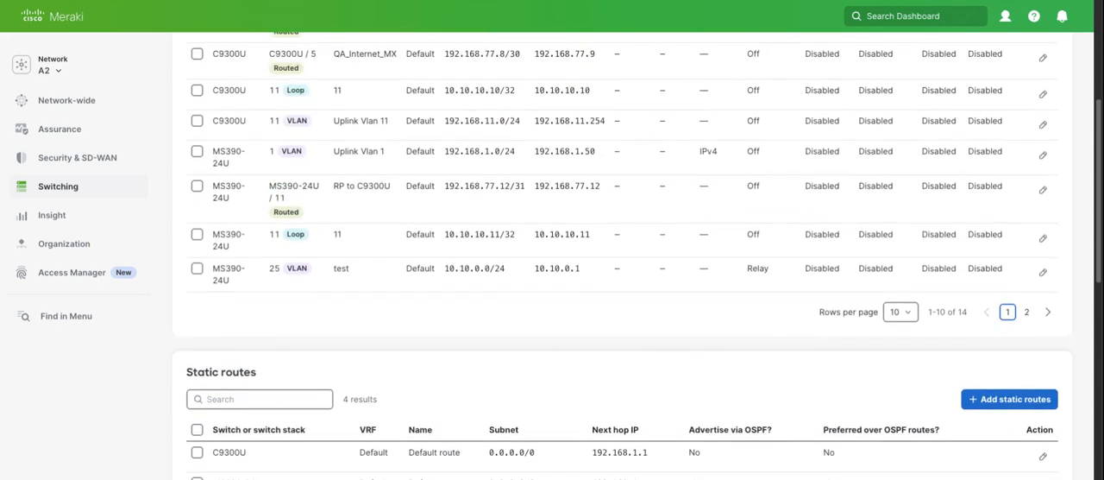
left_click(58, 186)
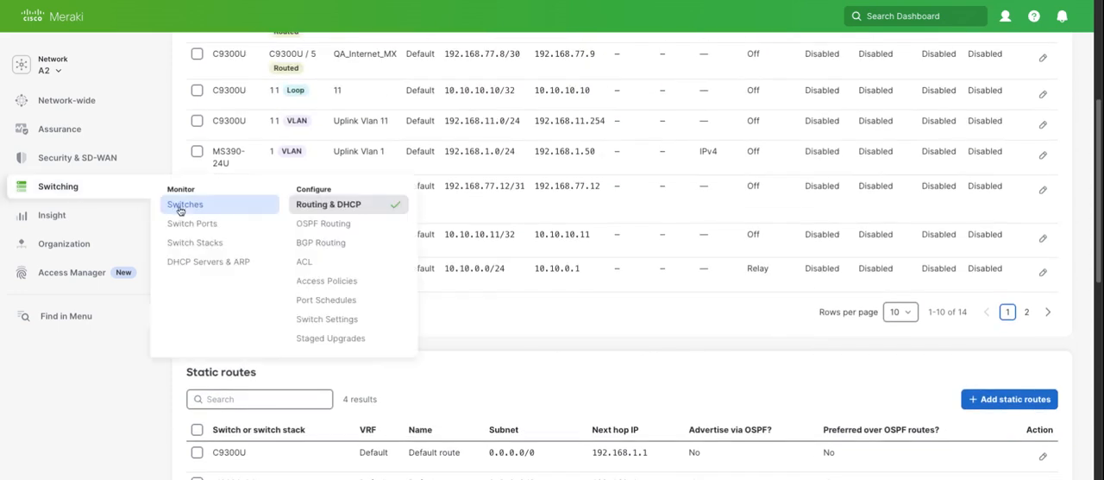
left_click(184, 203)
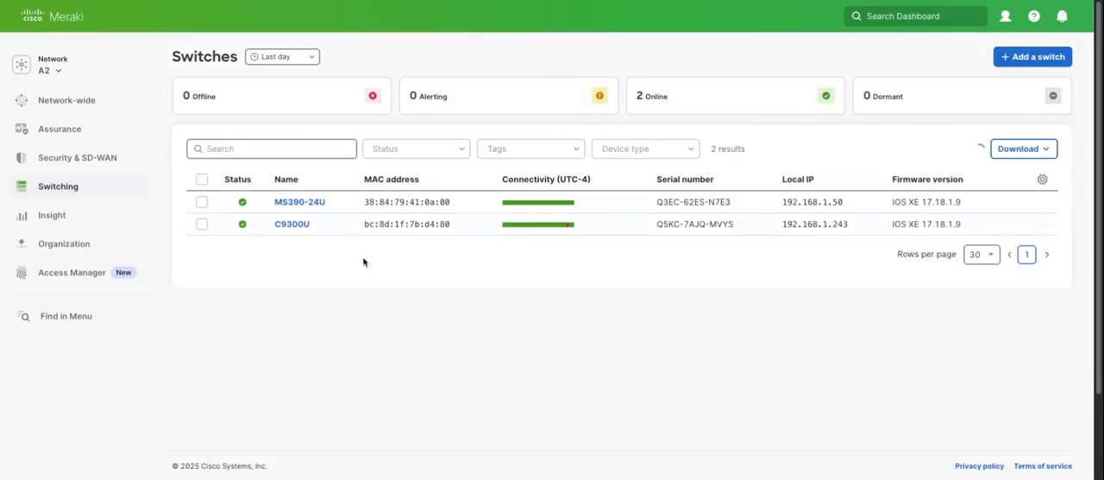
mouse_move(291, 224)
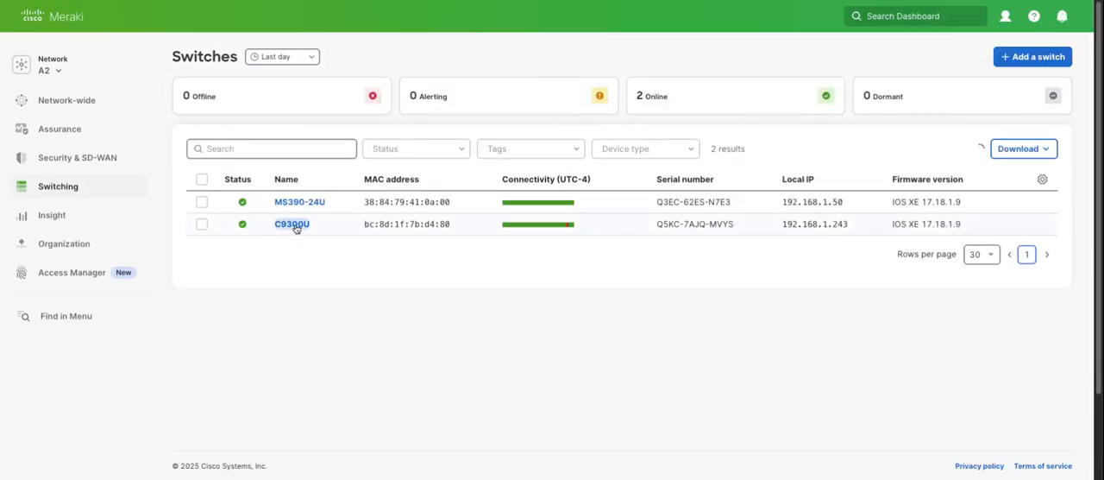
- In C9300U's terminal, show Gi1/0/3 status and IP, now routed with 192.168.103.20
left_click(292, 225)
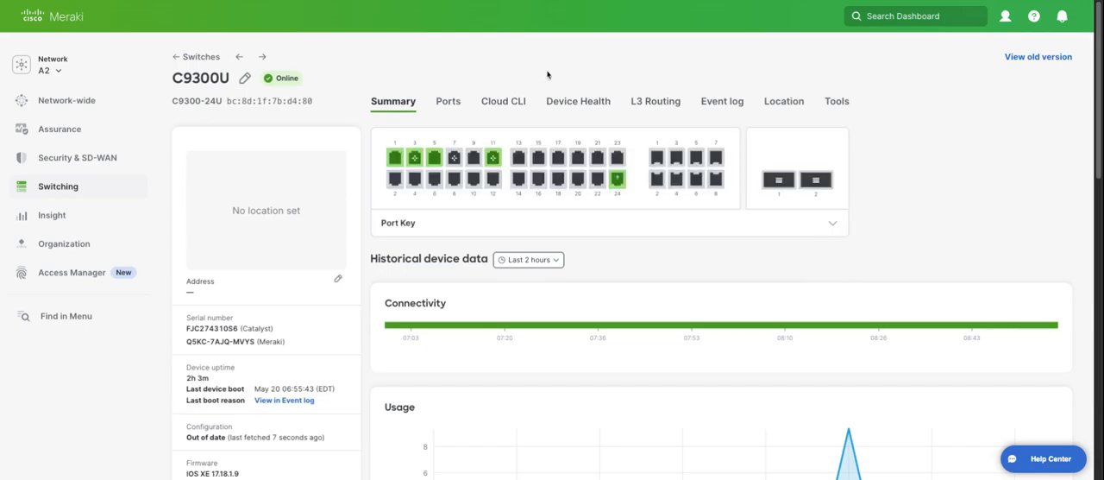
left_click(504, 100)
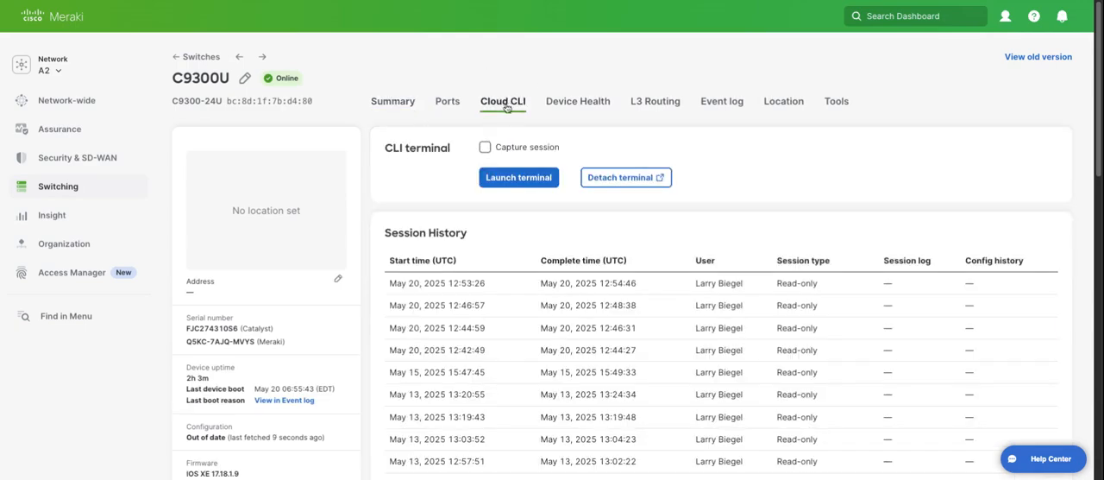
left_click(518, 176)
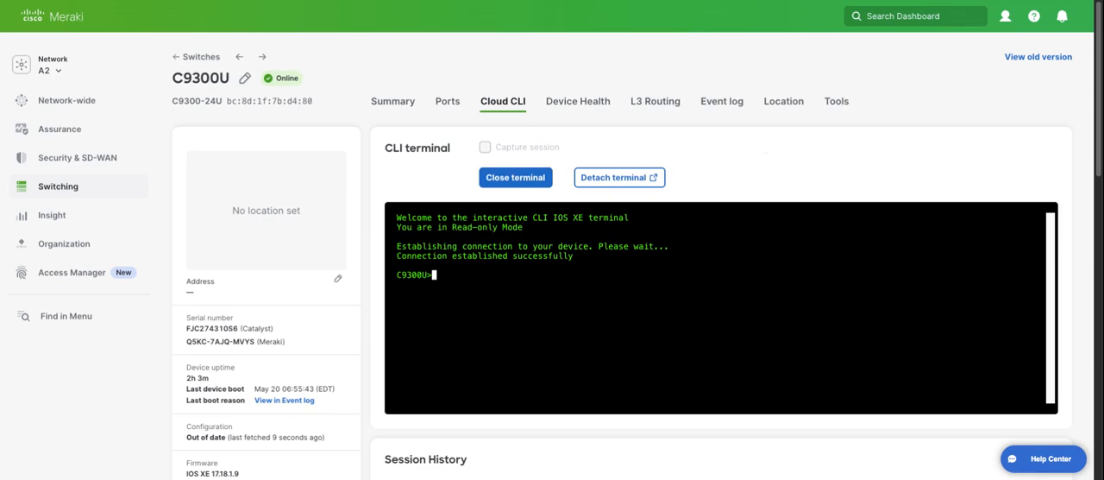
type("sh inter")
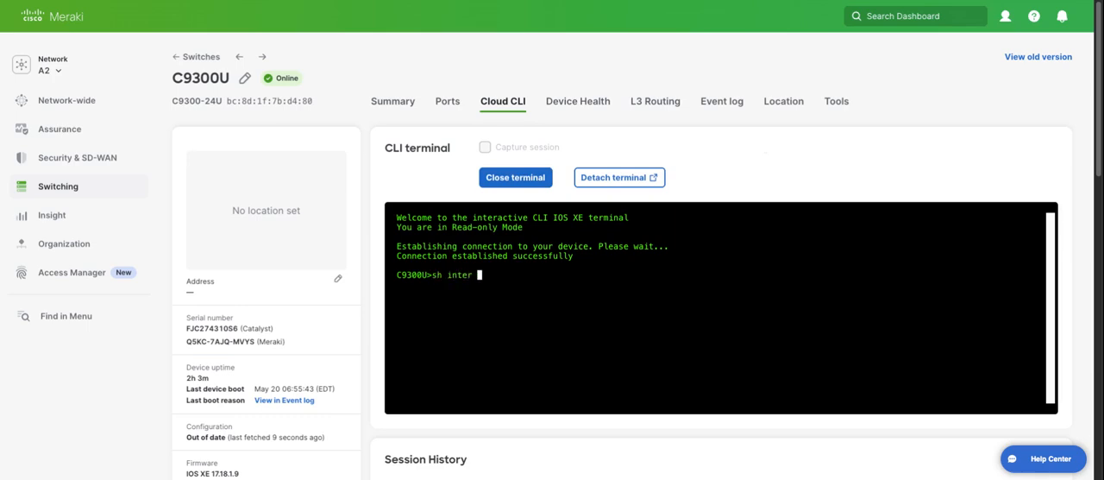
type("g")
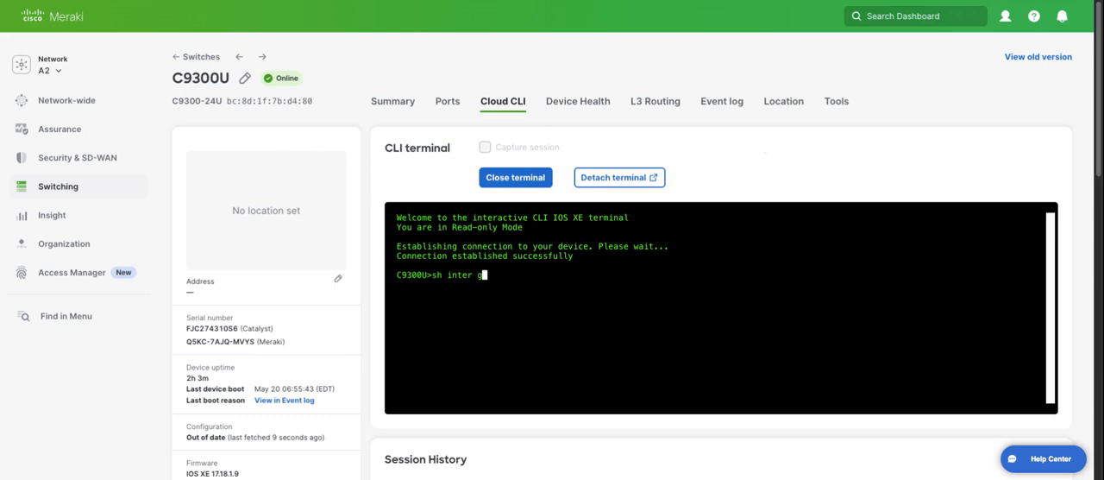
type("1/0/3 statu")
type("sh ip int bri")
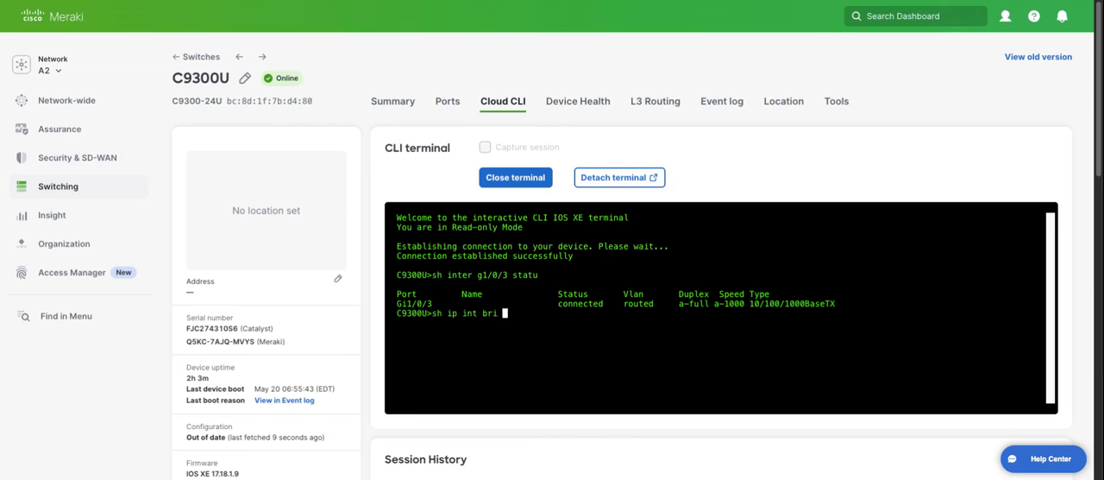
type("| i 1/0/3")
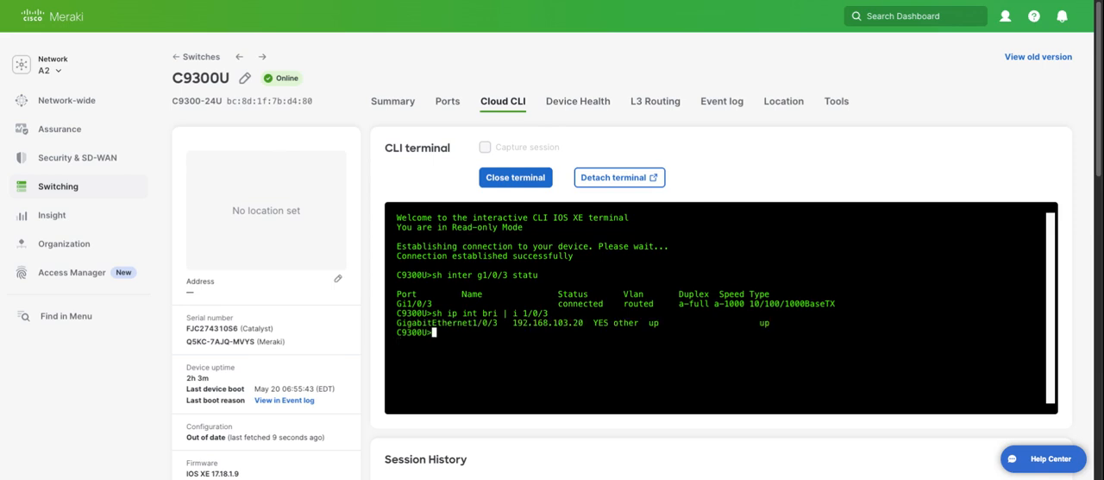
- Ping 192.168.103.21 from the switch, succeeding at 80 percent
type("ping")
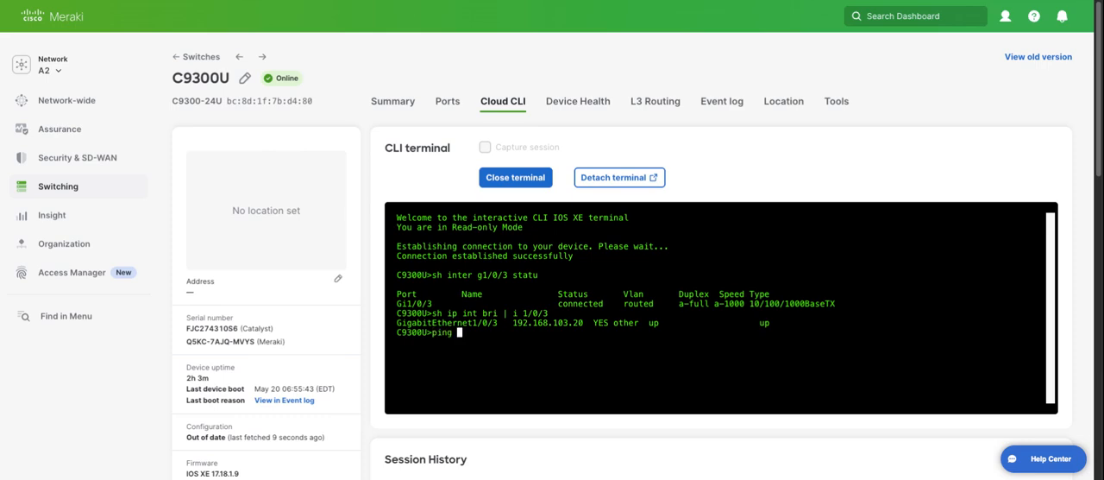
type("192.168.103.21")
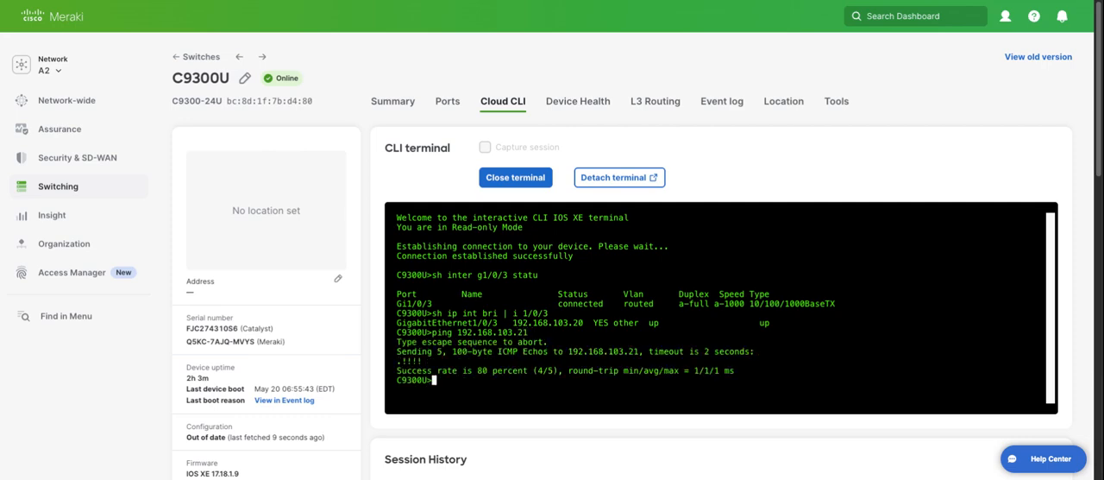
mouse_move(375, 62)
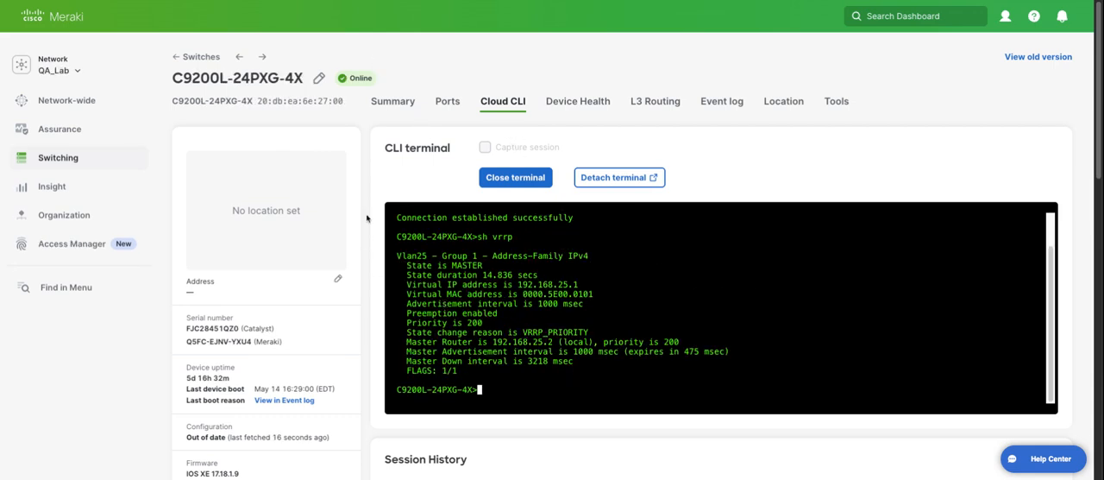
- Navigate to the organization's VRF list holding only the Default VRF
left_click(65, 66)
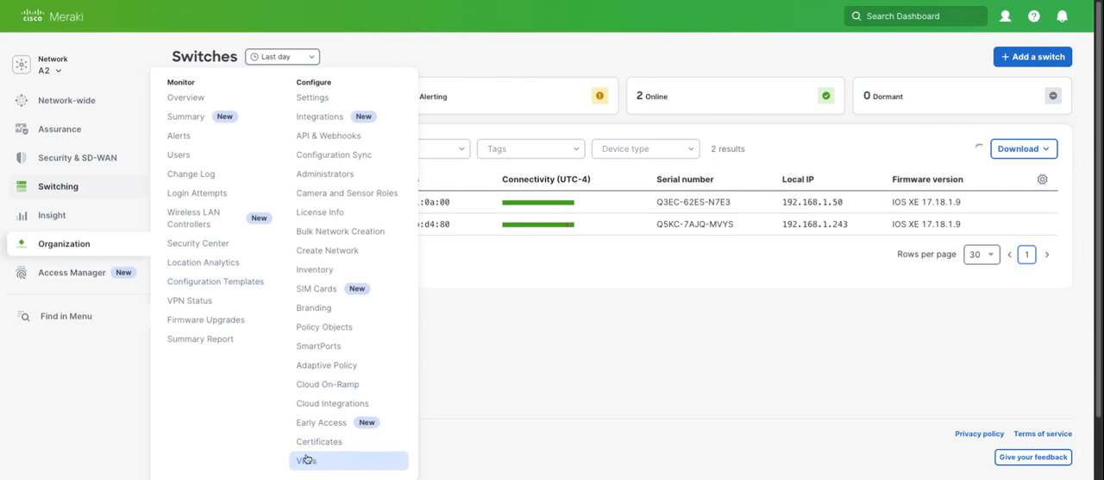
left_click(307, 459)
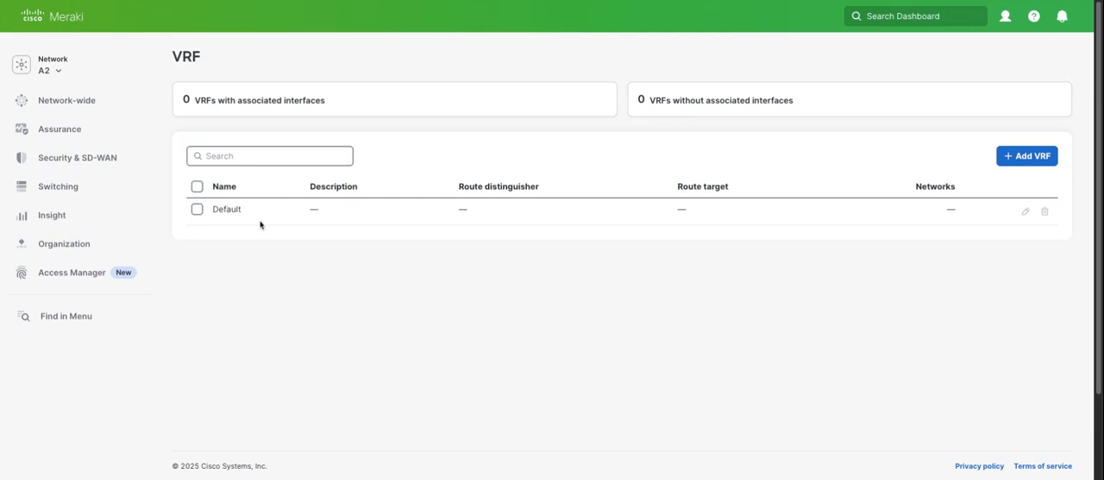
- Add VRF QA_Lab with description QA_Lab and route distinguisher 1:1, and save it
left_click(1027, 155)
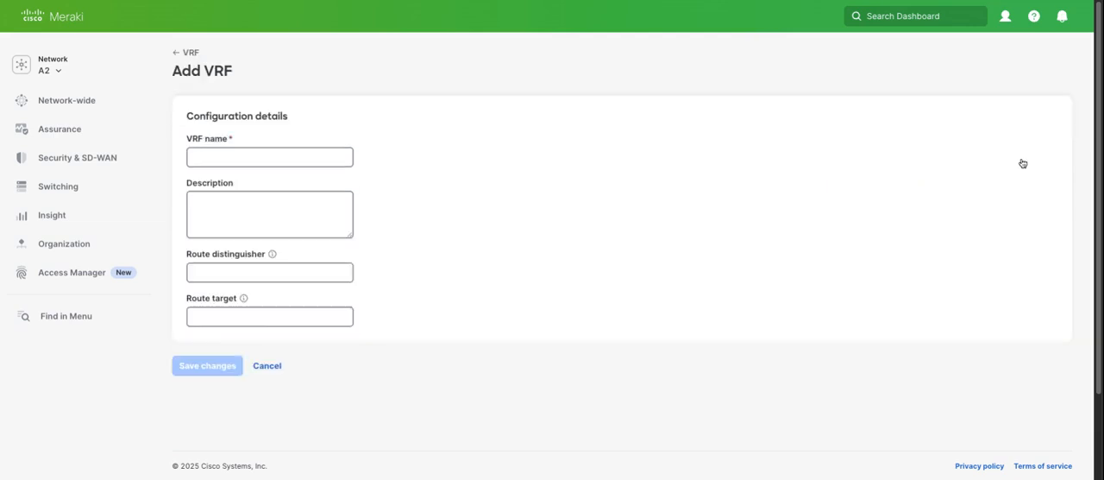
left_click(269, 157)
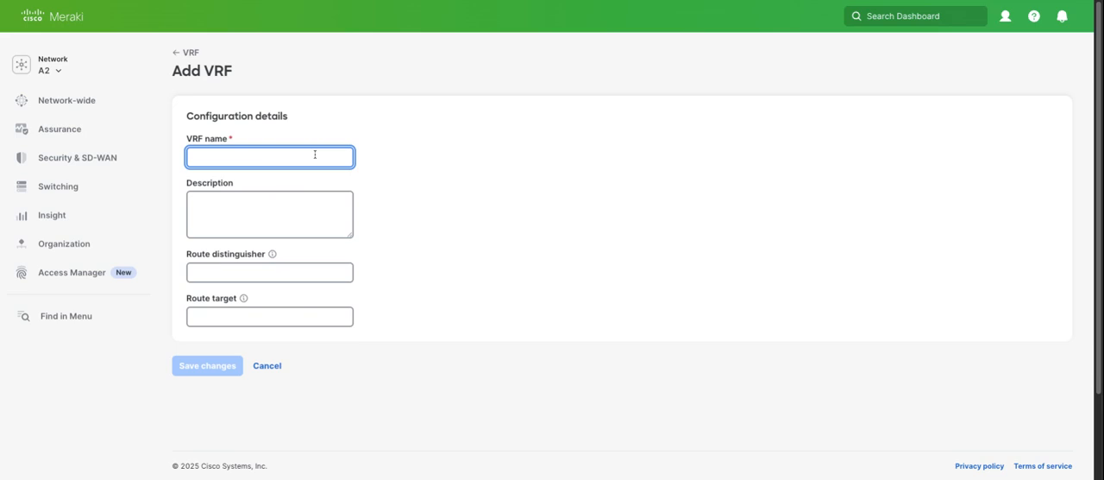
type("QA_Lab")
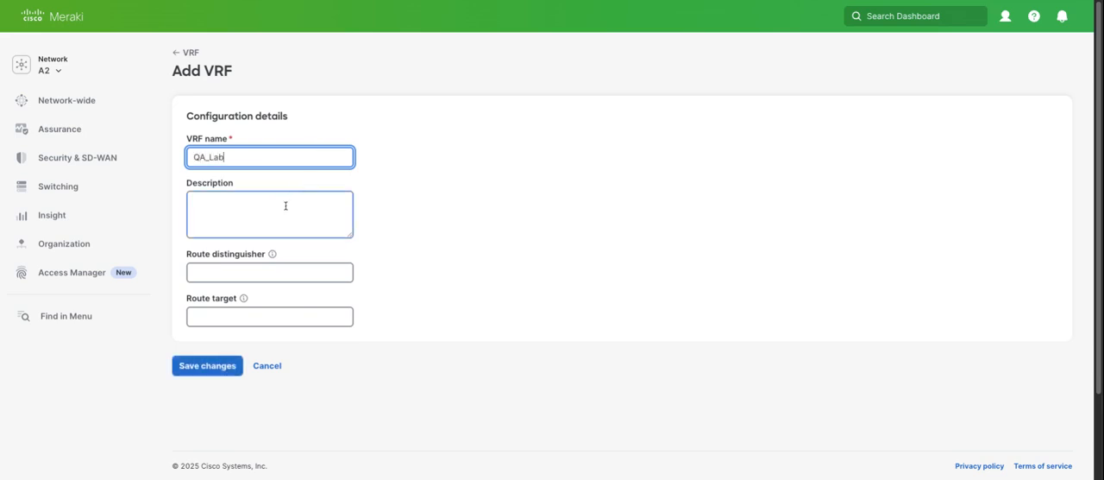
type("QA_L")
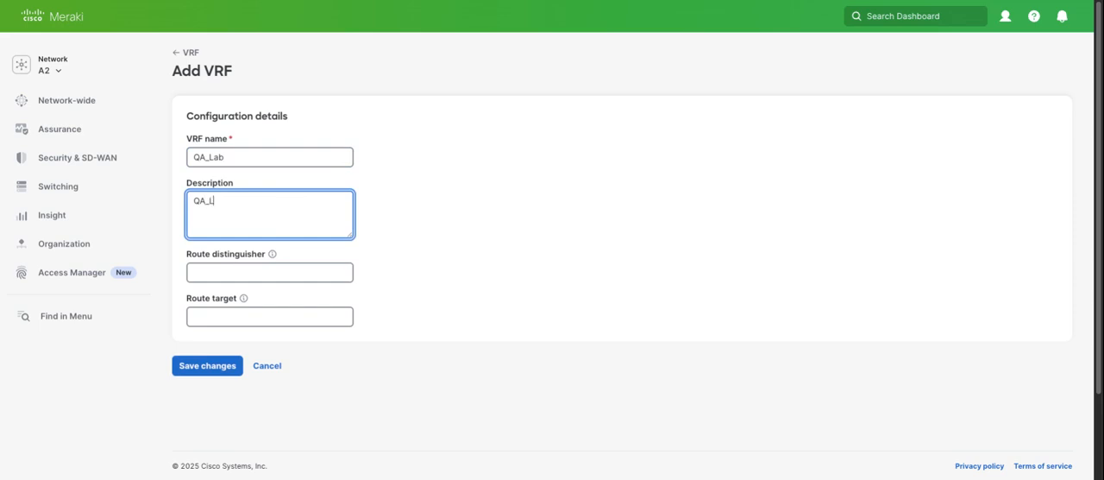
left_click(207, 366)
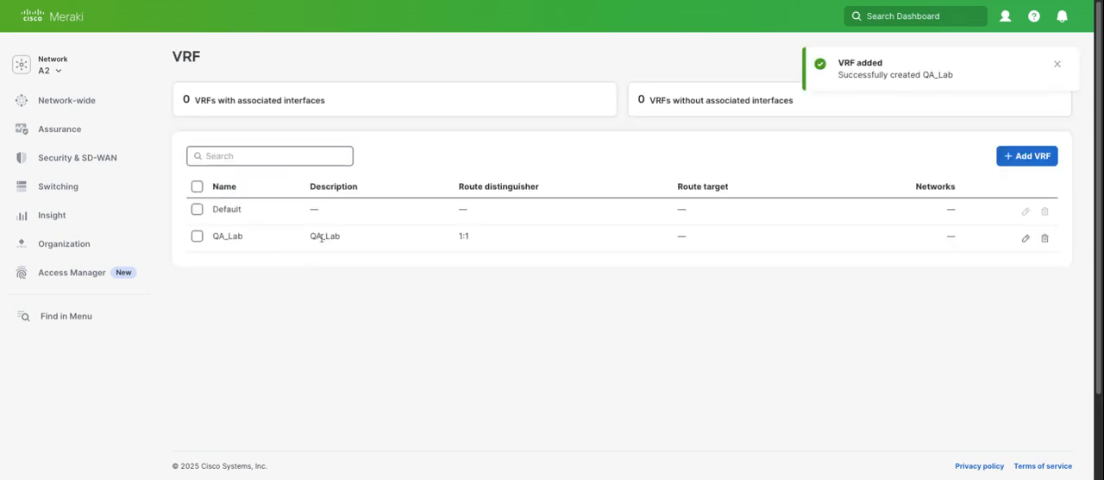
mouse_move(435, 245)
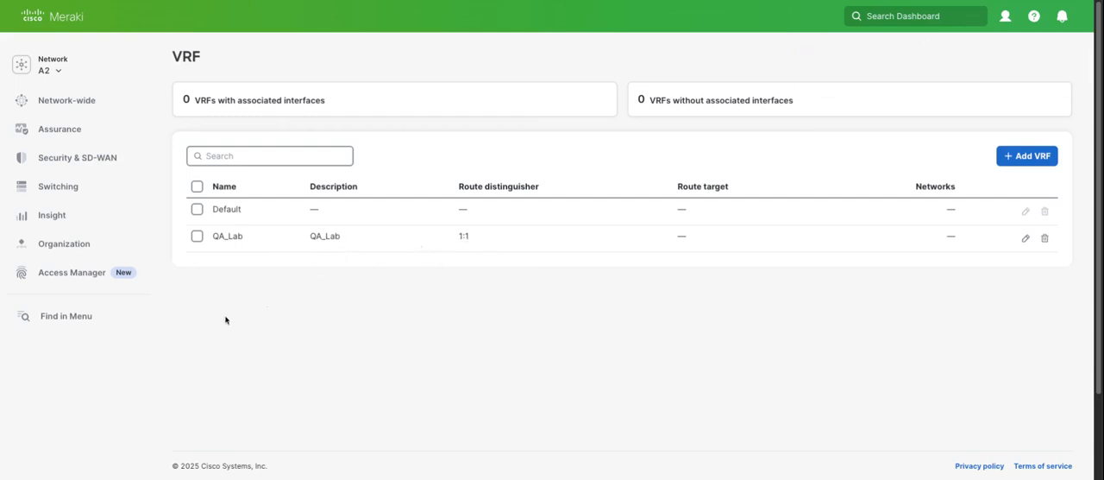
- Go to Switching Routing & DHCP and locate the RP_C9200L interface
left_click(59, 187)
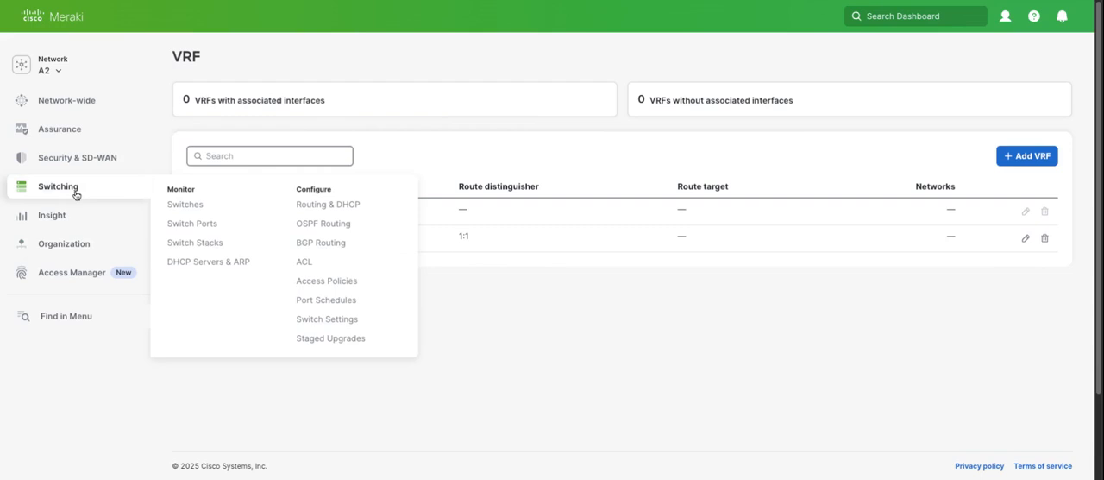
mouse_move(184, 203)
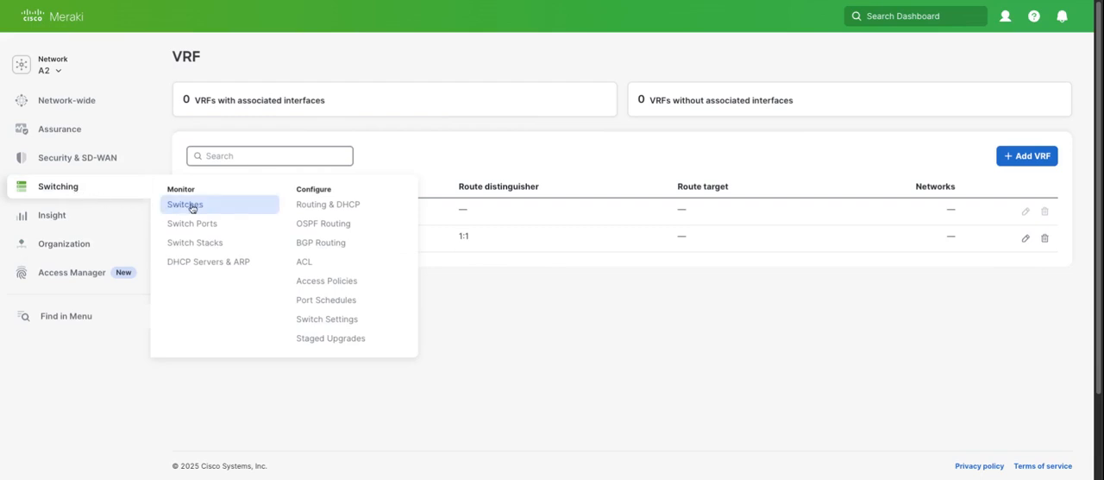
left_click(185, 203)
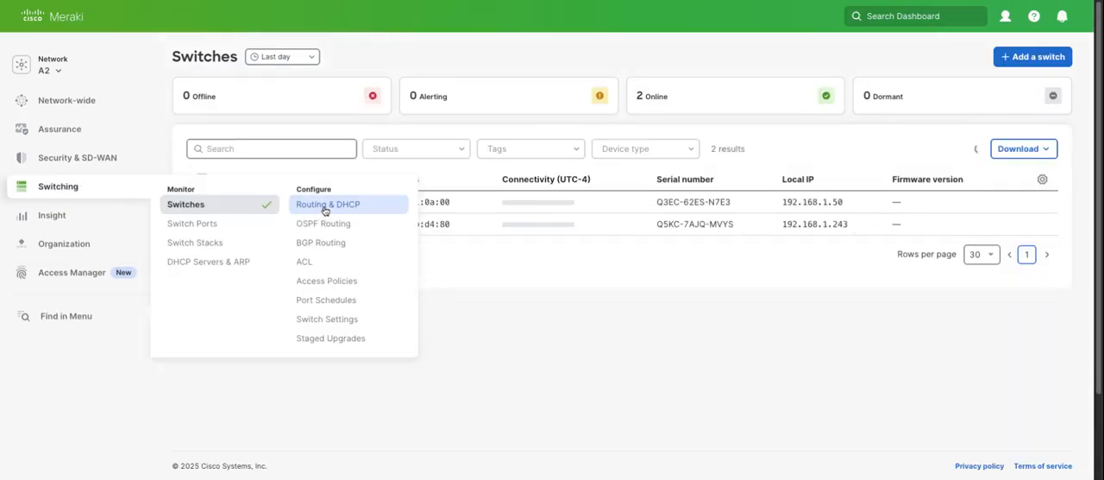
left_click(328, 203)
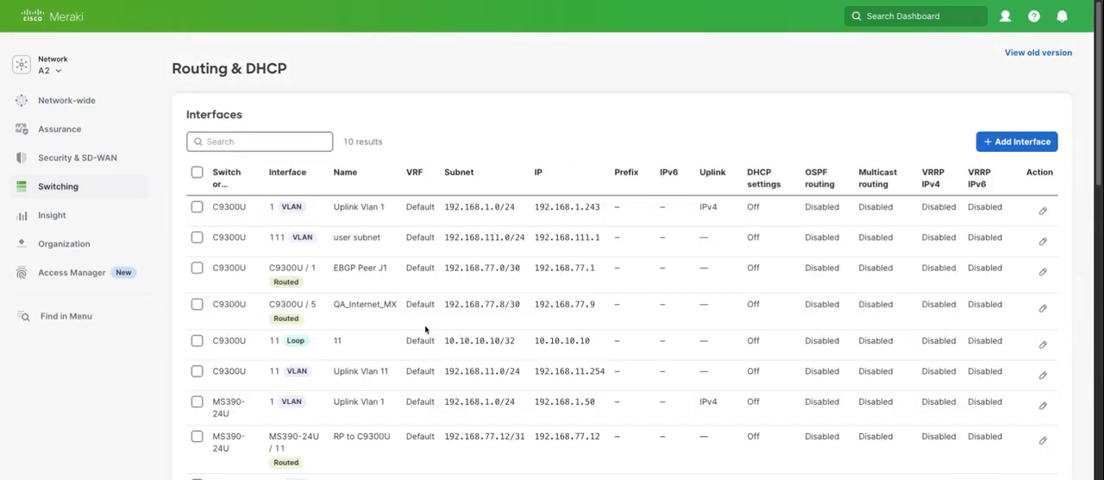
scroll("down", 3)
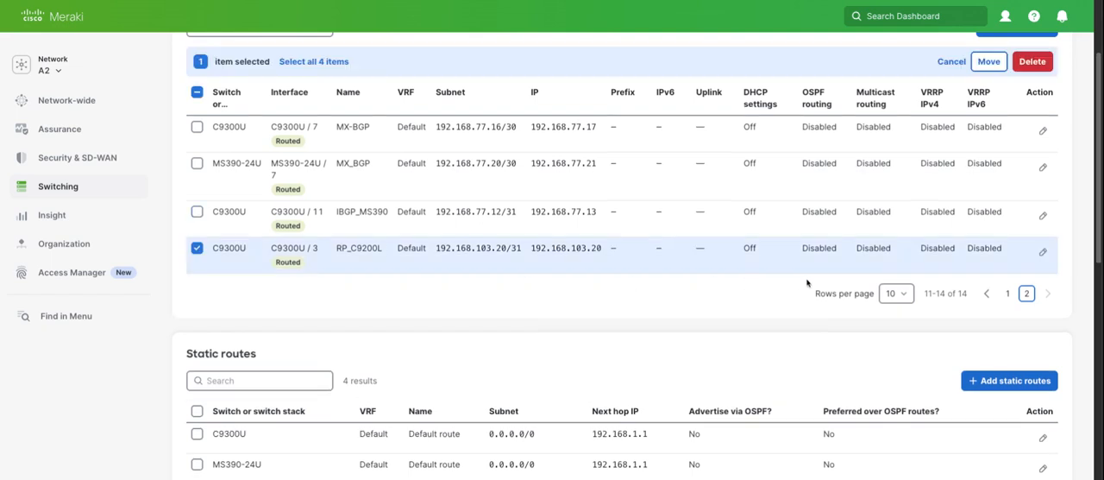
- Set RP_C9200L's VRF to QA_Lab and save the change
left_click(1042, 248)
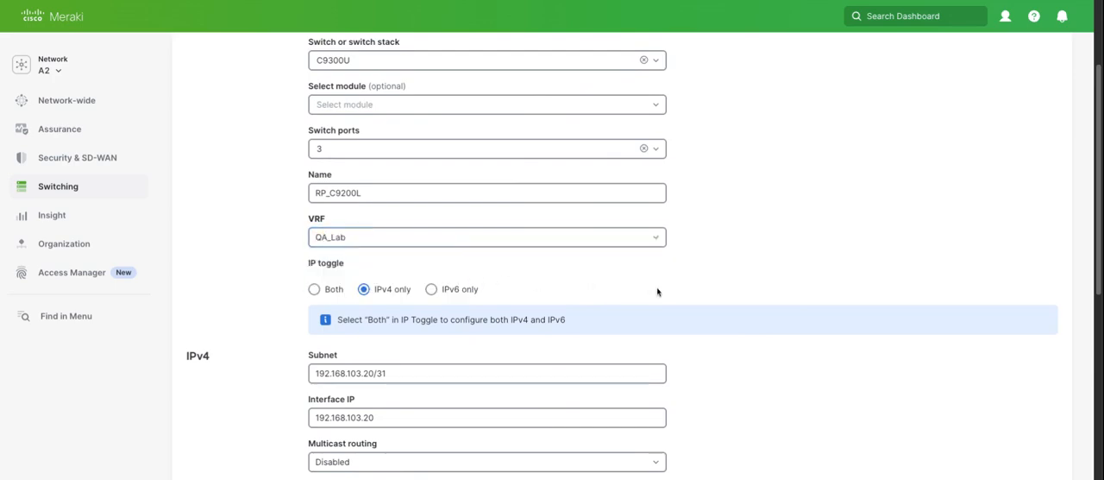
scroll("down", 3)
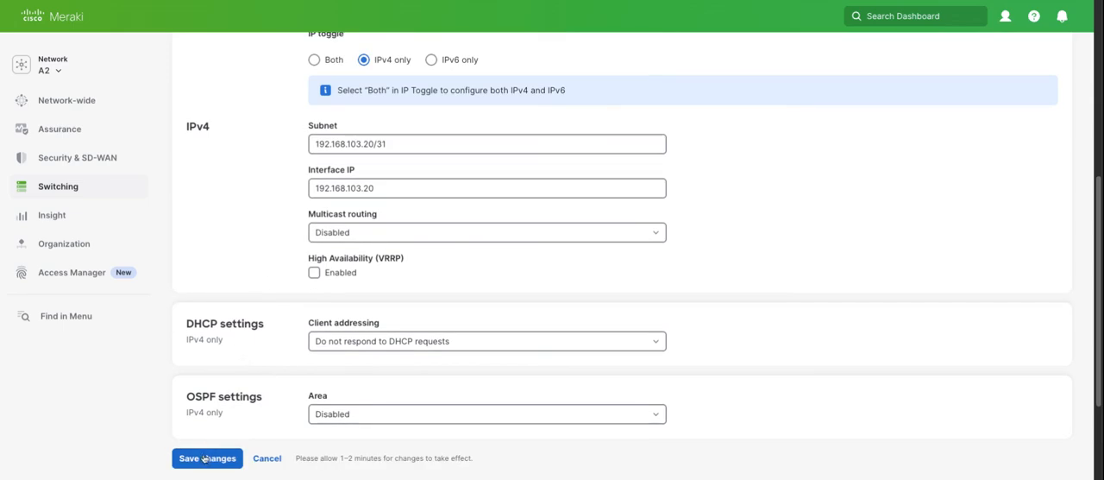
left_click(207, 459)
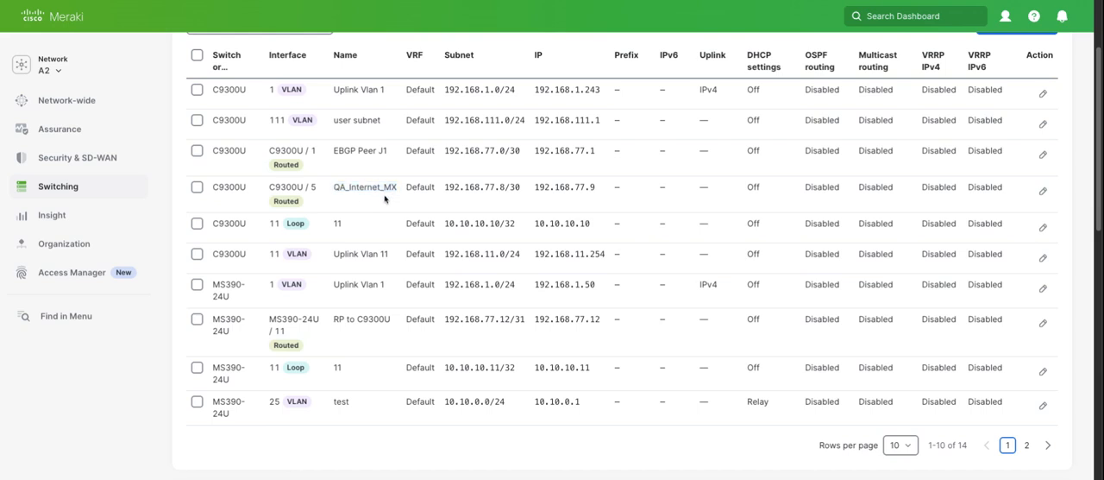
mouse_move(321, 190)
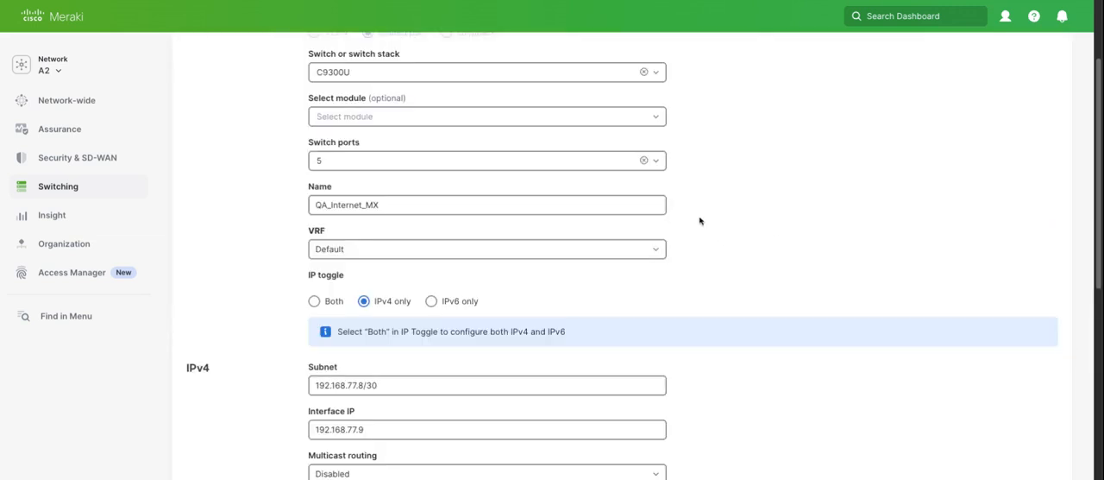
- Set QA_Internet_MX's VRF to QA_Lab and save the interface
left_click(487, 249)
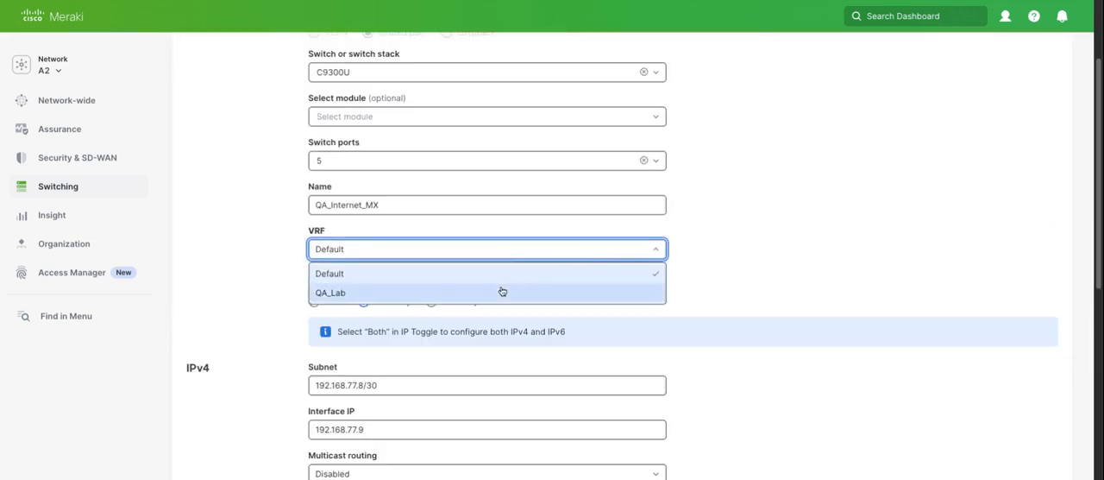
left_click(332, 293)
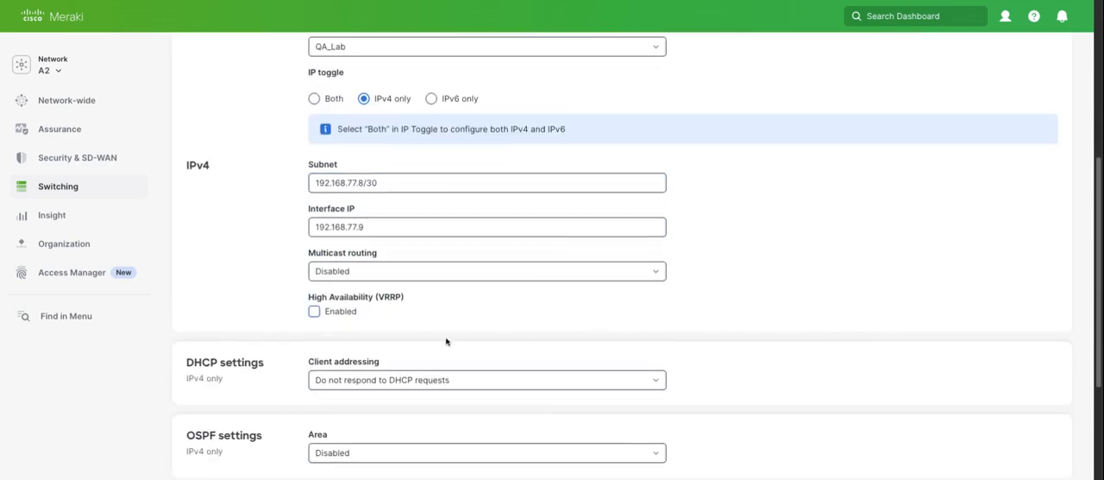
scroll("down", 3)
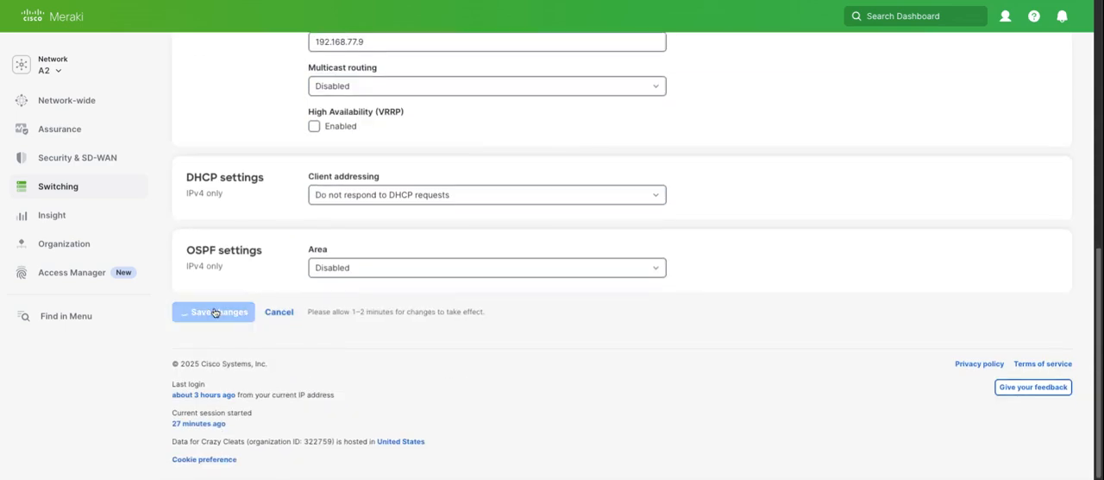
left_click(214, 311)
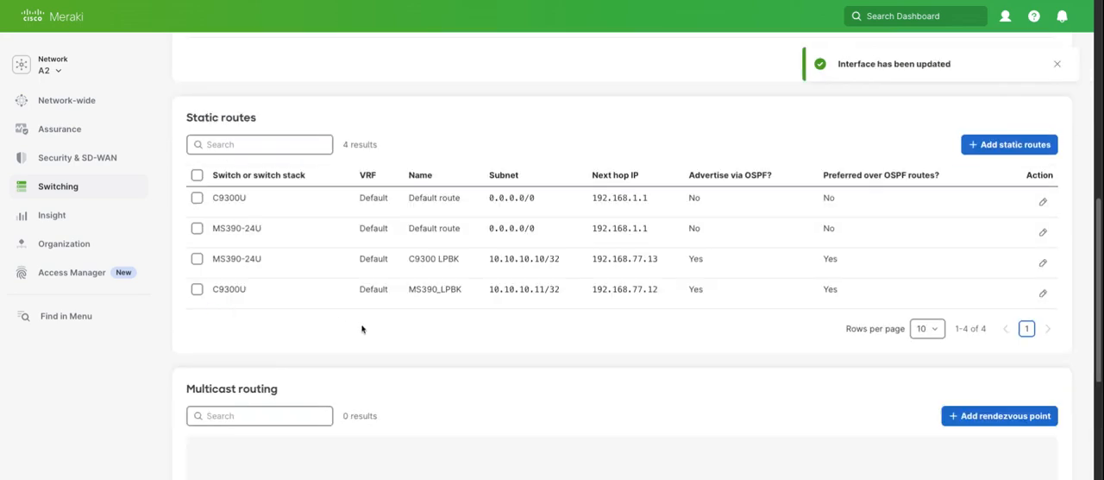
scroll("down", 3)
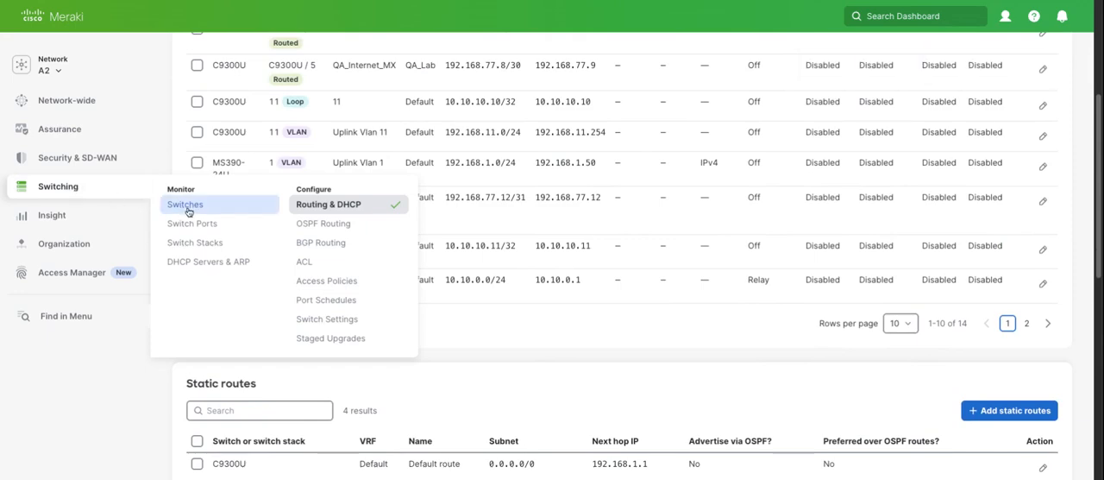
- In C9300U's Cloud CLI, run 'sh vrf' and 'sh ip bgp sum' showing QA_Lab and BGP not active
left_click(184, 203)
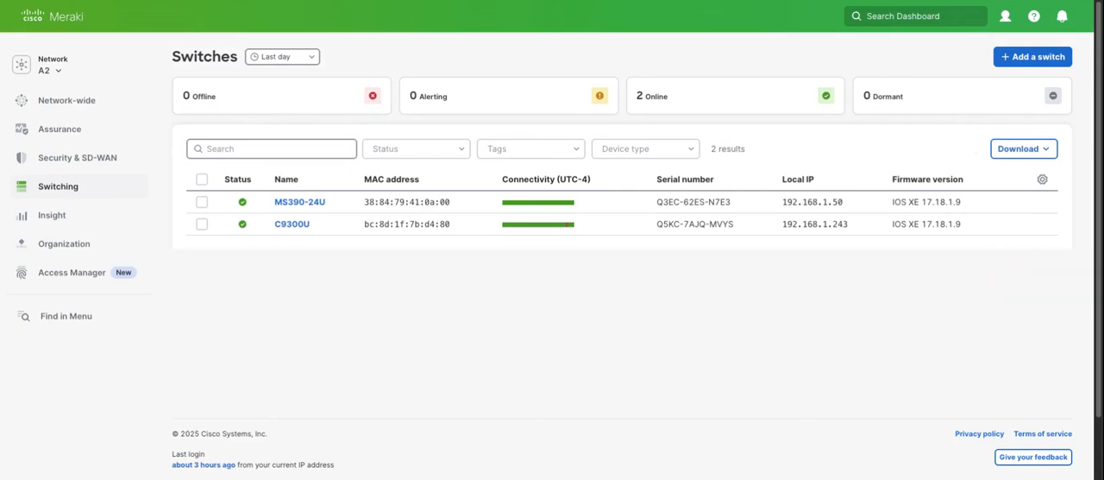
left_click(300, 200)
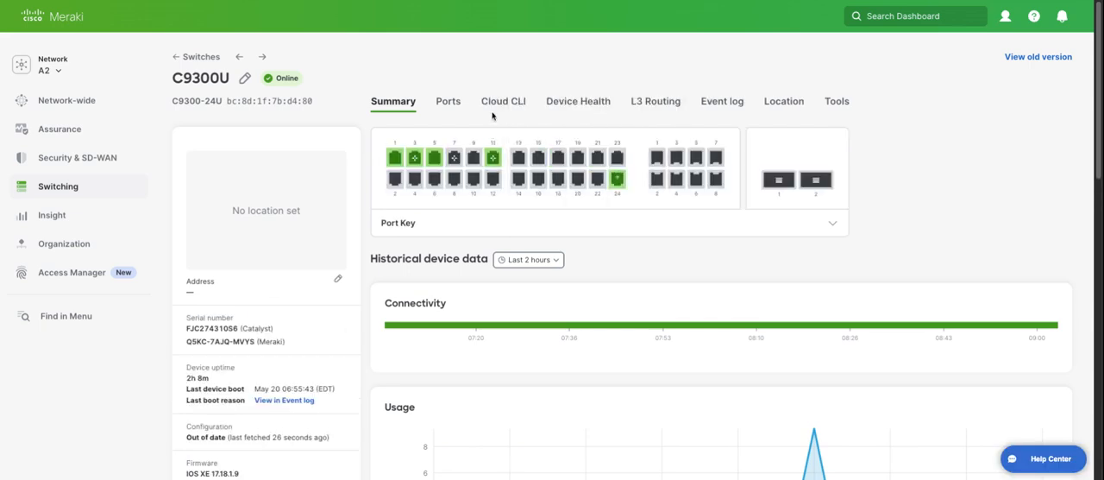
left_click(504, 100)
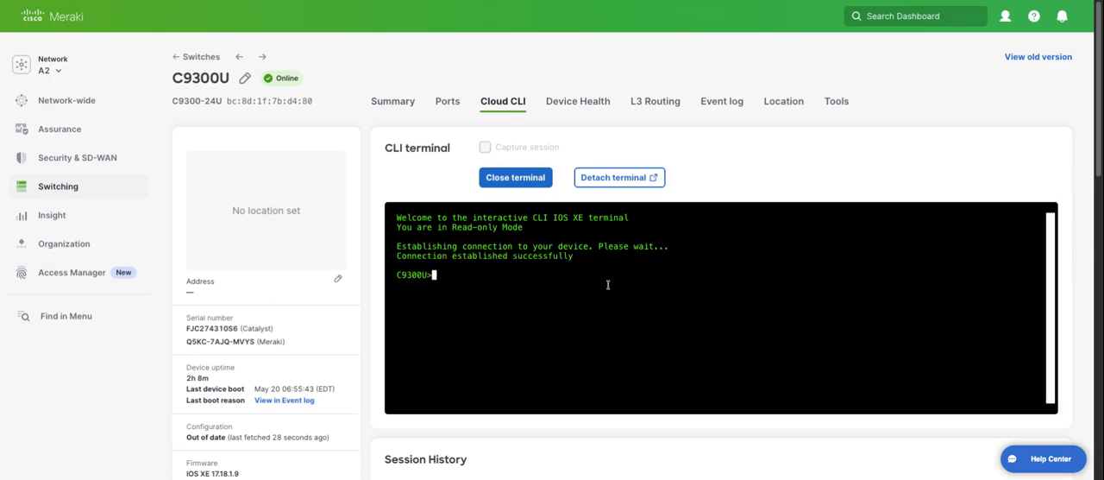
type("sh vrf")
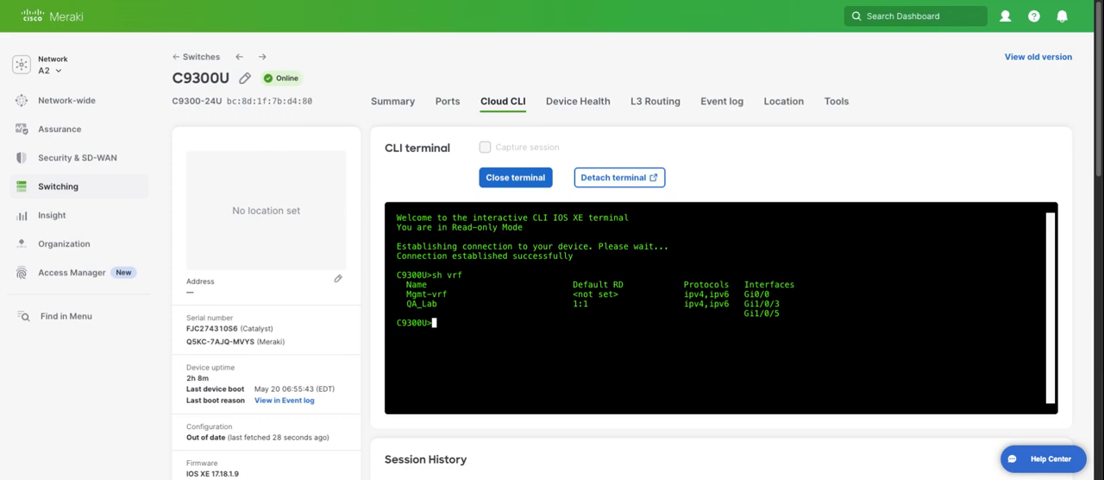
mouse_move(349, 65)
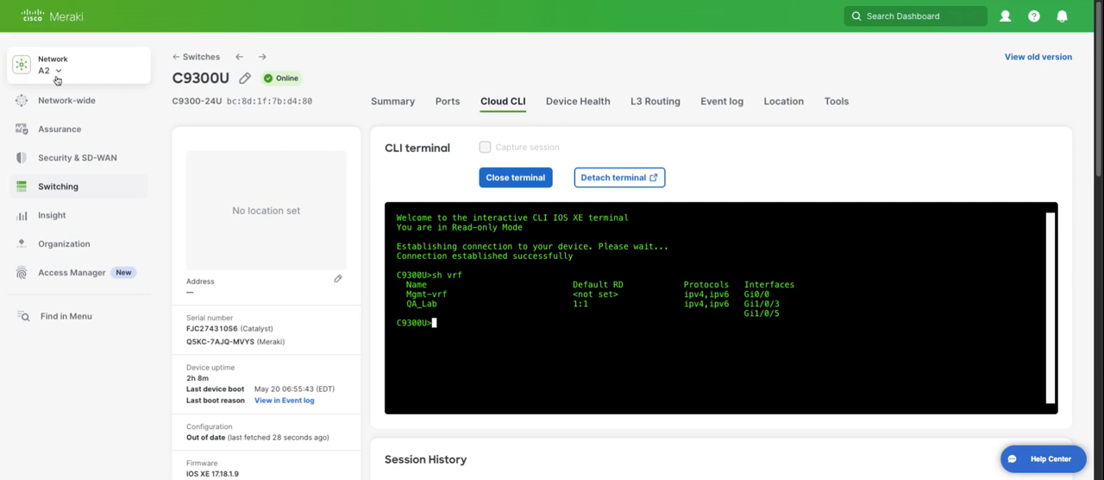
left_click(58, 186)
type("sh ip bgp sum")
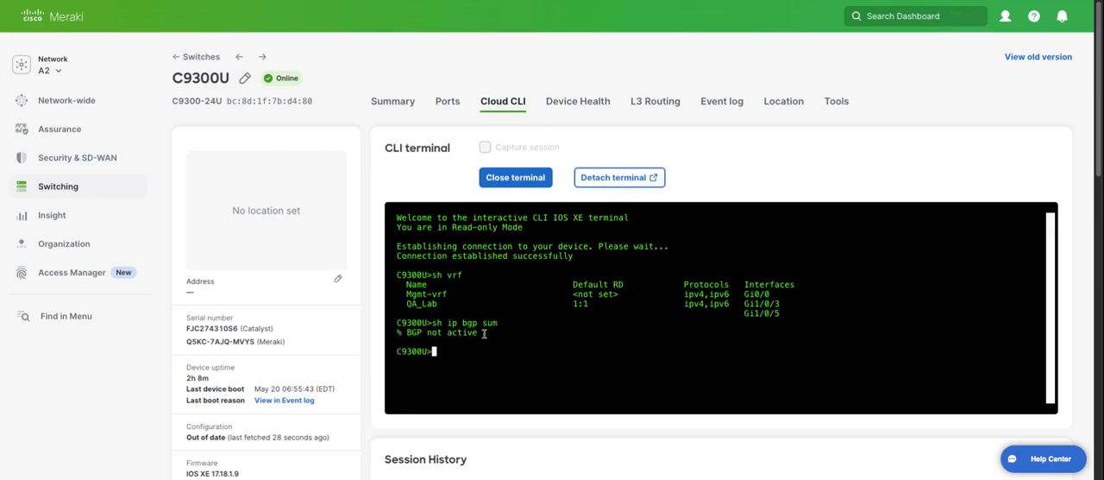
mouse_move(352, 76)
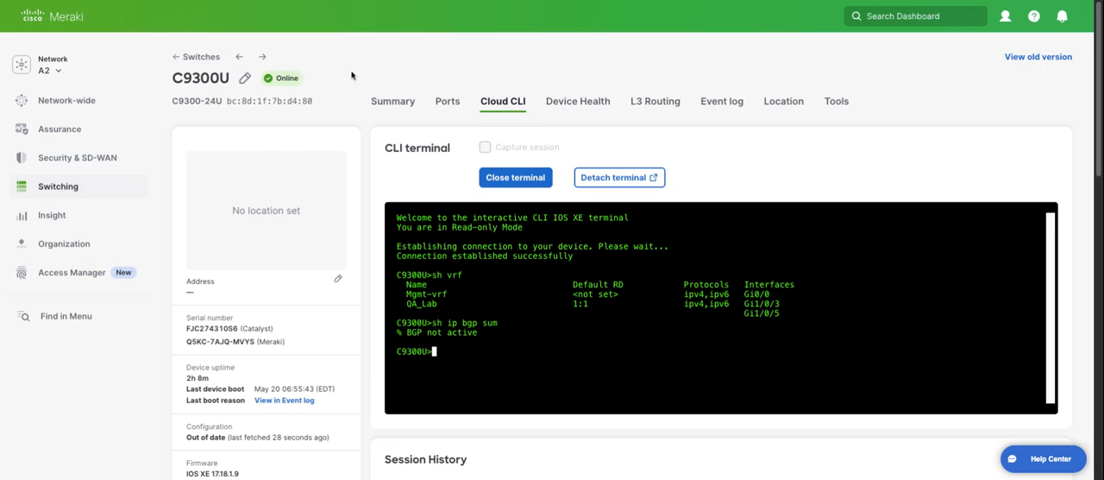
mouse_move(369, 76)
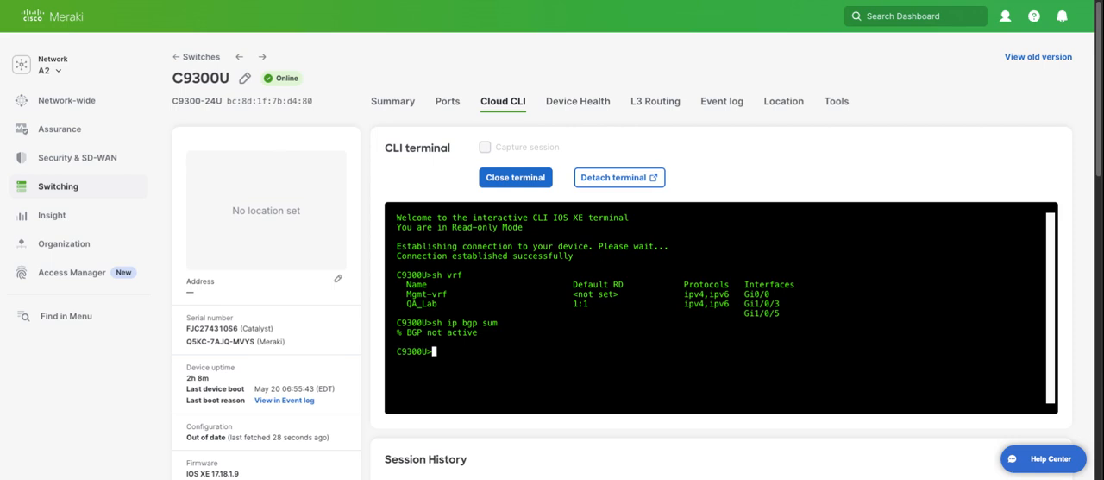
- Go to Switching BGP Routing and start adding a new router for C9300U
left_click(78, 157)
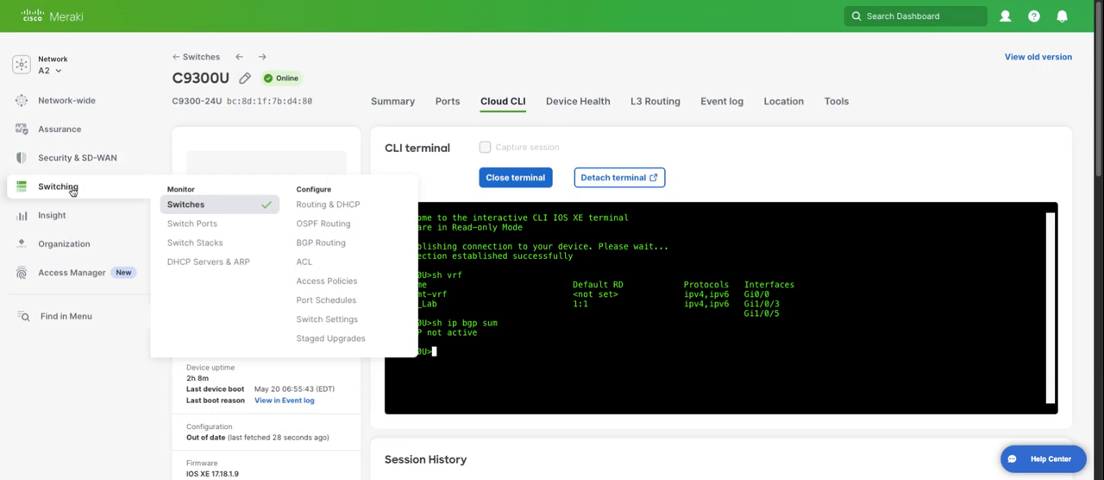
mouse_move(326, 241)
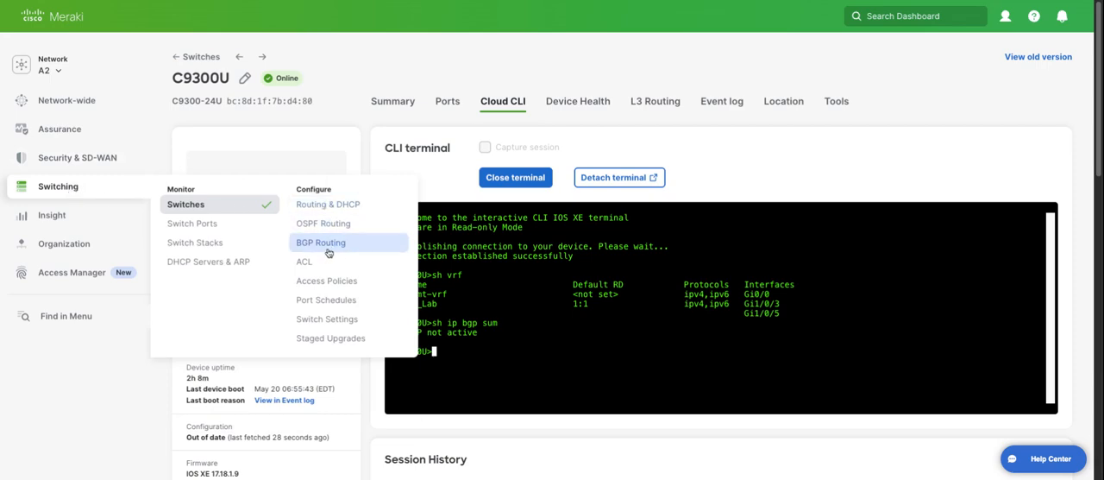
left_click(321, 241)
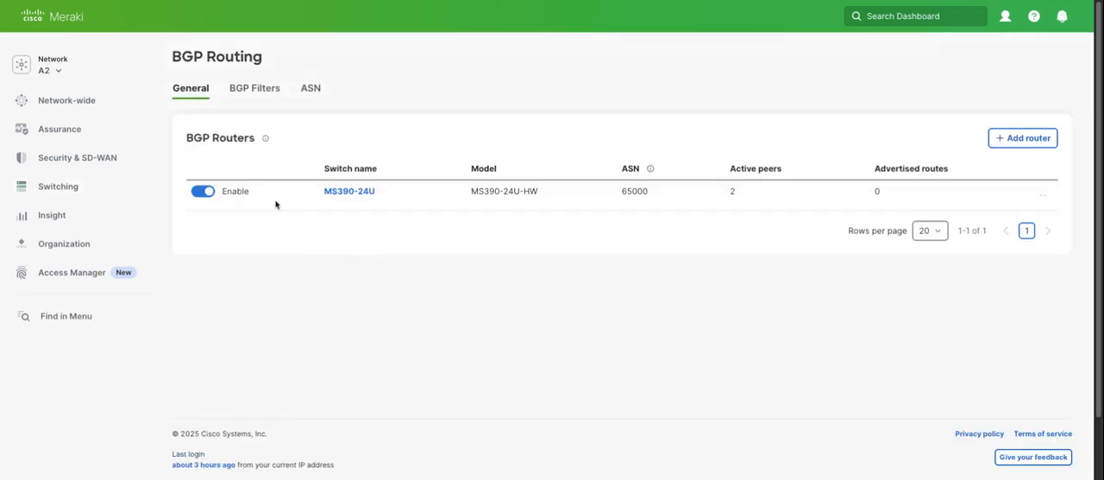
mouse_move(725, 228)
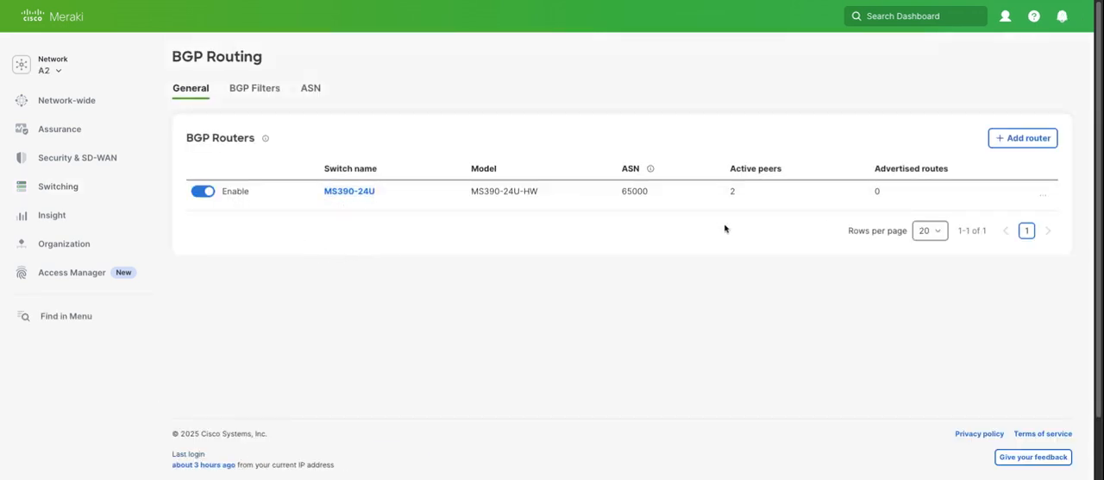
left_click(1021, 138)
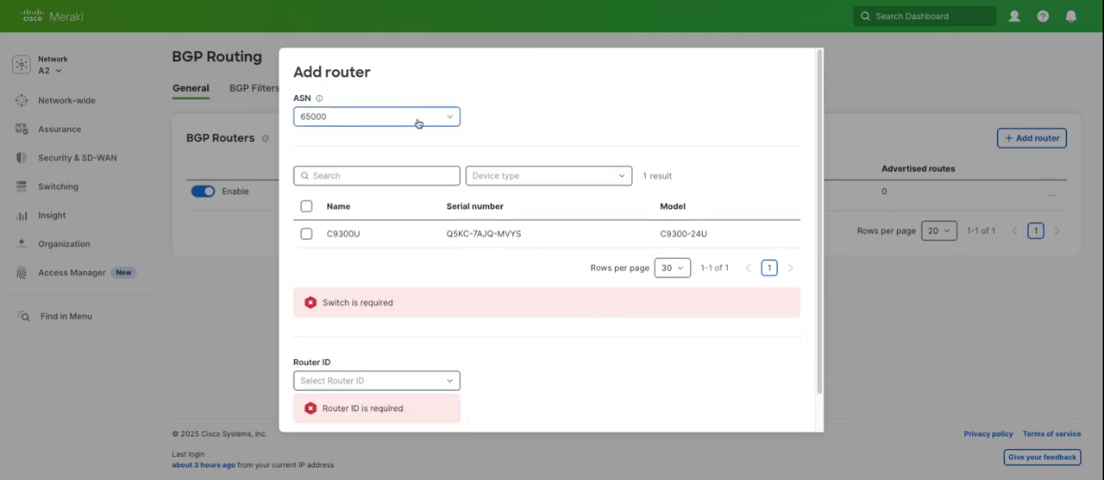
- Select C9300U with router ID 10.10.10.10 (Loop 11) and submit the new BGP router
left_click(307, 233)
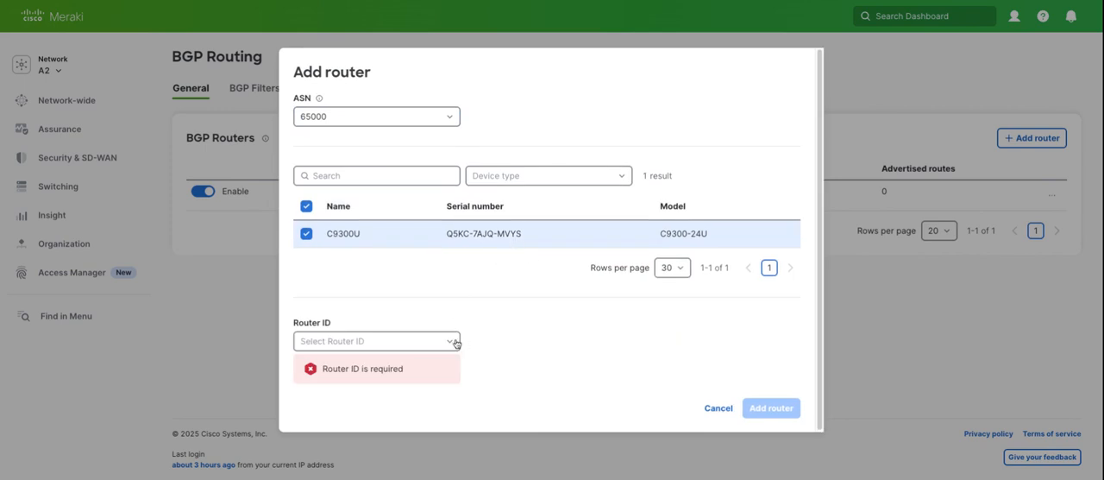
left_click(376, 340)
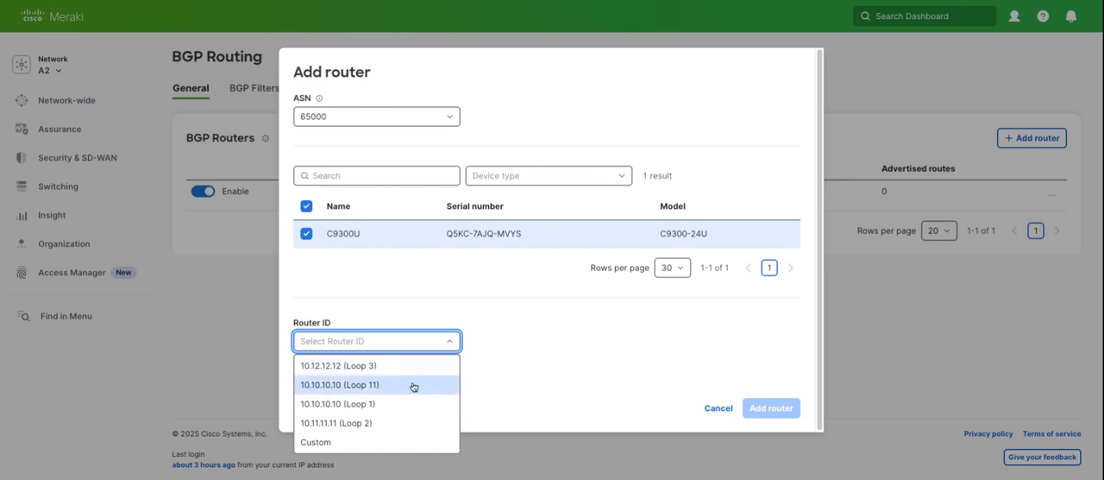
mouse_move(396, 387)
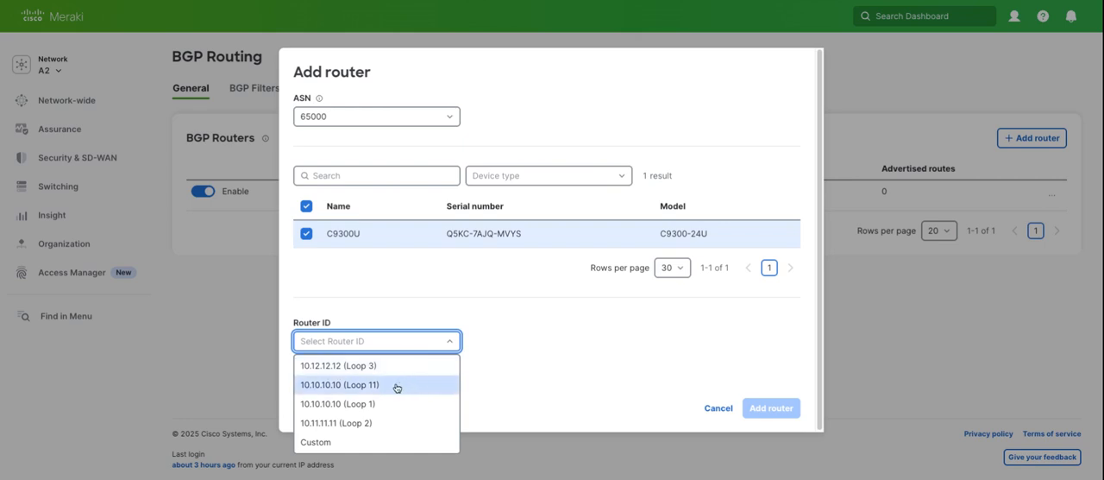
left_click(338, 383)
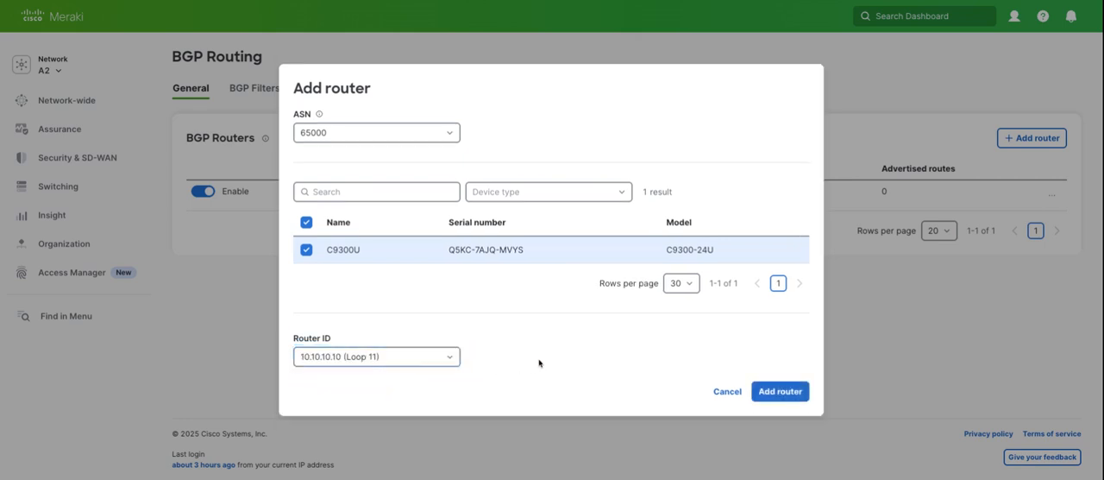
mouse_move(595, 380)
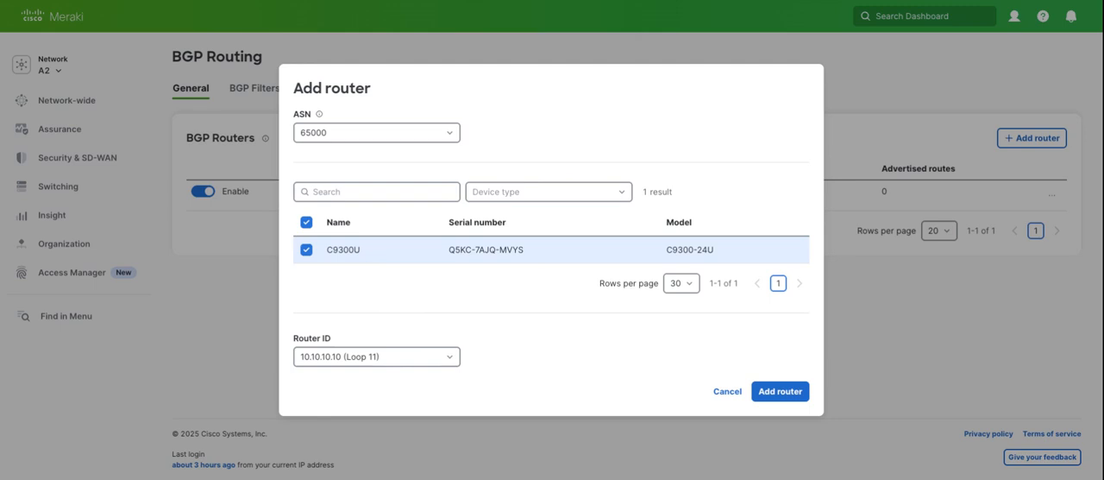
left_click(779, 390)
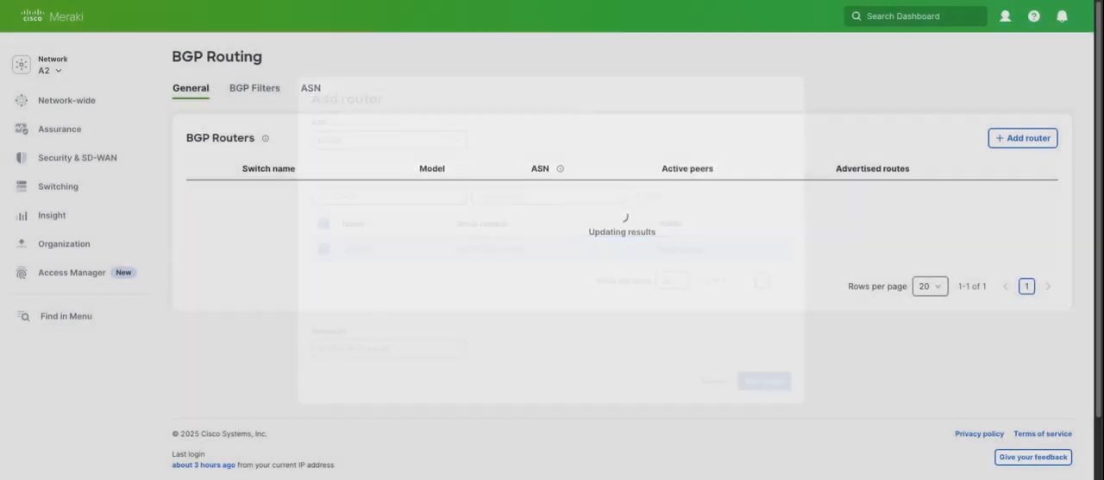
- Confirm the router table update and enable BGP on the C9300U row in the BGP Routers list
left_click(763, 380)
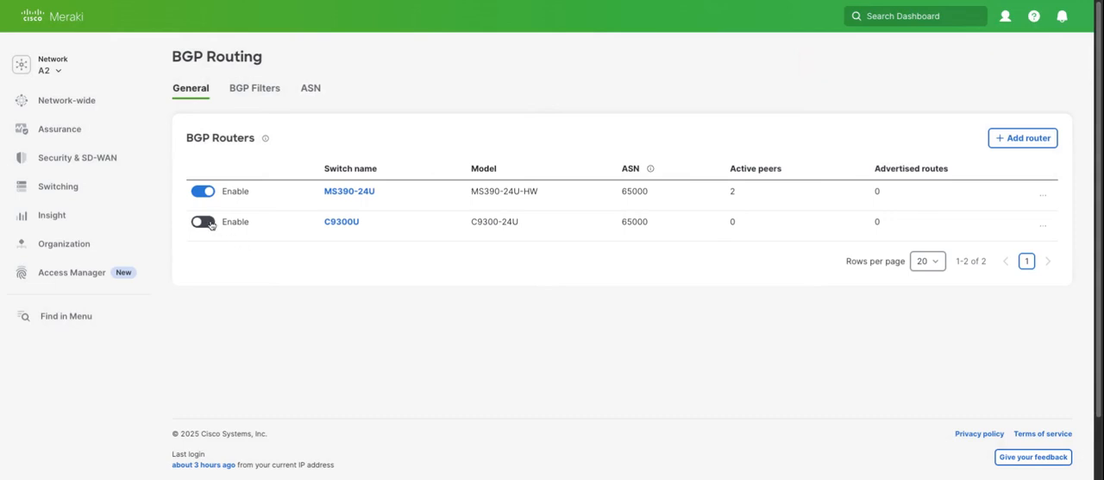
left_click(203, 221)
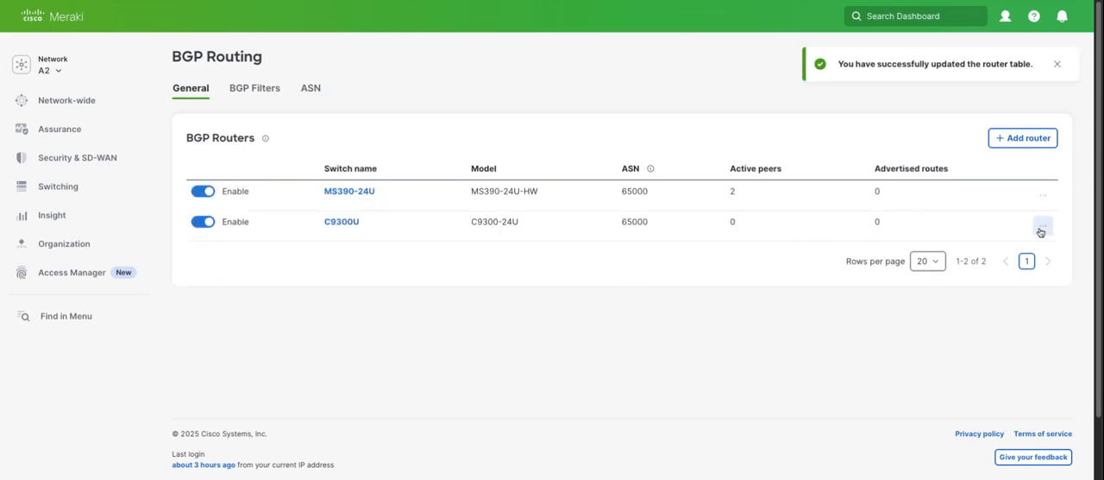
left_click(1042, 225)
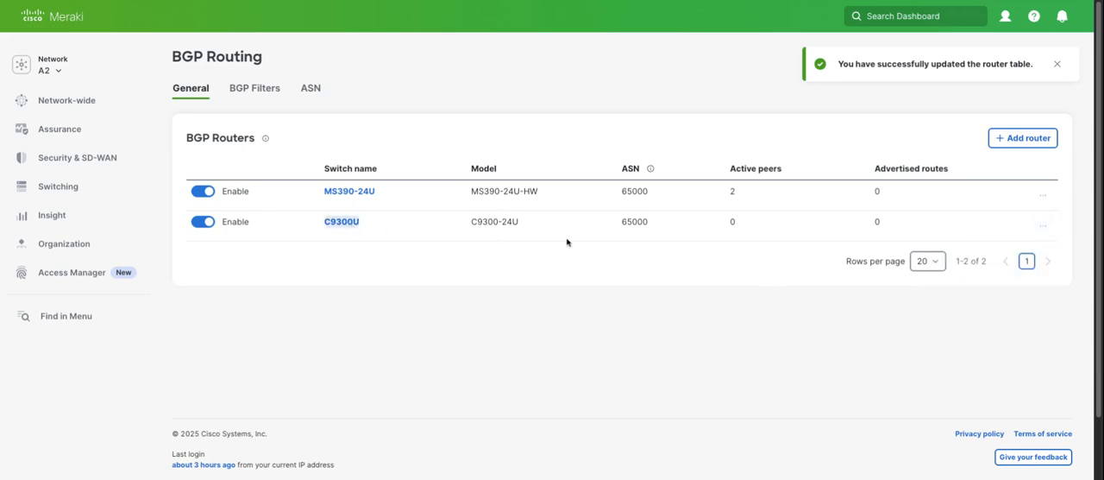
- Edit the C9300U router from its row actions and move down to the BGP Peer Groups section
left_click(1043, 225)
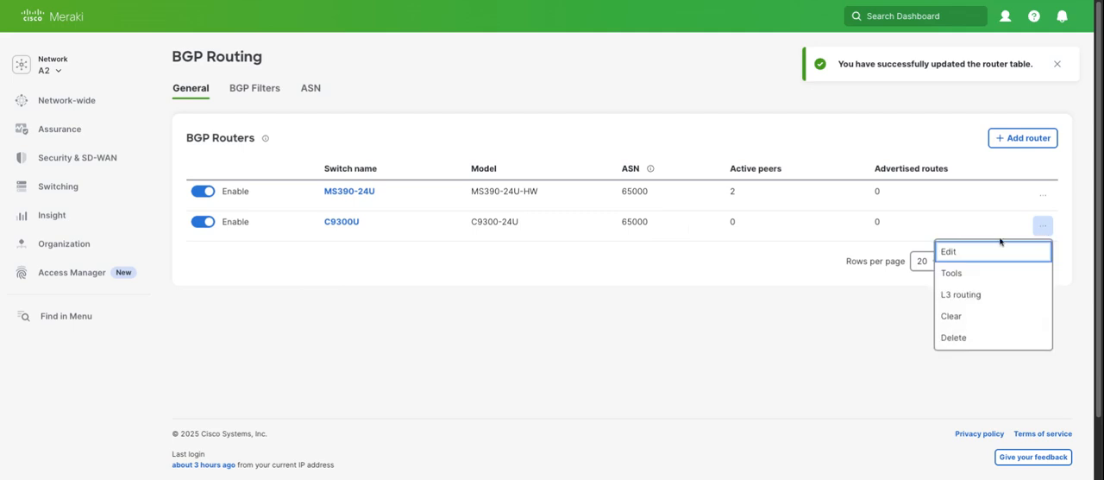
left_click(949, 252)
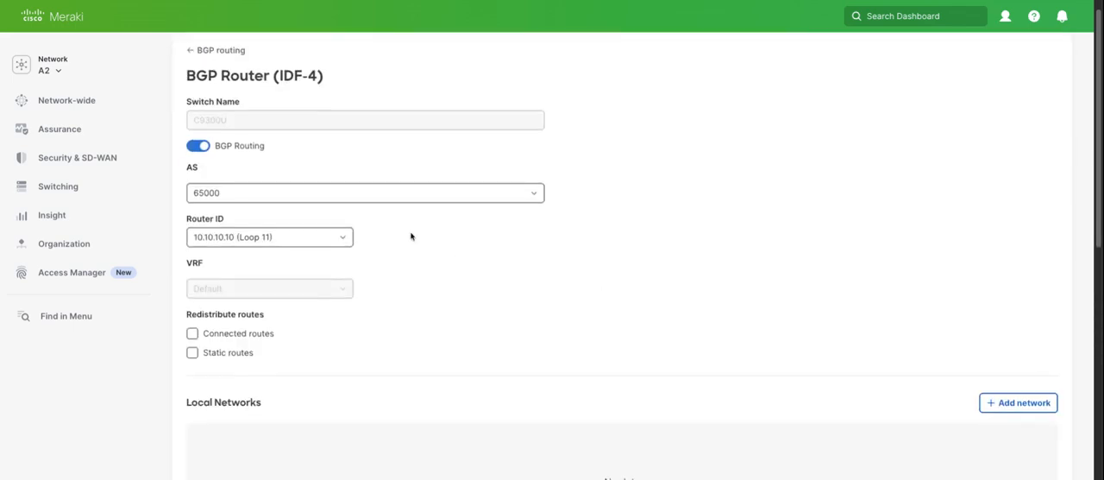
scroll("down", 3)
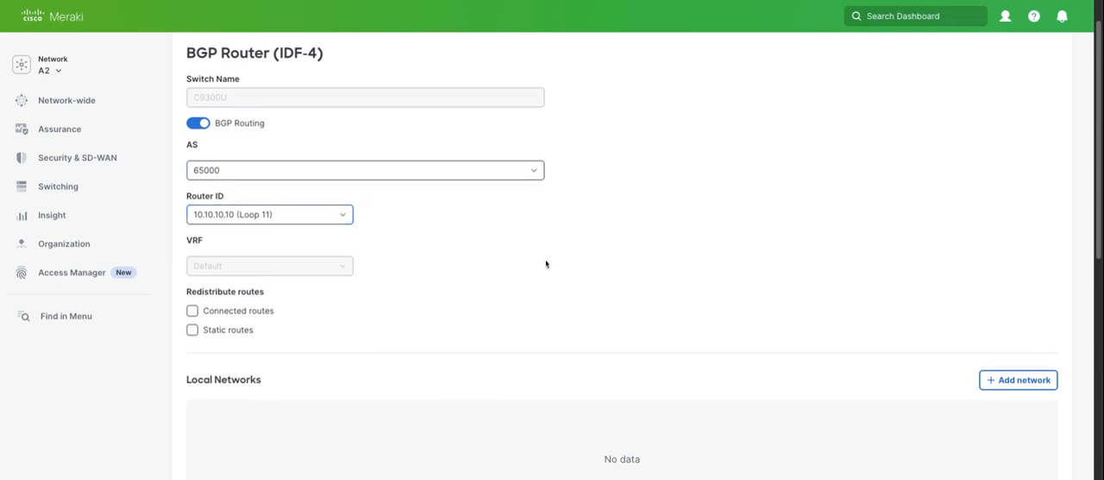
scroll("down", 3)
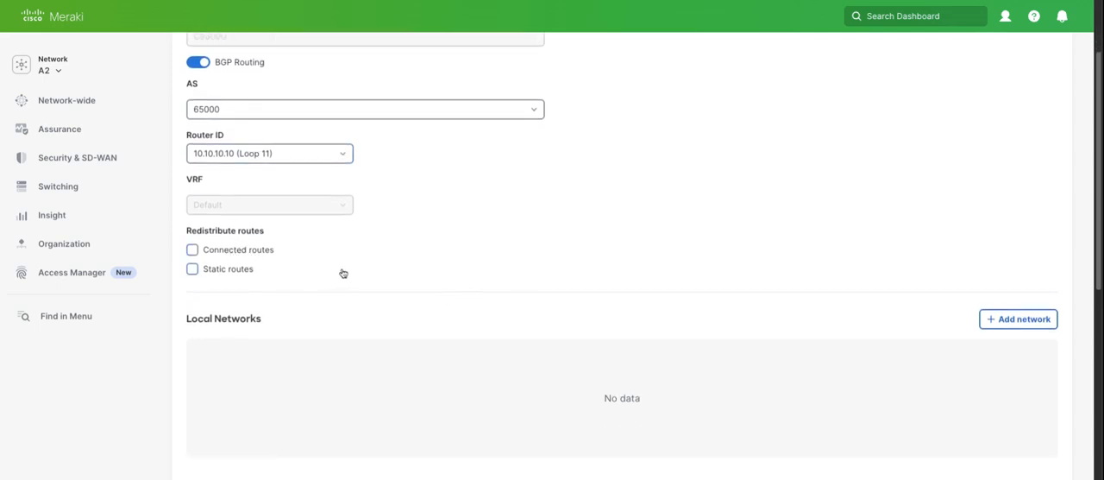
scroll("down", 3)
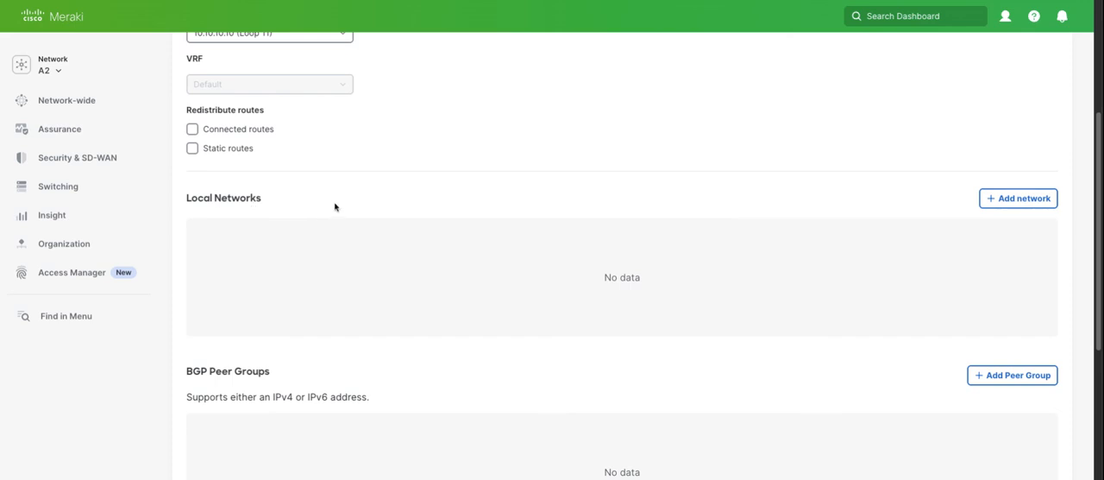
mouse_move(691, 200)
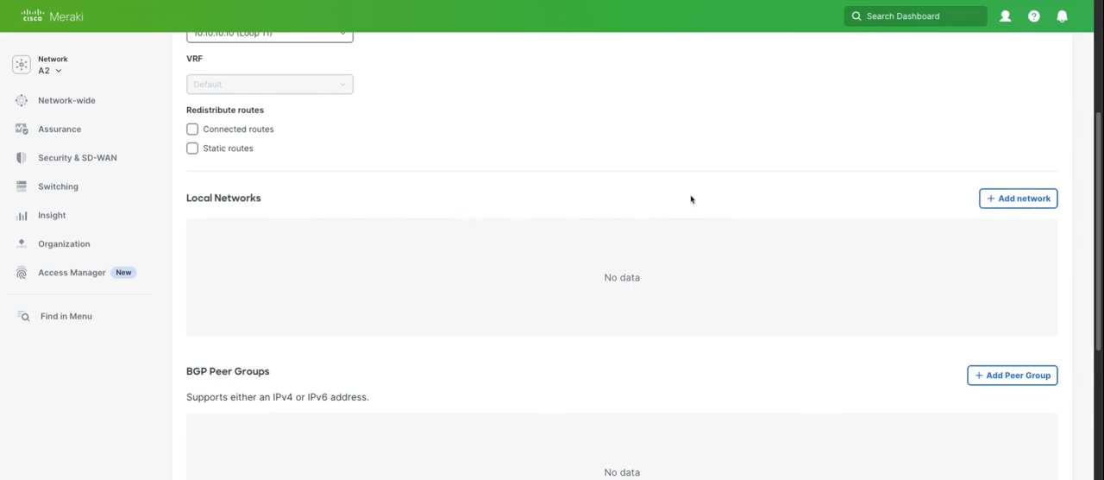
scroll("down", 3)
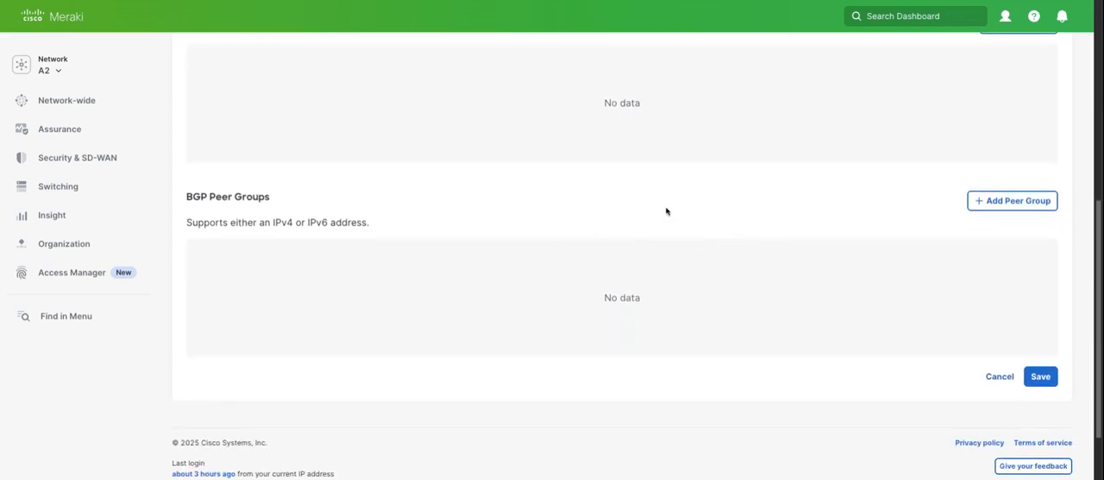
- Start a new peer group named MS390_IBGP with remote AS 65000
left_click(1011, 201)
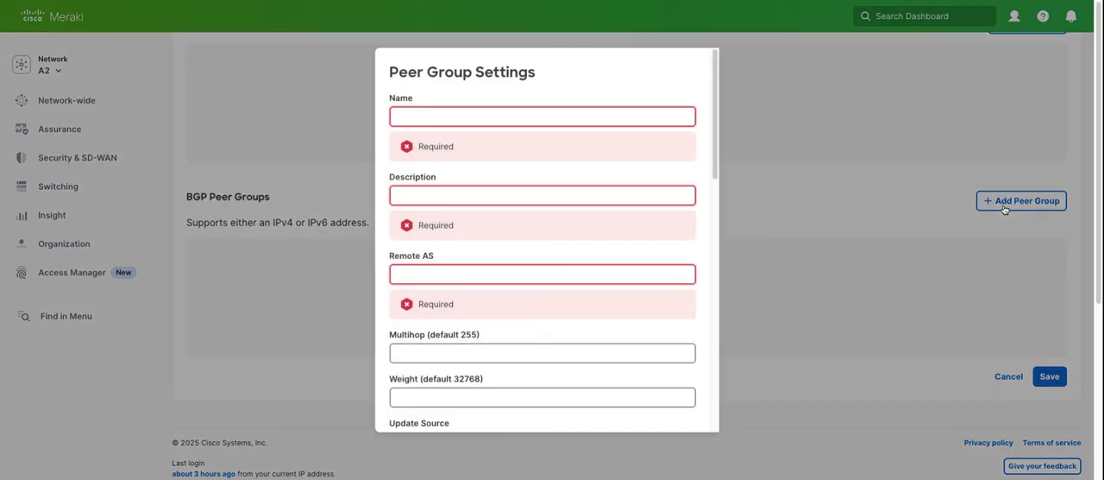
left_click(542, 116)
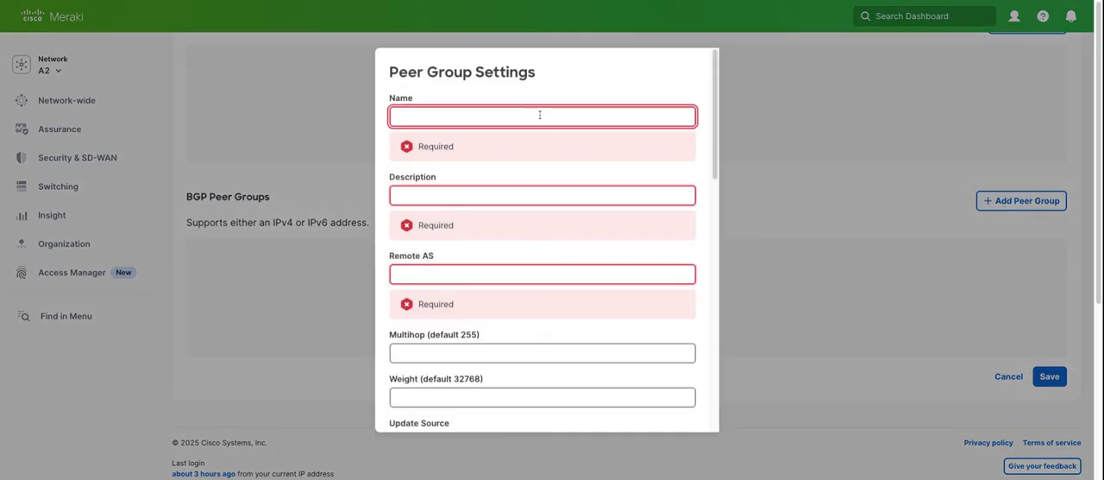
type("MS390_IB")
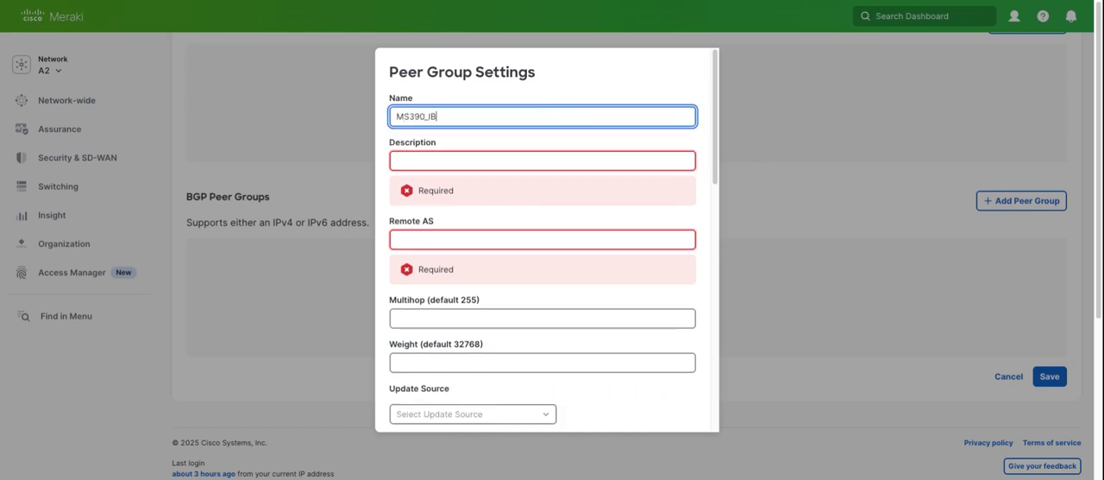
type("GP")
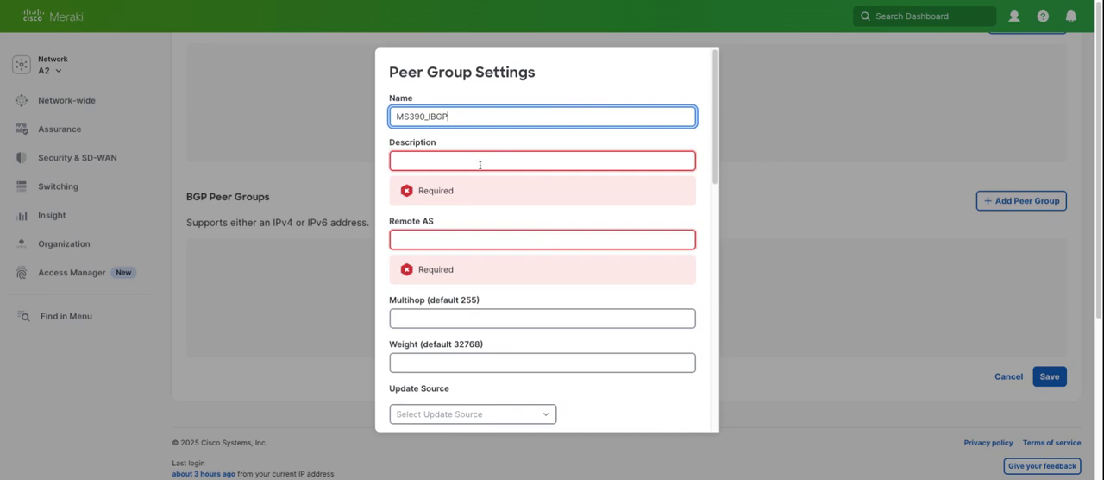
type("MS390_I")
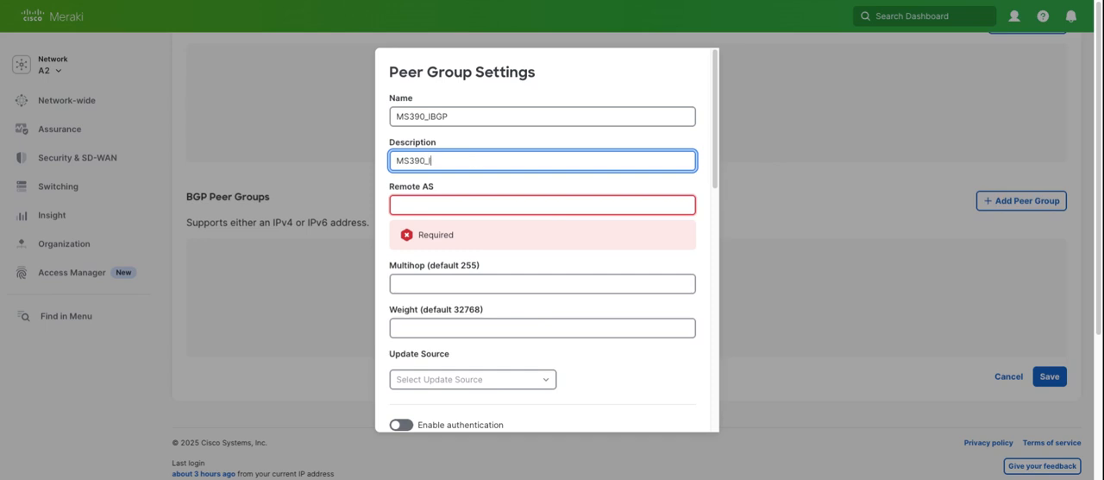
left_click(541, 204)
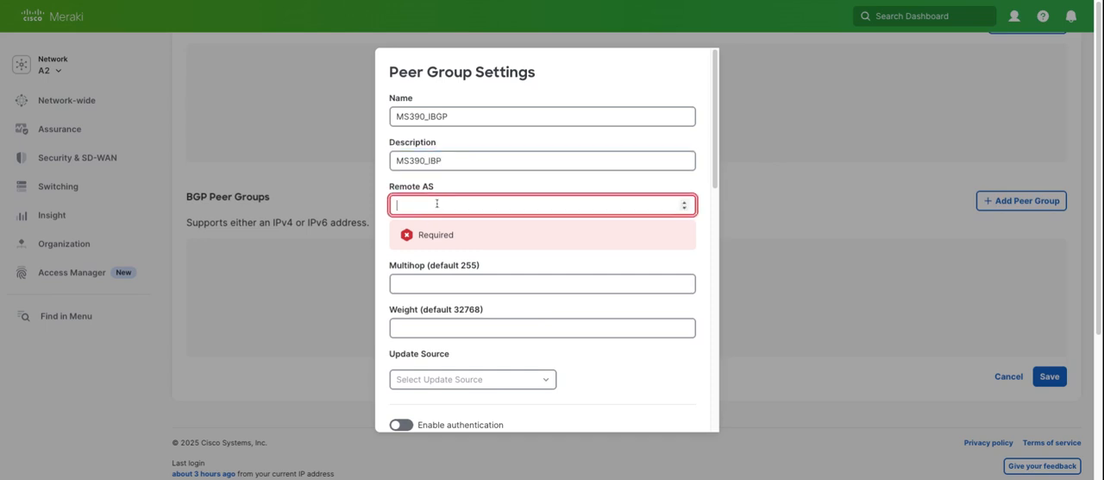
type("65000")
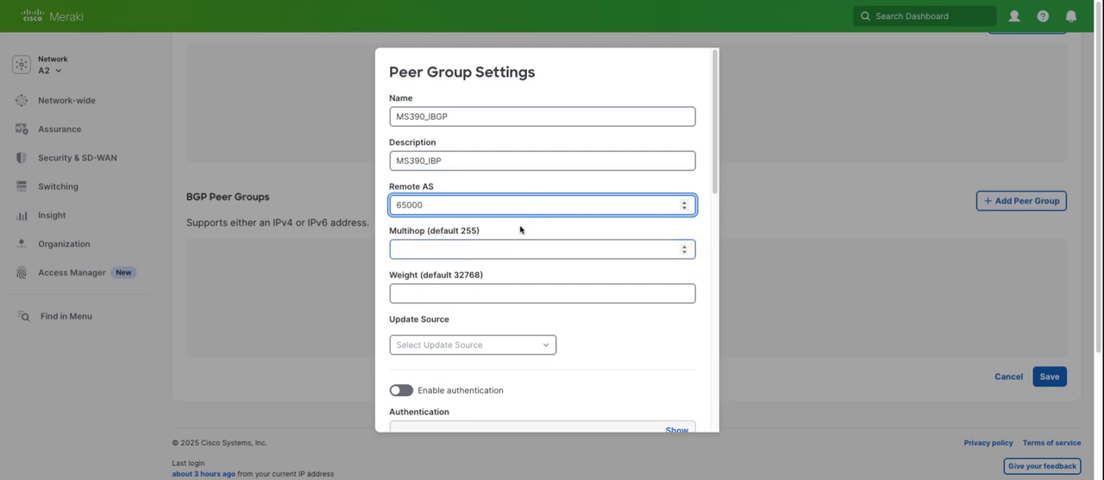
- Set update source Loop11, enable next-hop-self and inbound soft reconfiguration, and save the peer group
scroll("down", 3)
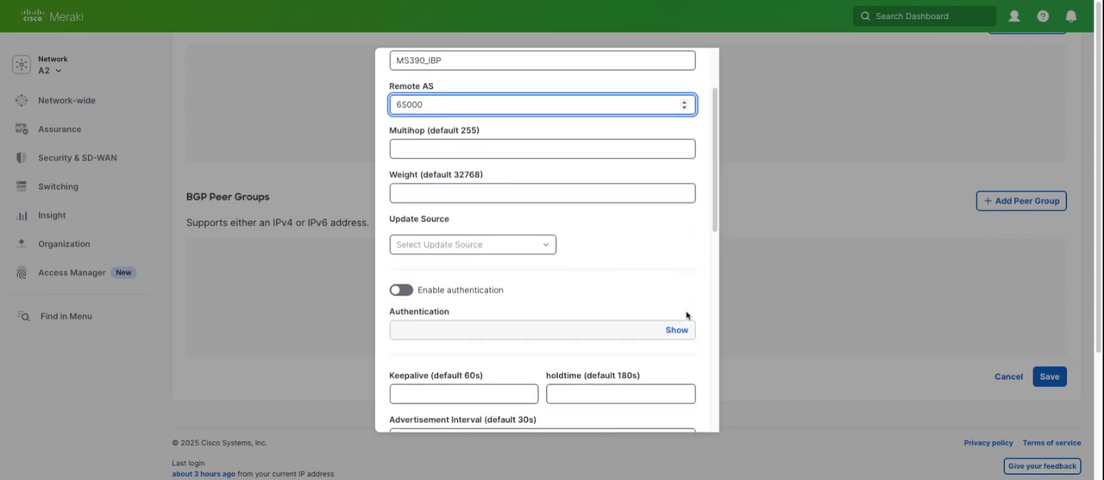
scroll("down", 3)
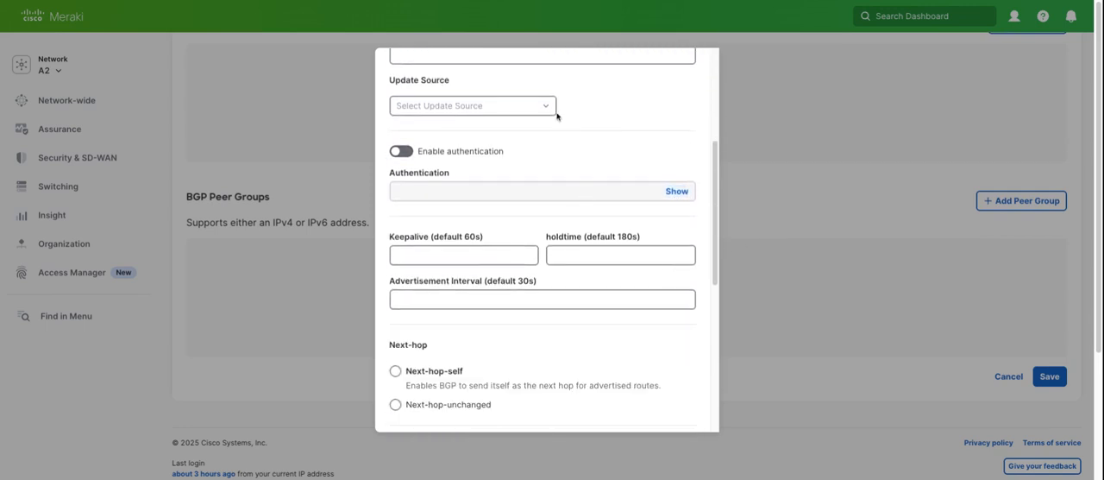
left_click(472, 105)
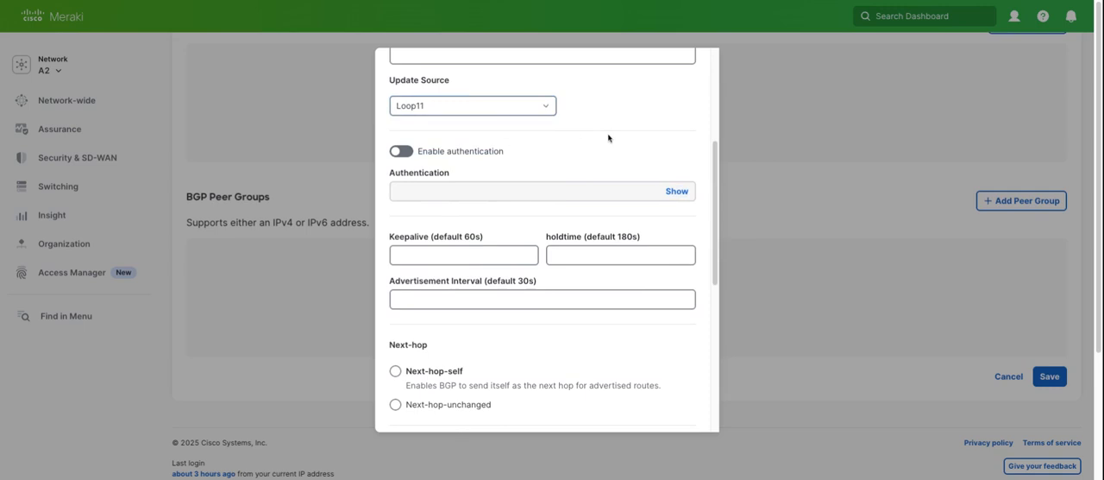
mouse_move(647, 131)
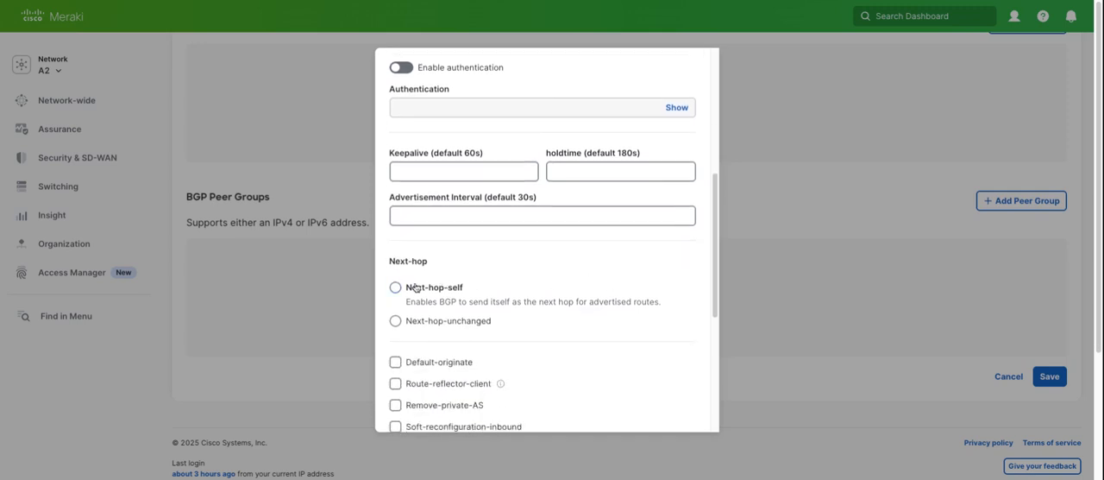
left_click(393, 287)
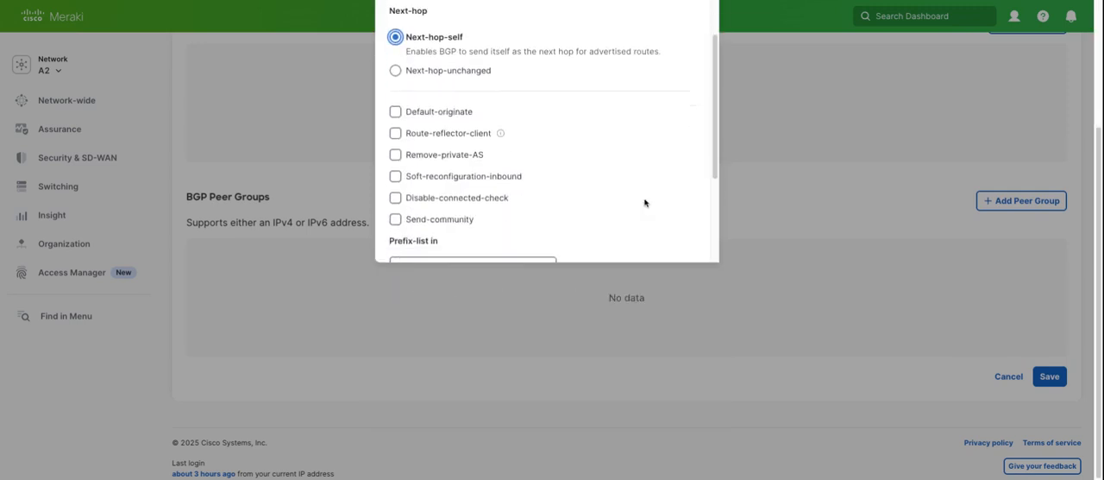
scroll("down", 3)
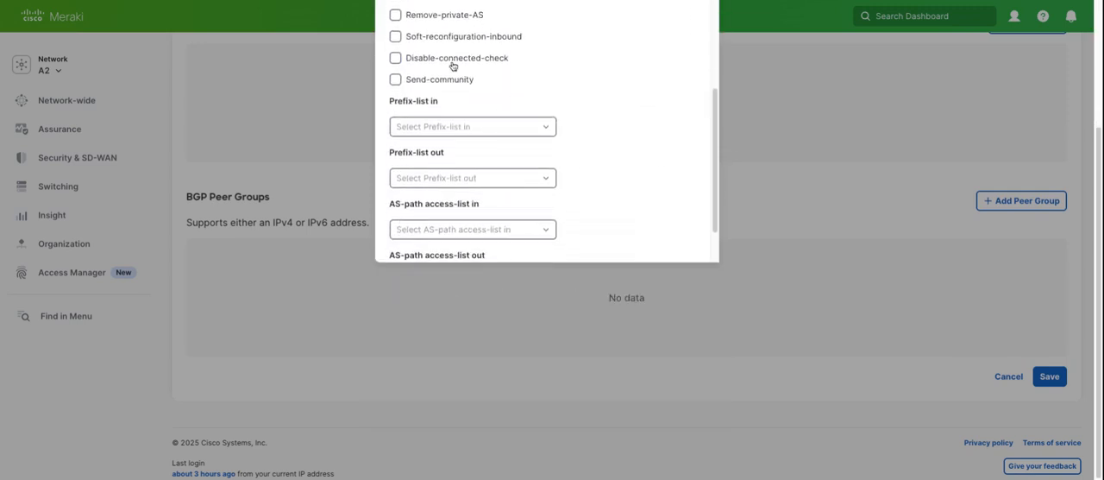
left_click(395, 36)
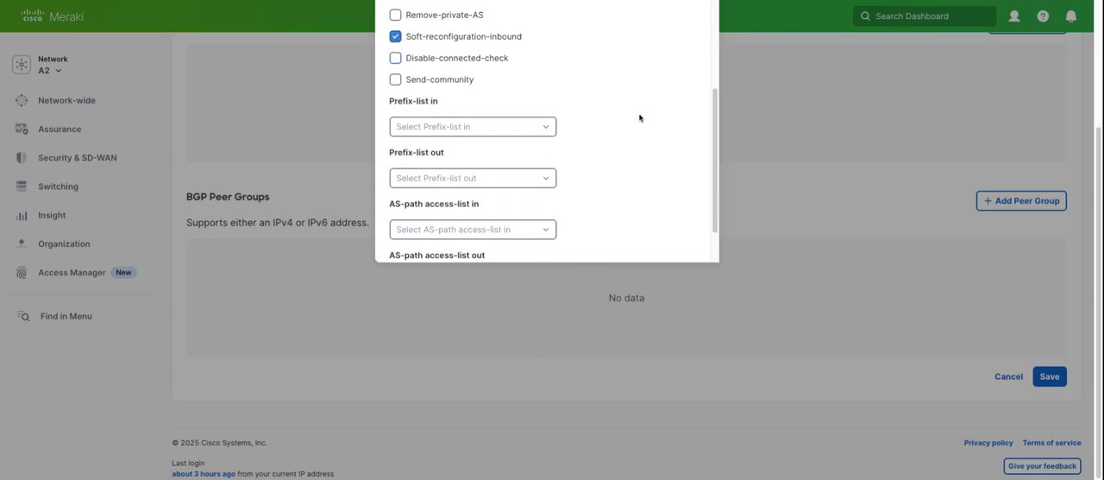
scroll("down", 3)
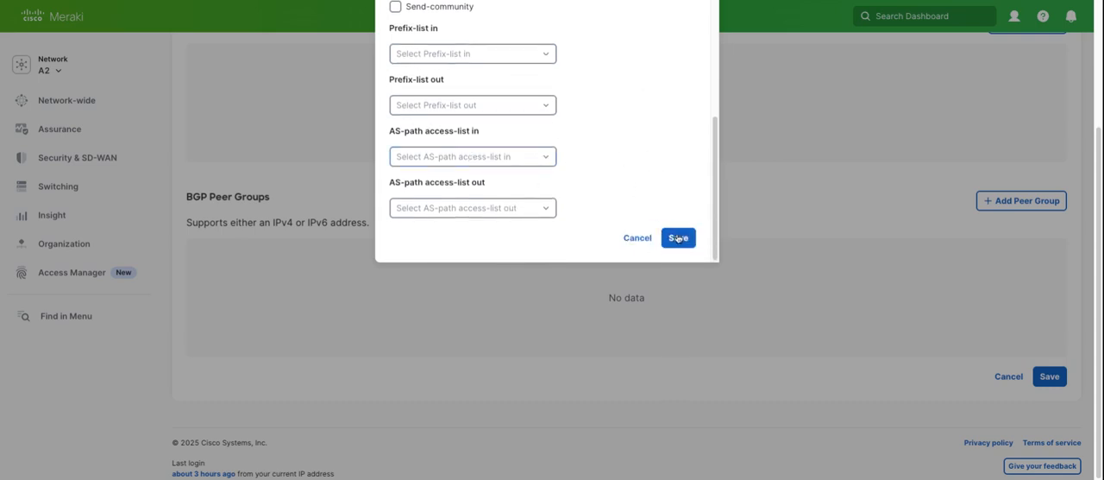
left_click(678, 238)
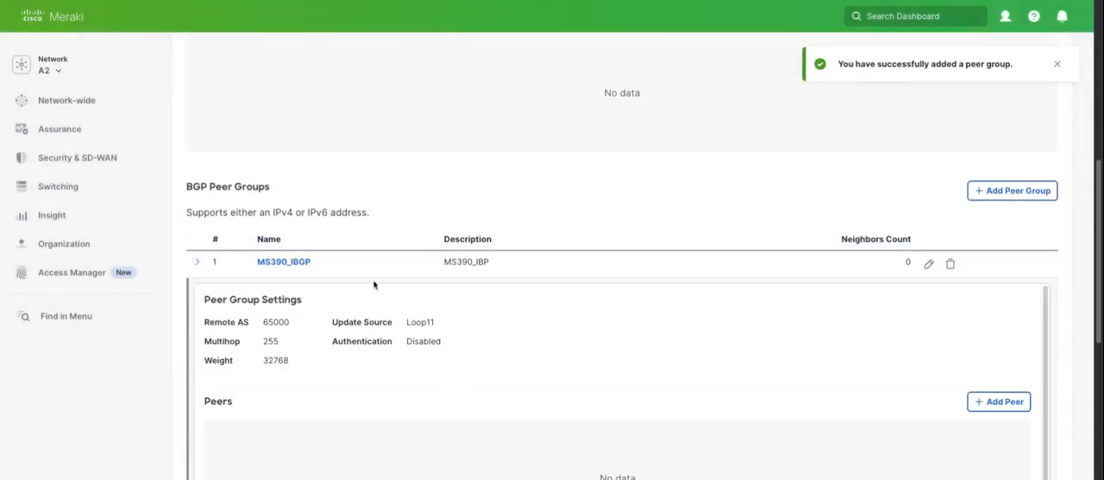
- View the MS390_IBGP peer group settings with empty Peers and Ranges sections
scroll("down", 3)
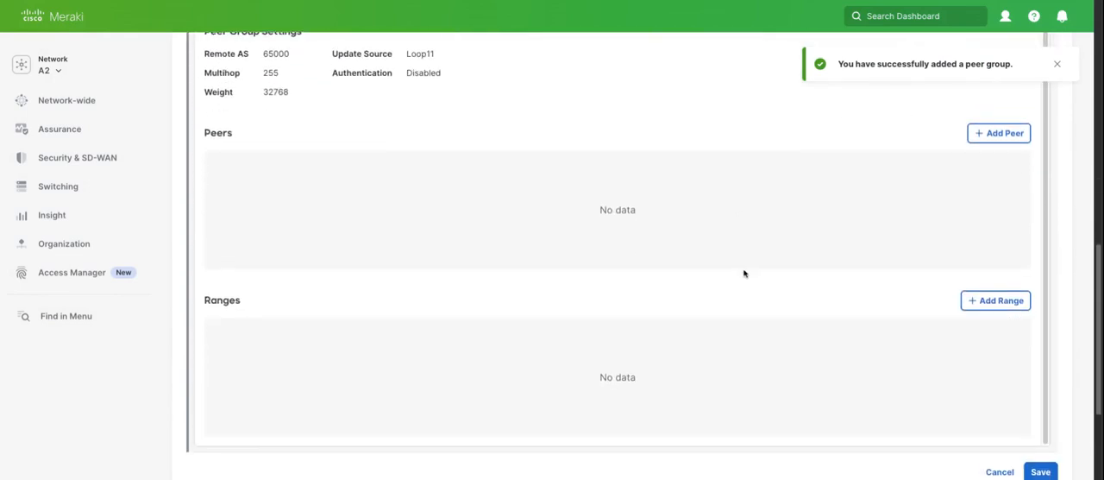
mouse_move(952, 243)
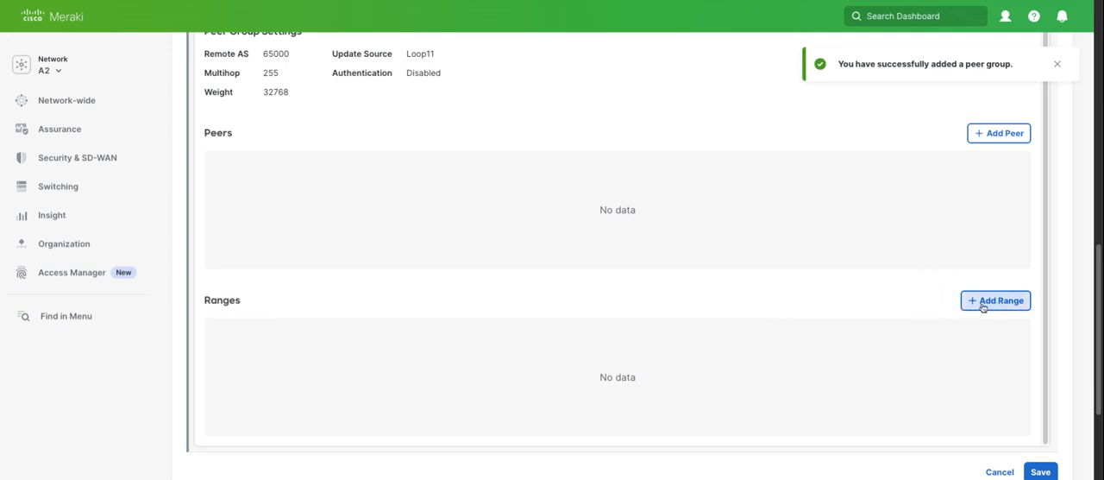
mouse_move(652, 286)
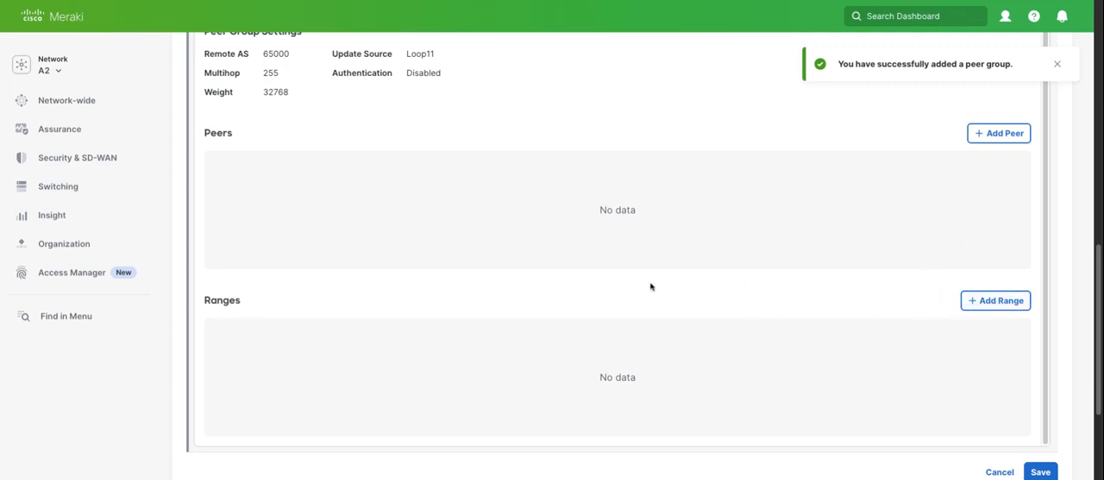
- Add range 192.168.77.12/30 with description MS390_IBGP to the peer group
left_click(995, 300)
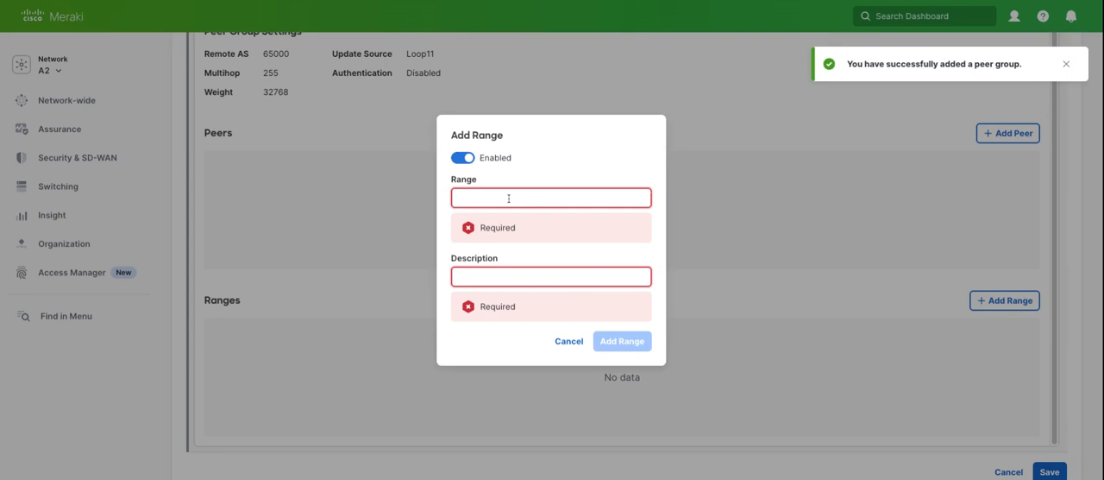
type("192.168")
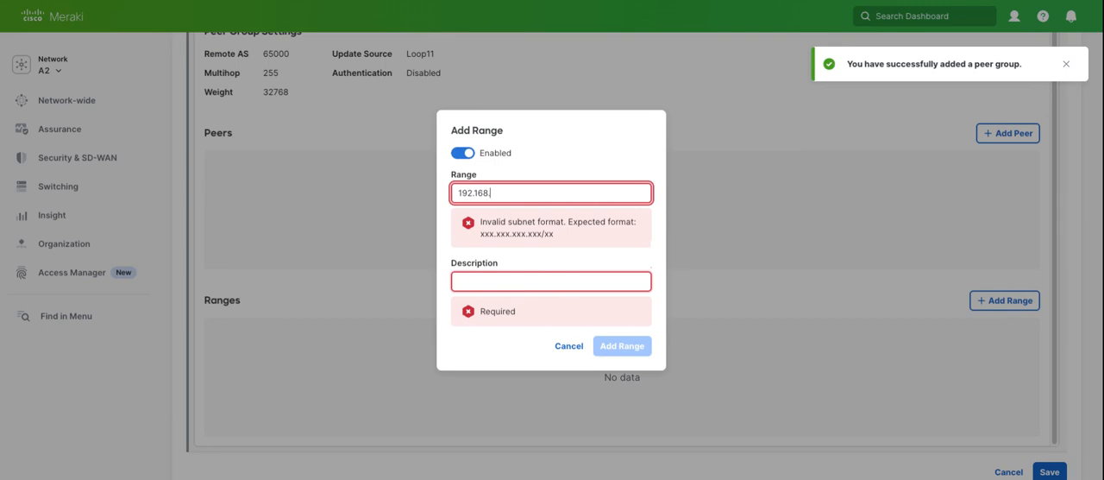
type(".77.12/30")
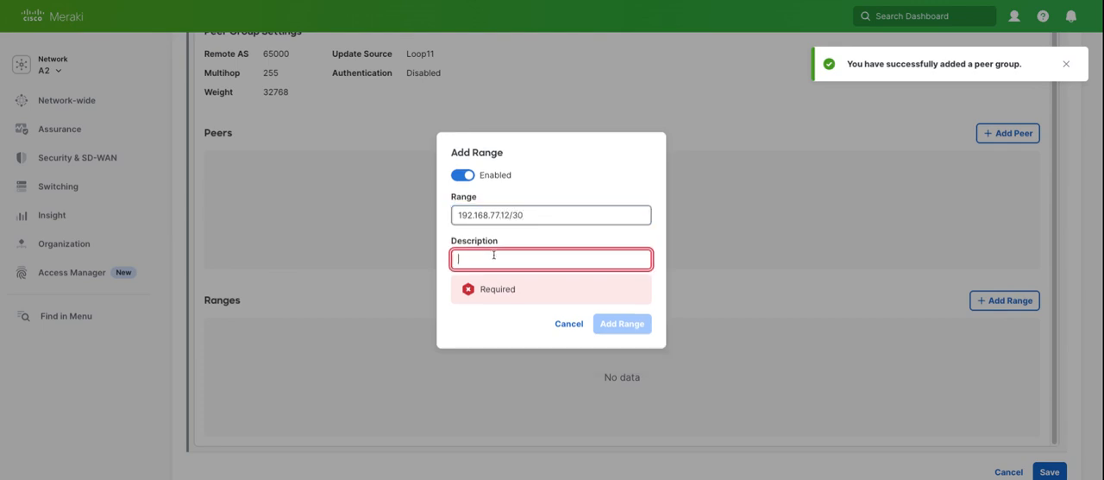
type("MS390_IB")
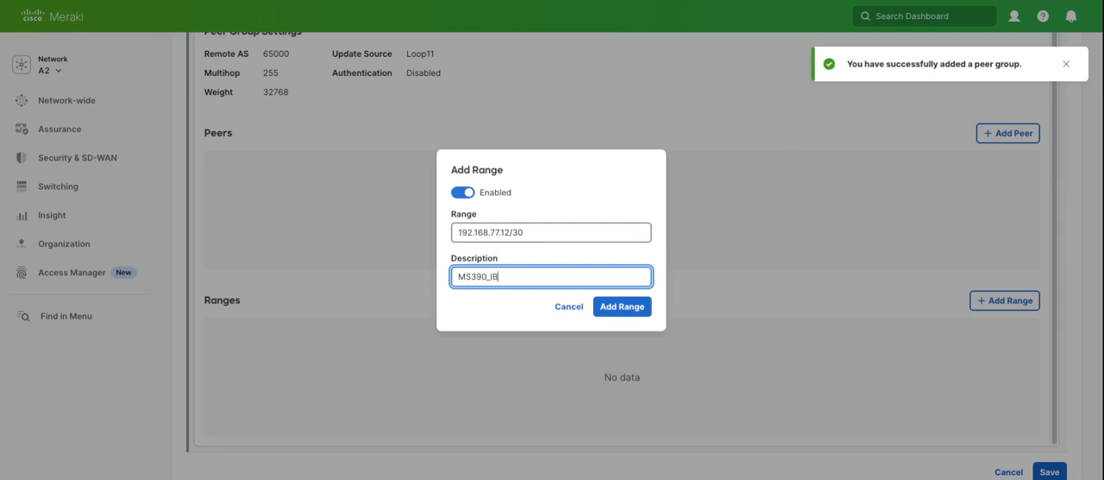
type("GP")
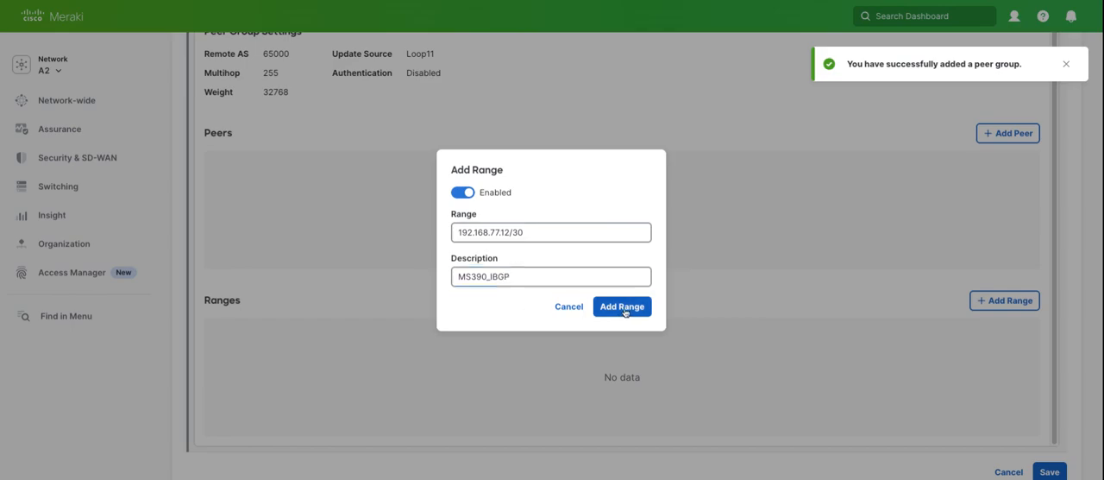
left_click(621, 308)
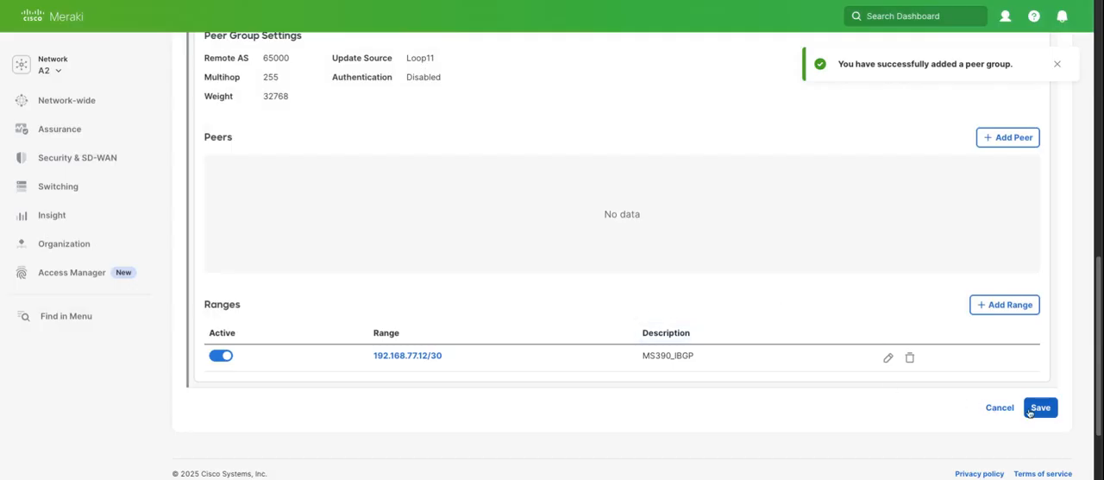
- Save the peer group changes, then reopen C9300U's BGP router and expand the MS390_IBGP peer group
left_click(1040, 407)
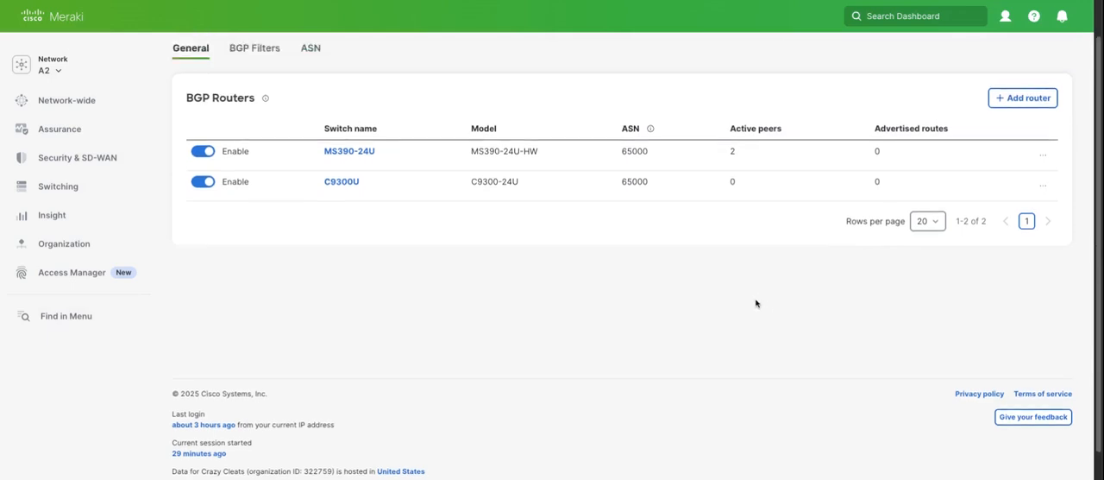
left_click(1042, 221)
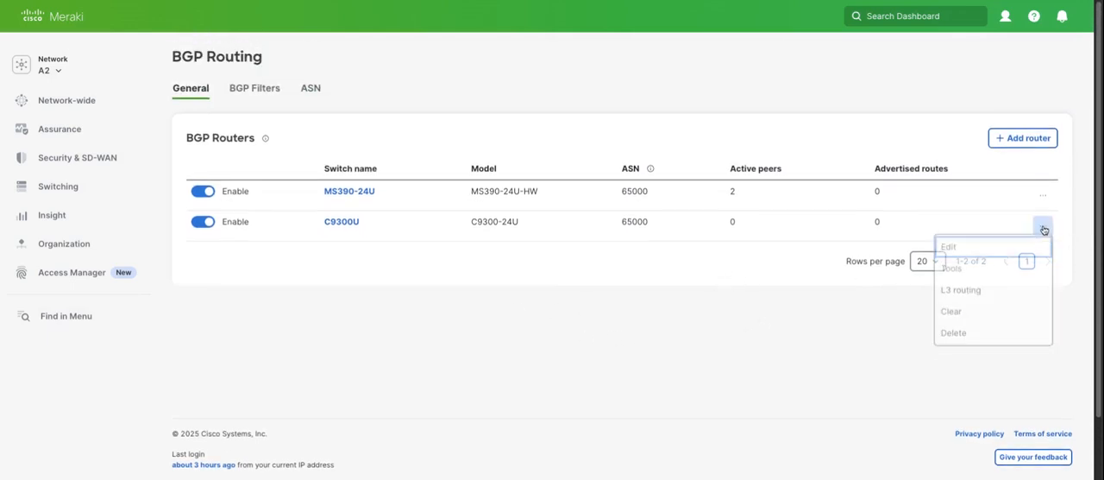
left_click(947, 245)
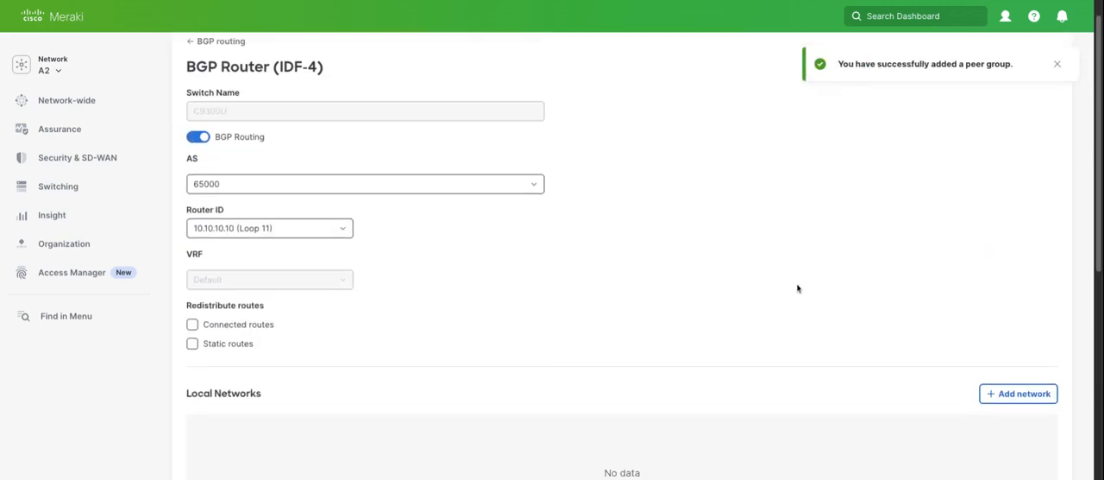
scroll("down", 3)
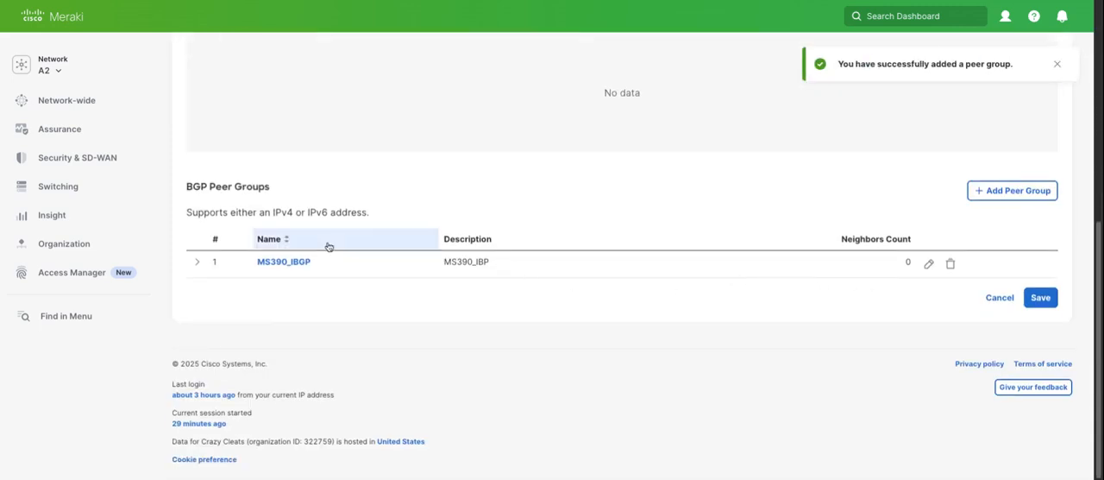
left_click(197, 263)
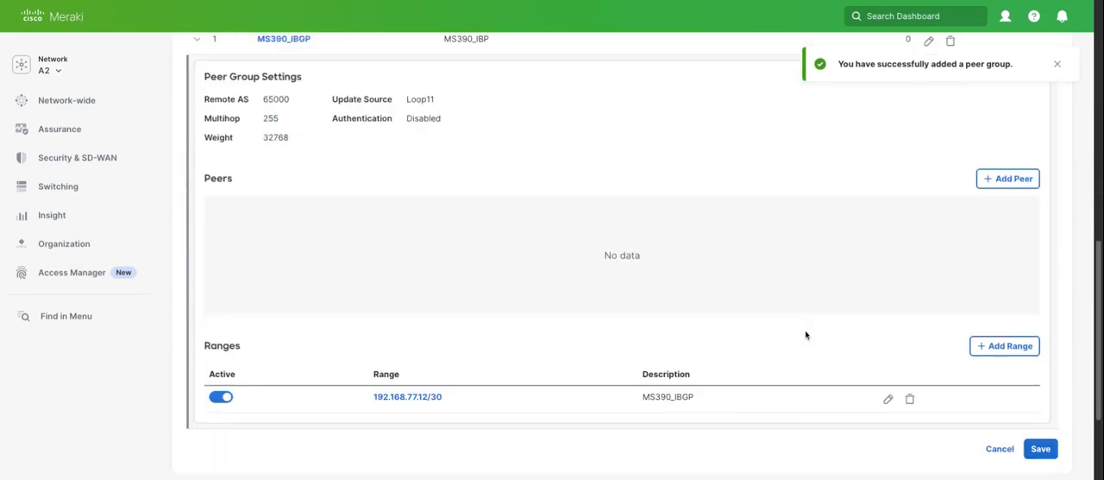
- Start a new peer 10.10.10.11 with description MS390_IBGP in the peer group
left_click(1008, 180)
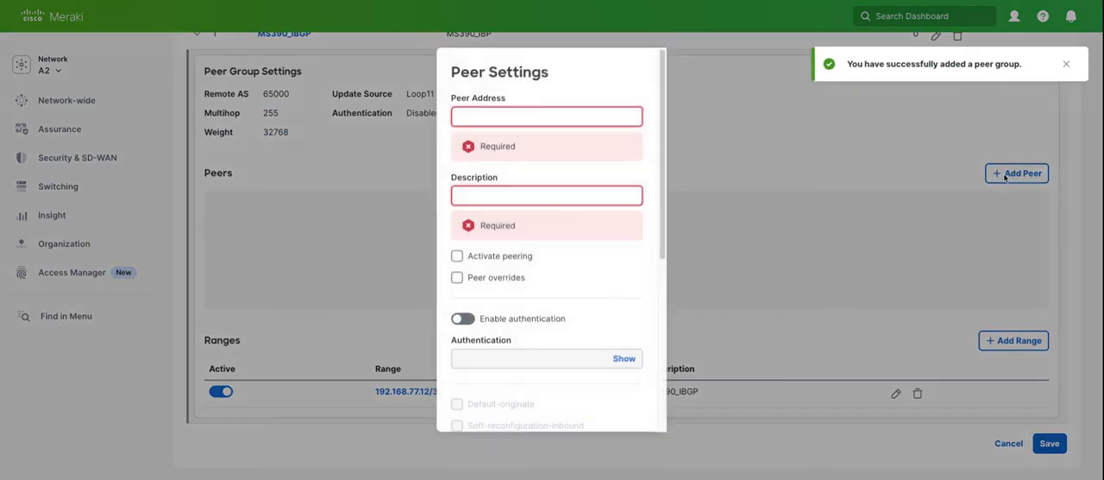
left_click(546, 115)
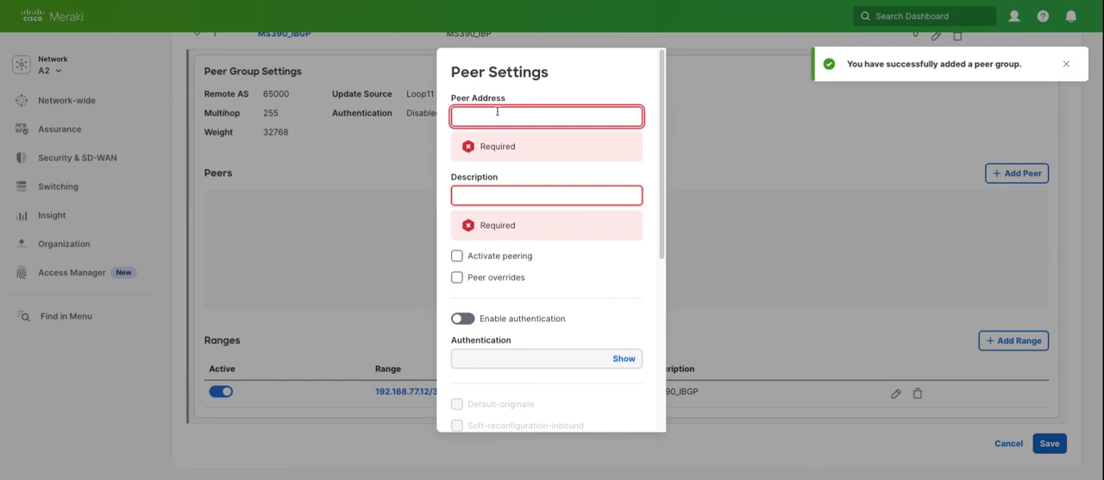
mouse_move(557, 95)
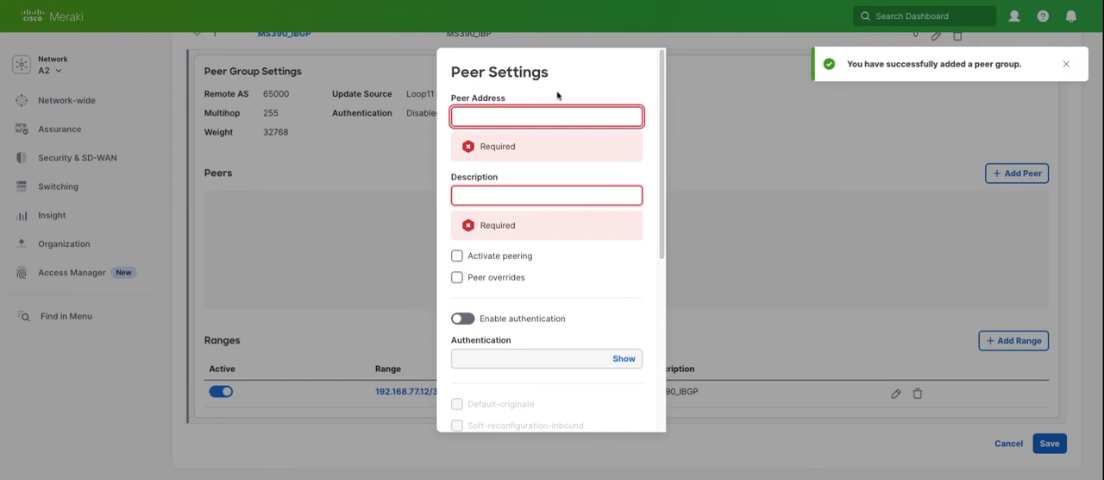
mouse_move(590, 83)
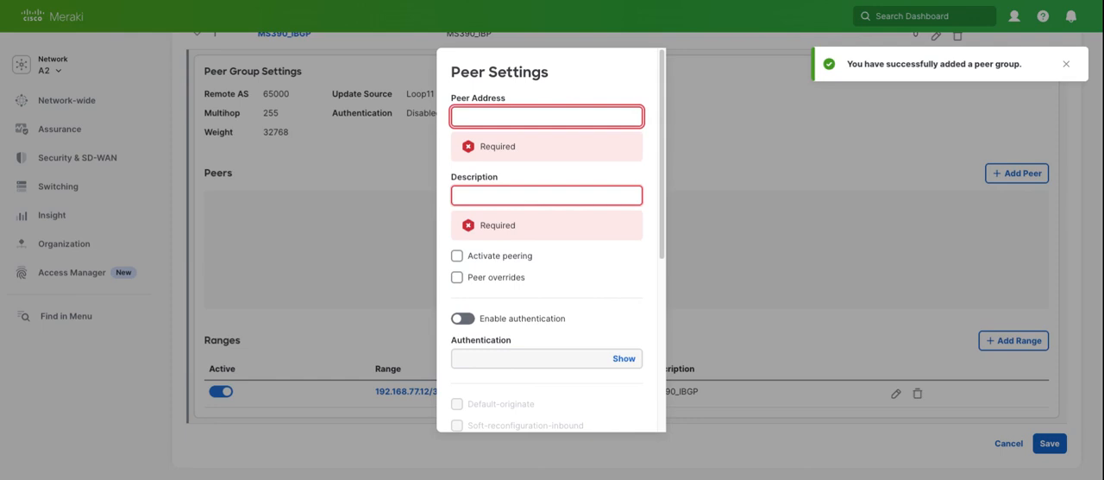
type("10.10.10.11")
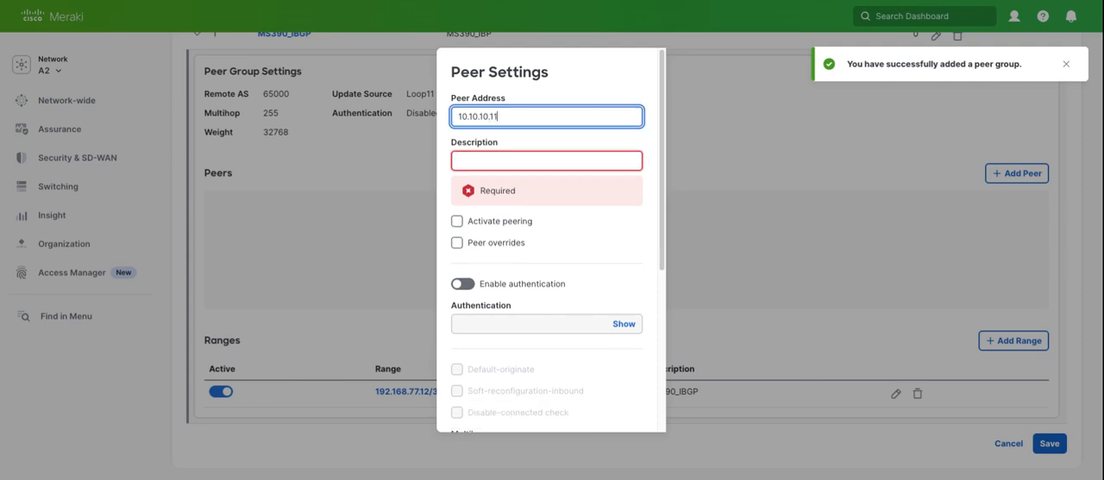
type("M")
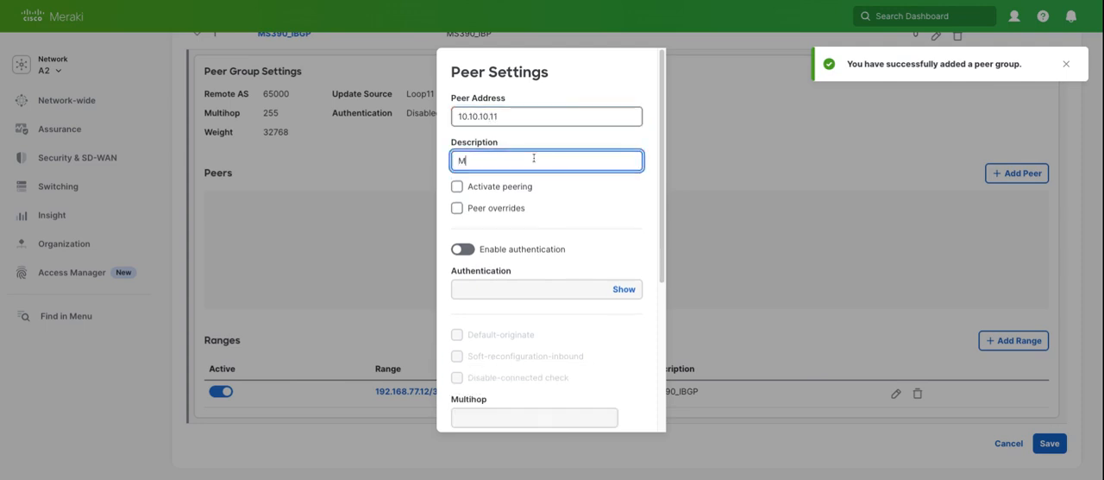
type("S390_IBGP")
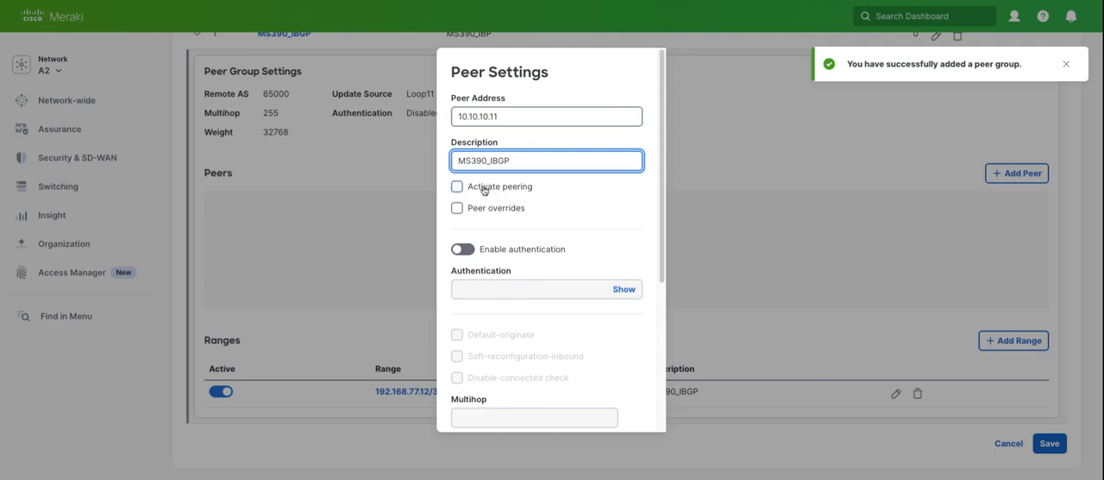
- Enable Activate peering and Peer overrides for 10.10.10.11 and add the peer
left_click(456, 186)
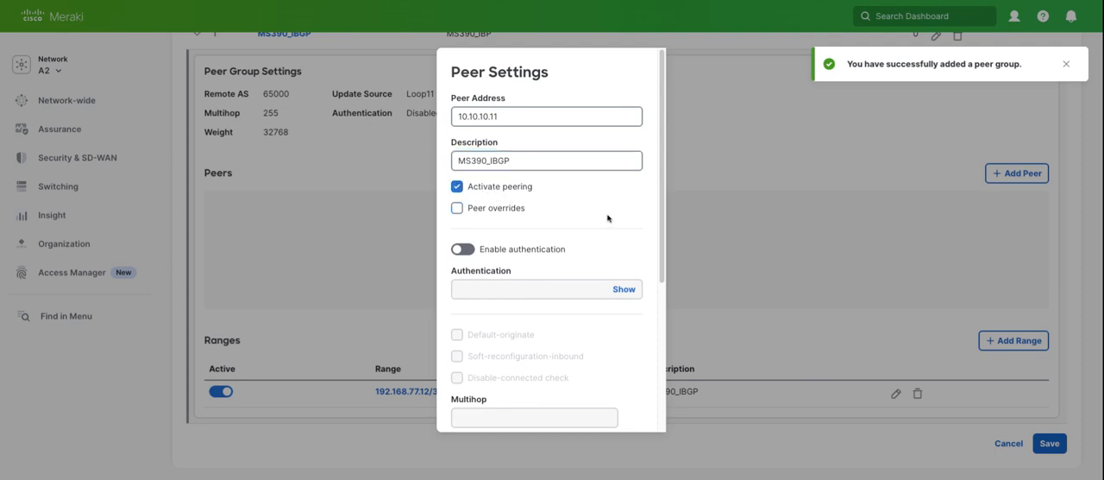
scroll("down", 3)
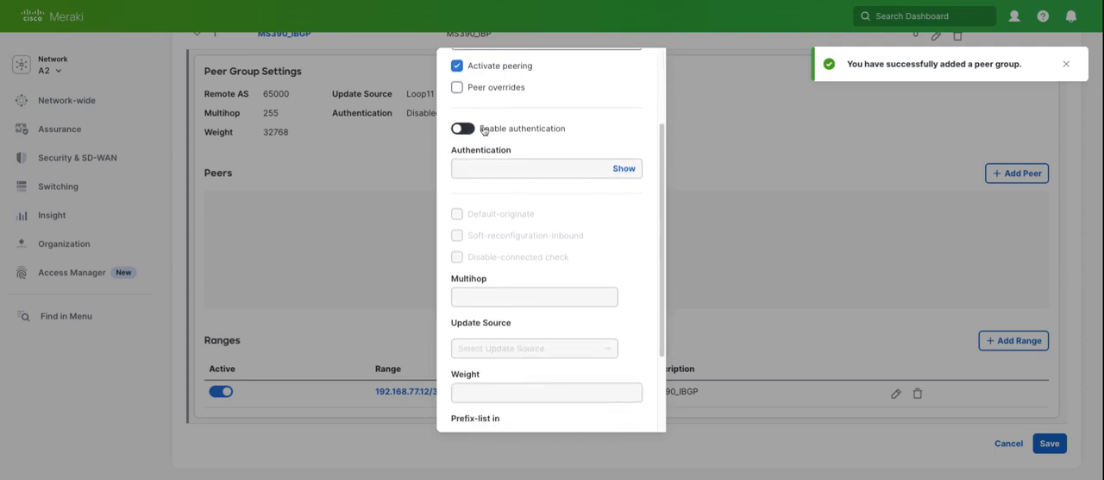
left_click(456, 86)
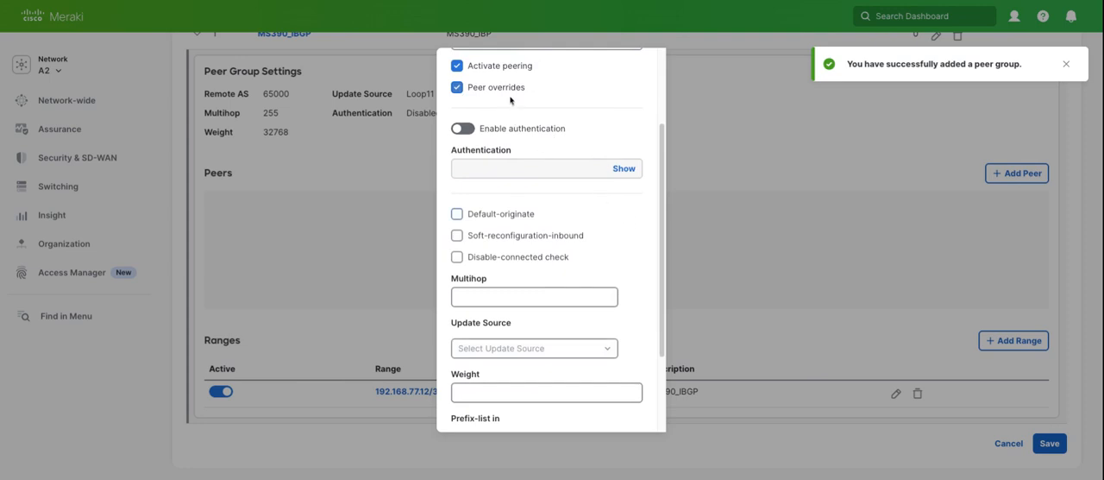
mouse_move(488, 93)
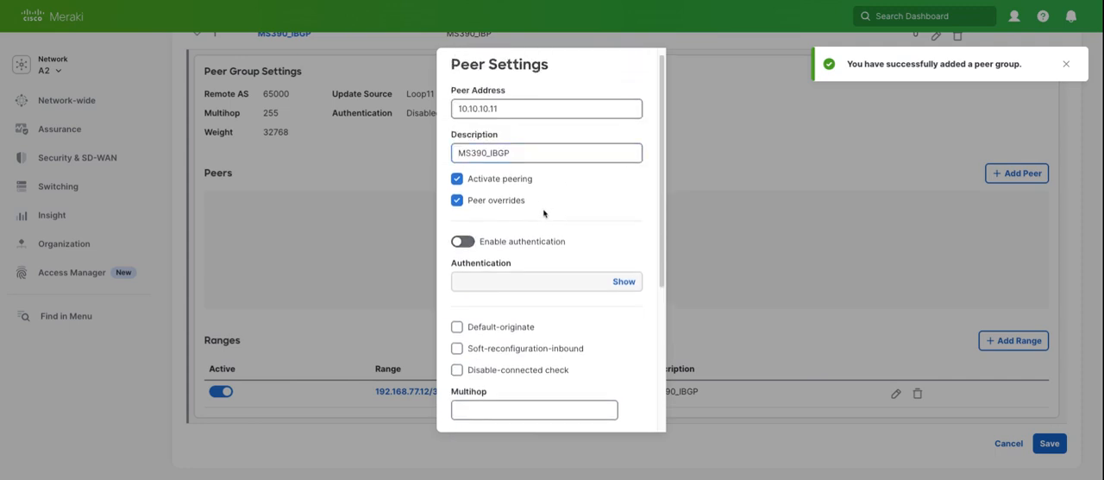
scroll("down", 3)
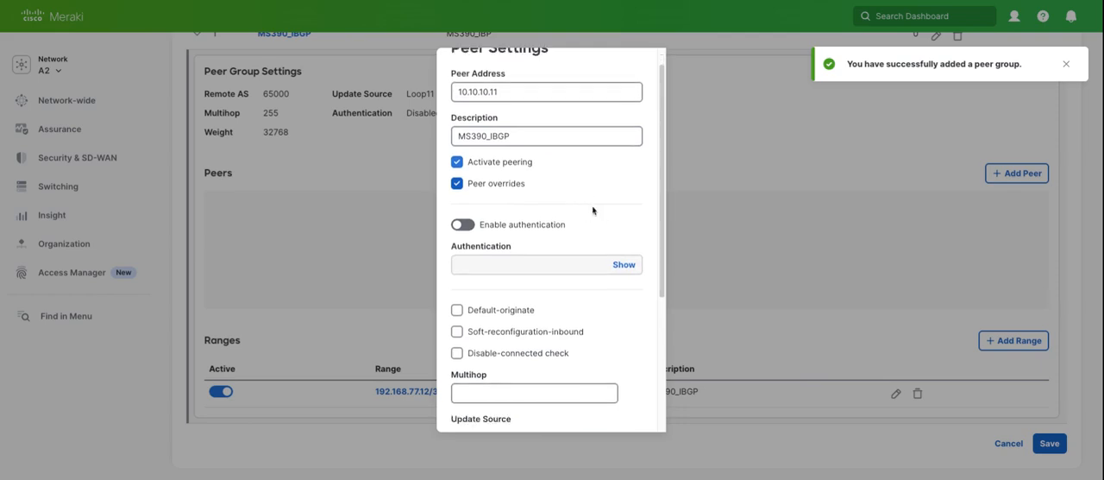
scroll("down", 3)
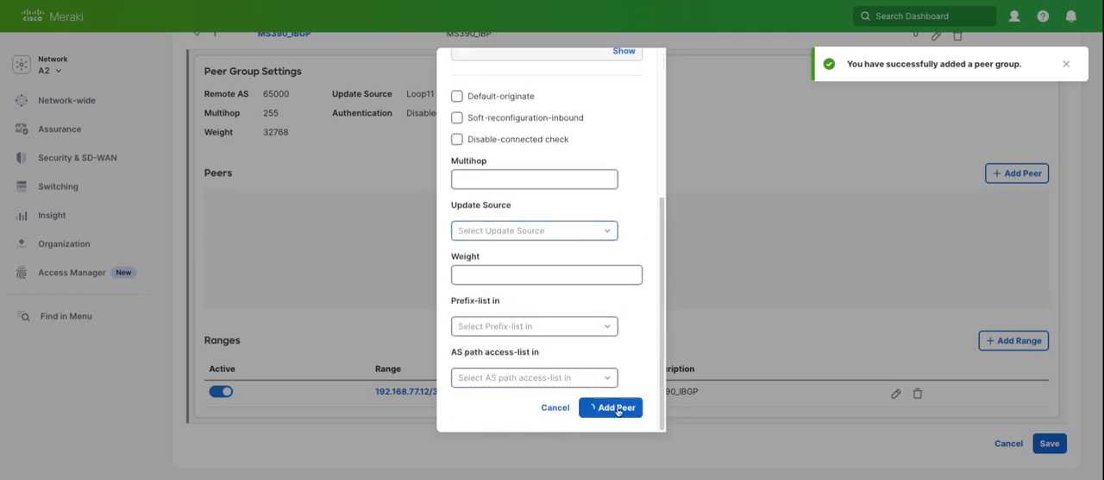
left_click(611, 407)
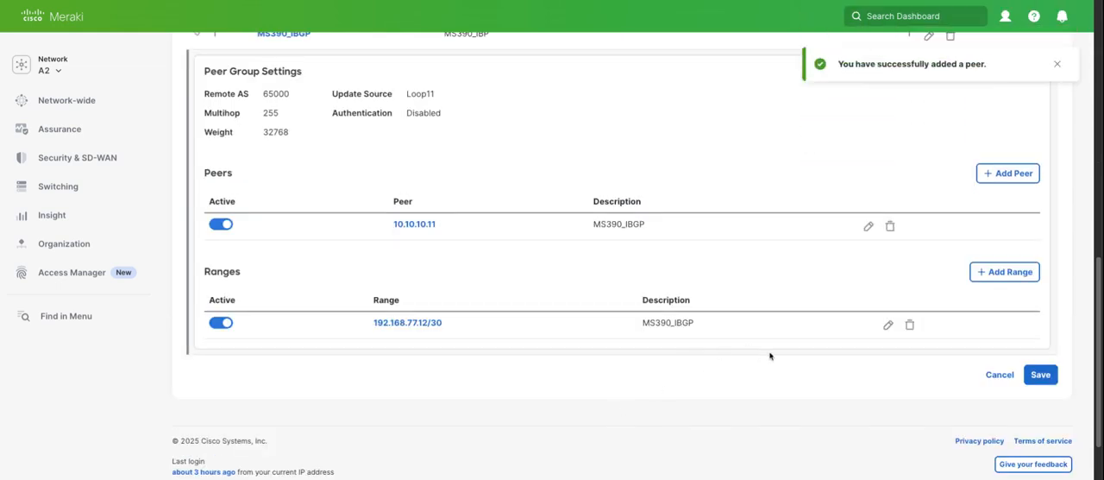
mouse_move(535, 366)
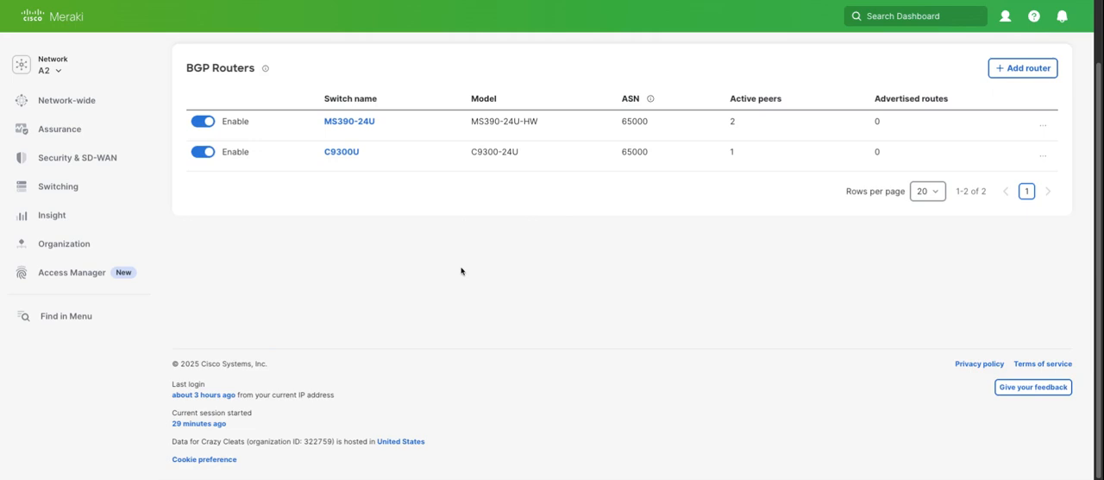
mouse_move(464, 307)
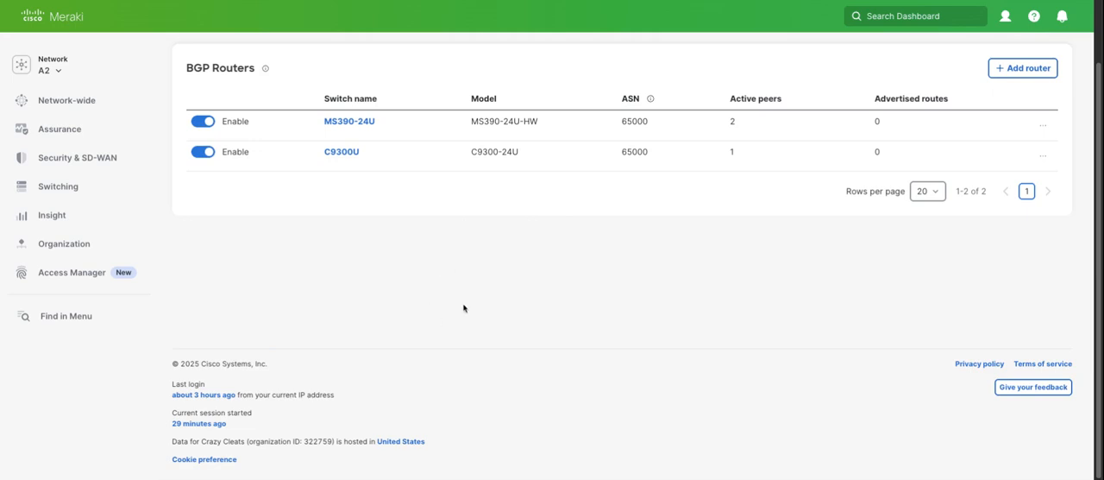
mouse_move(387, 248)
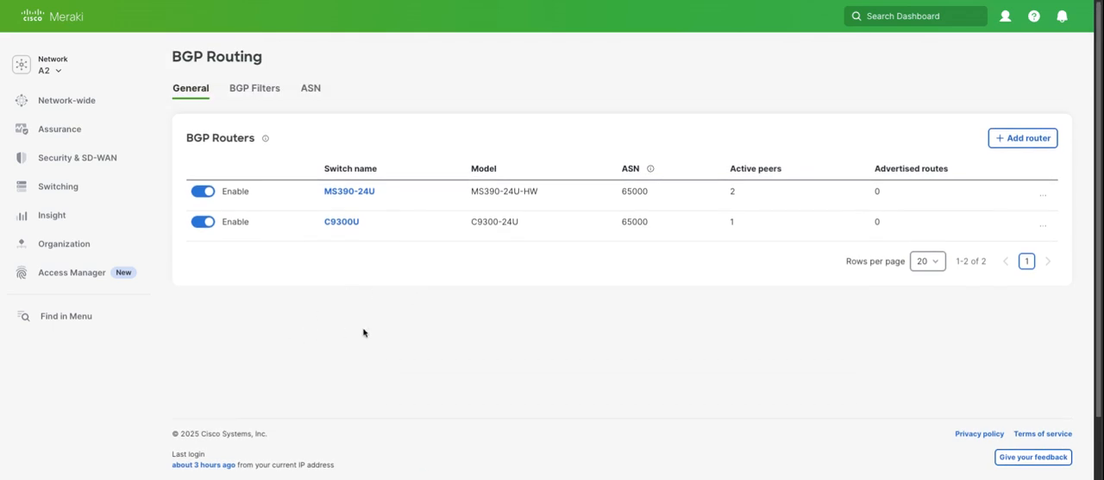
mouse_move(152, 273)
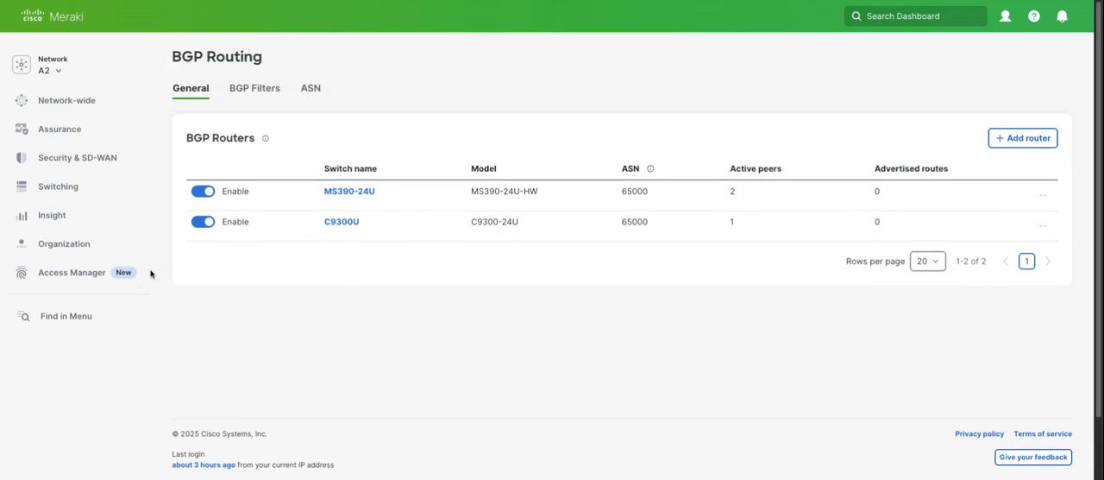
- Go to Switching > Switches, select C9300U and show its Cloud CLI page
left_click(58, 186)
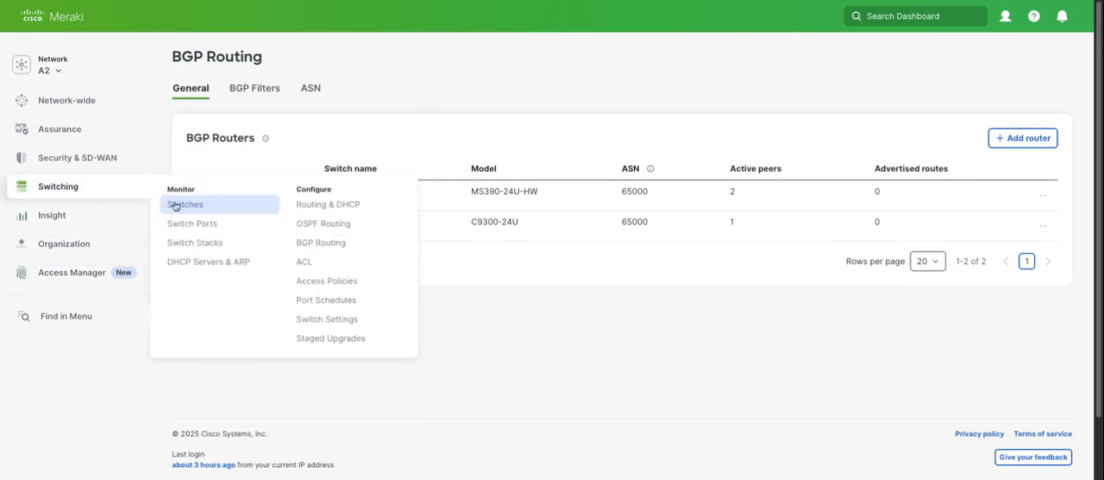
mouse_move(180, 203)
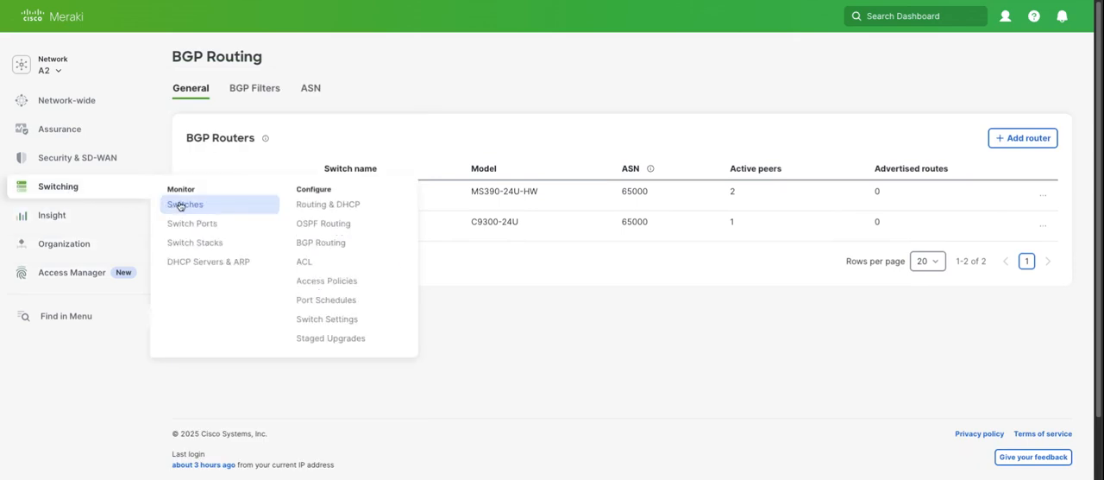
left_click(184, 203)
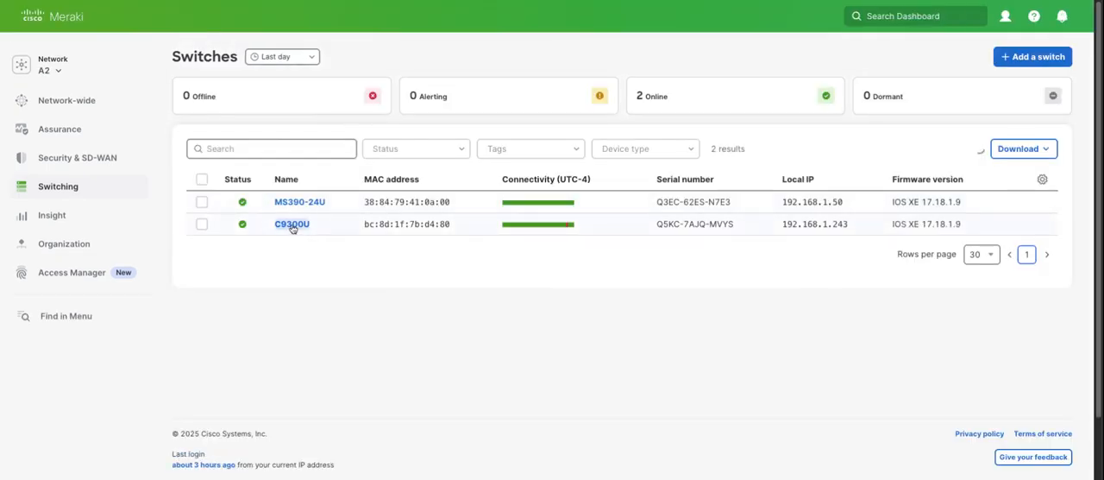
left_click(292, 224)
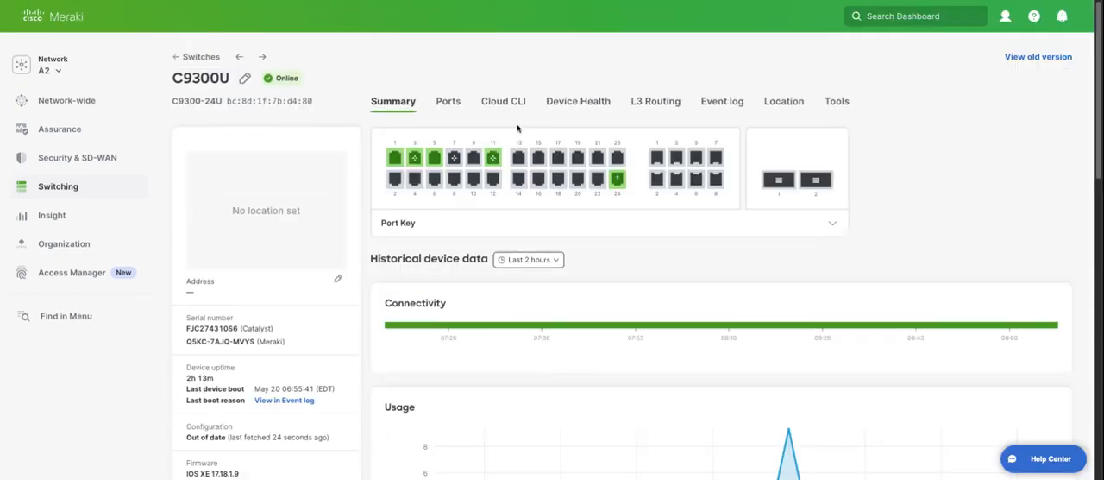
left_click(504, 100)
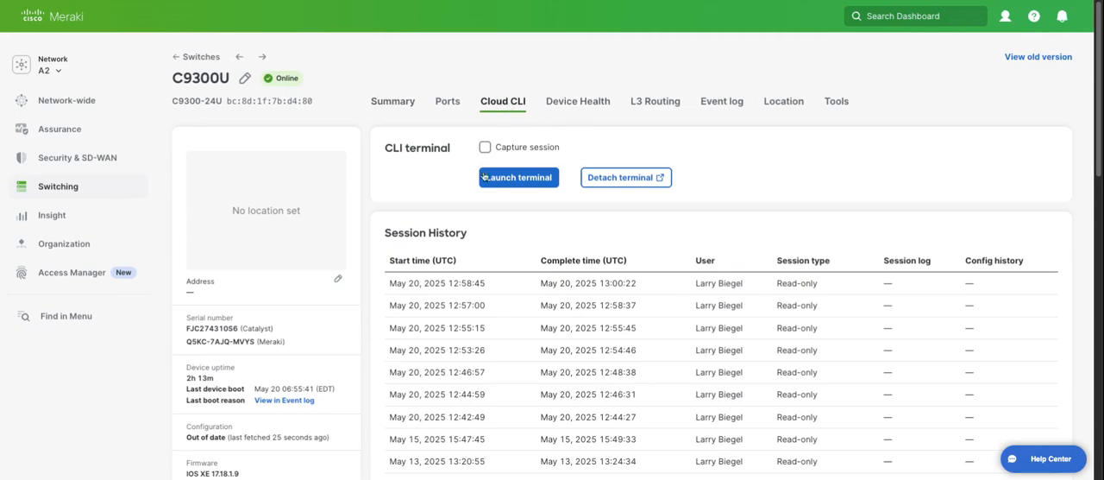
- Launch a terminal session on C9300U and run 'show ip bgp summary' to list neighbor 10.10.10.11
left_click(518, 176)
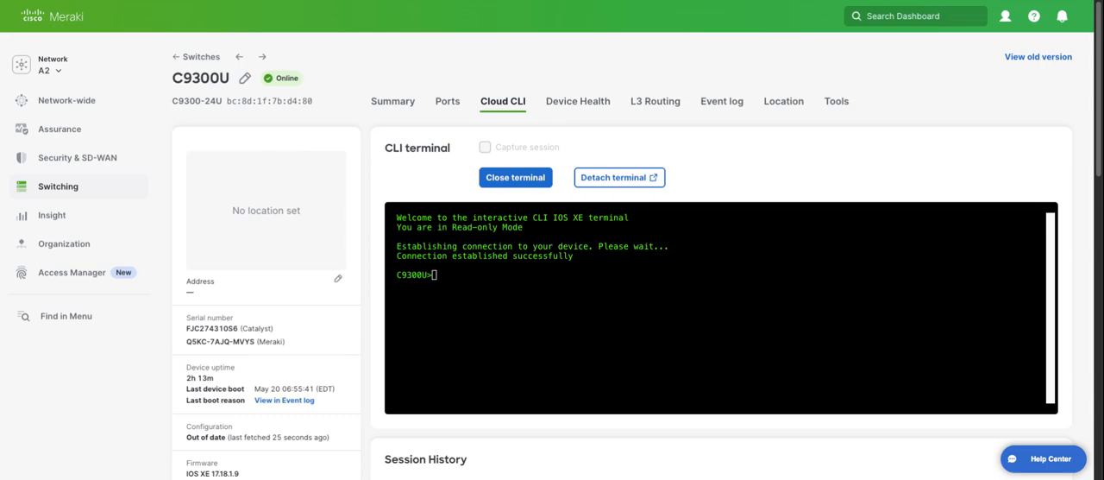
type("sh ip bgp summary")
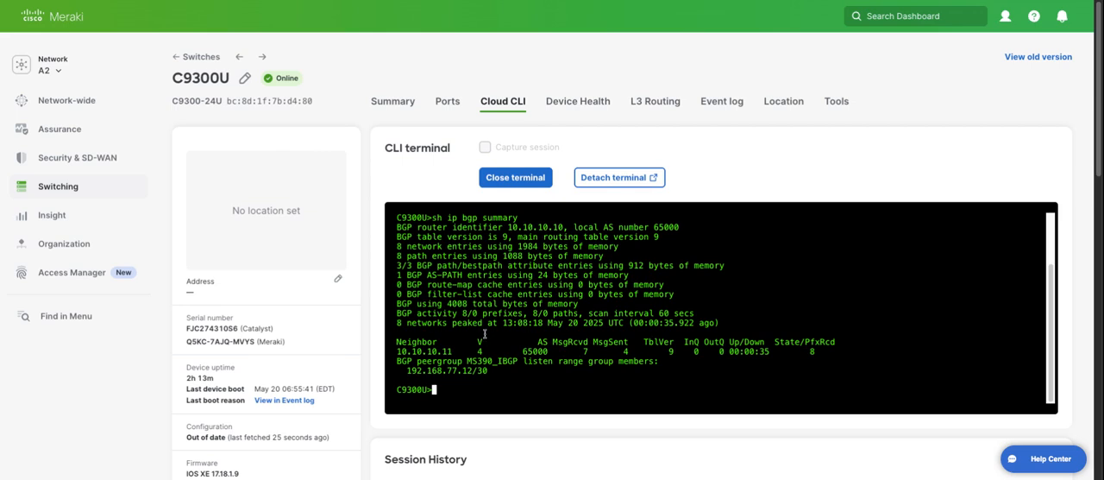
mouse_move(157, 45)
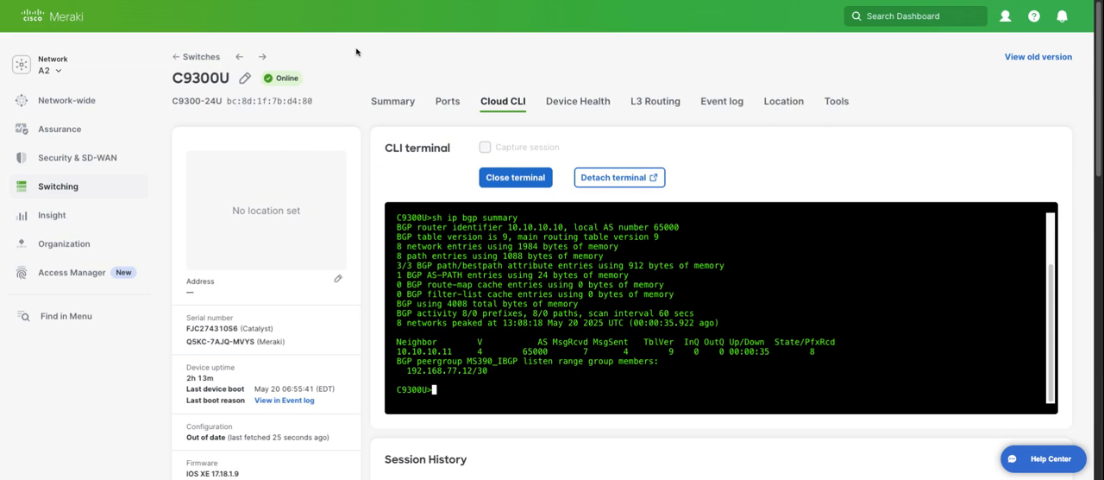
- Show STP configuration, try RPVST+ then leave it on Multiple Spanning Tree (MSTI)
left_click(59, 186)
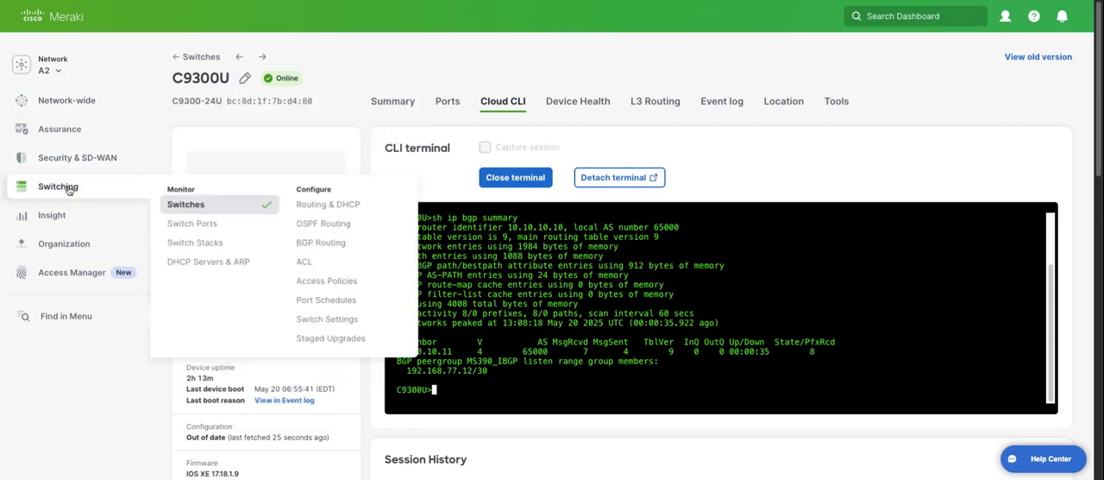
mouse_move(326, 279)
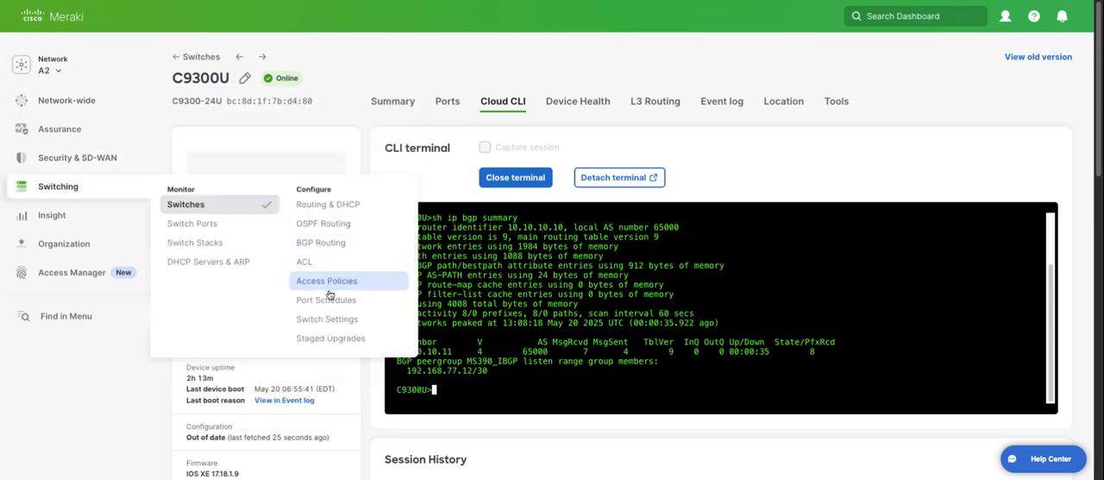
left_click(328, 317)
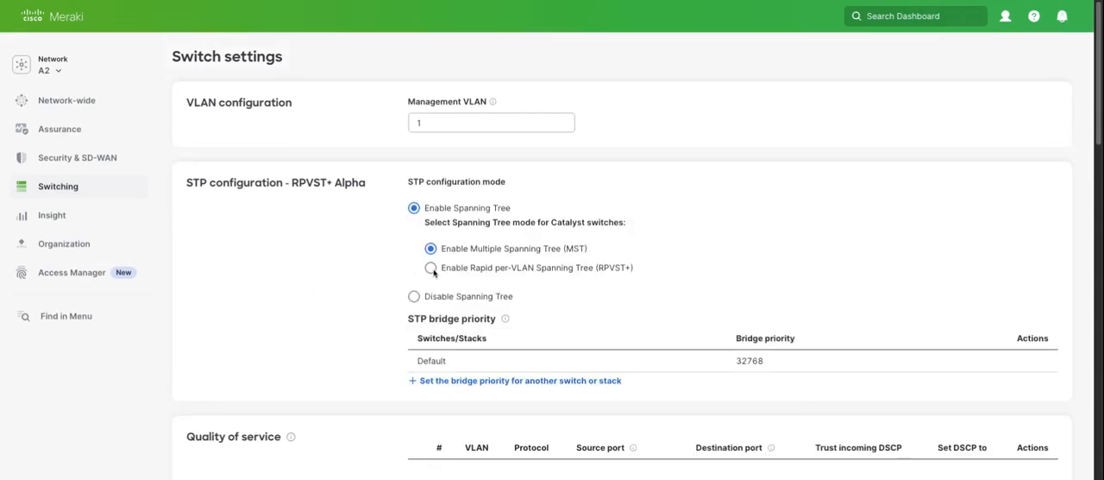
left_click(432, 267)
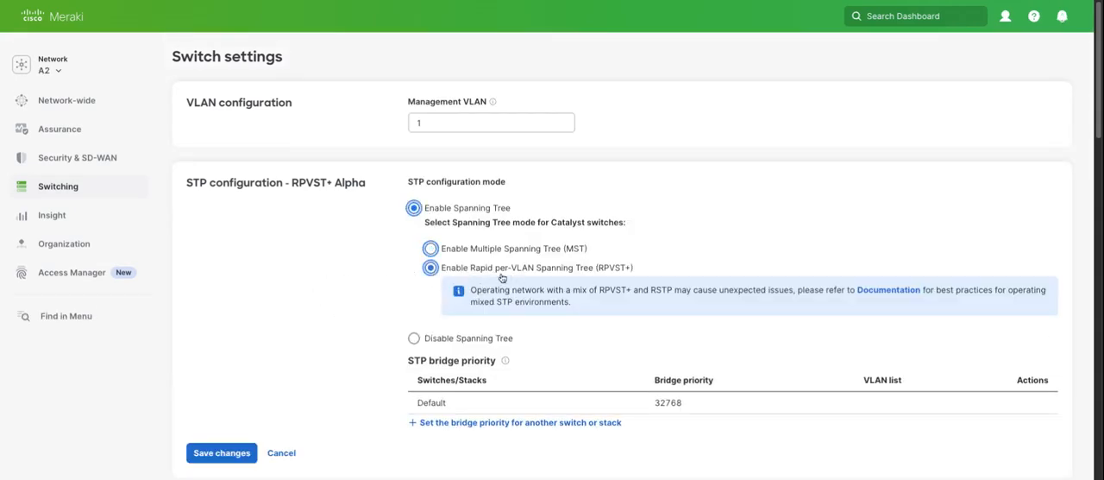
left_click(431, 249)
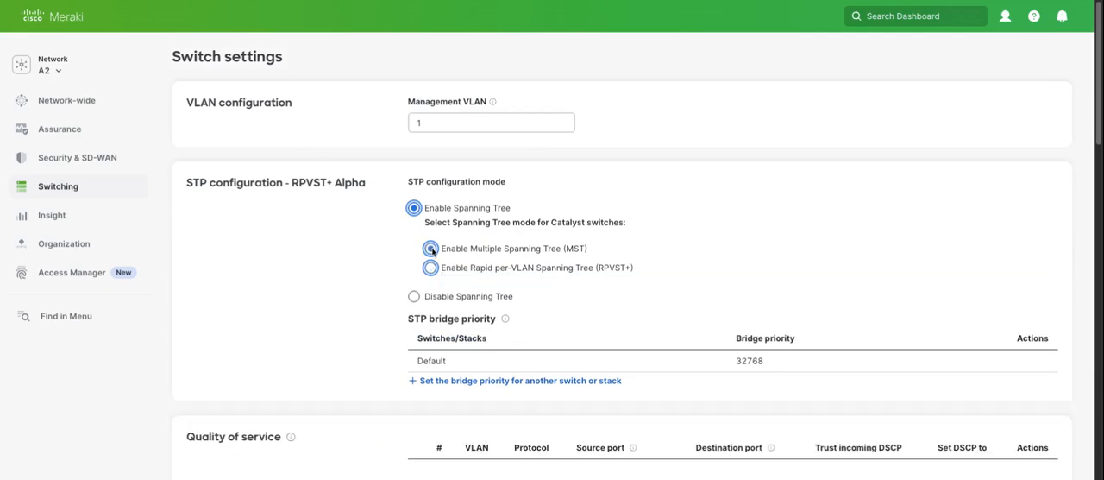
left_click(59, 186)
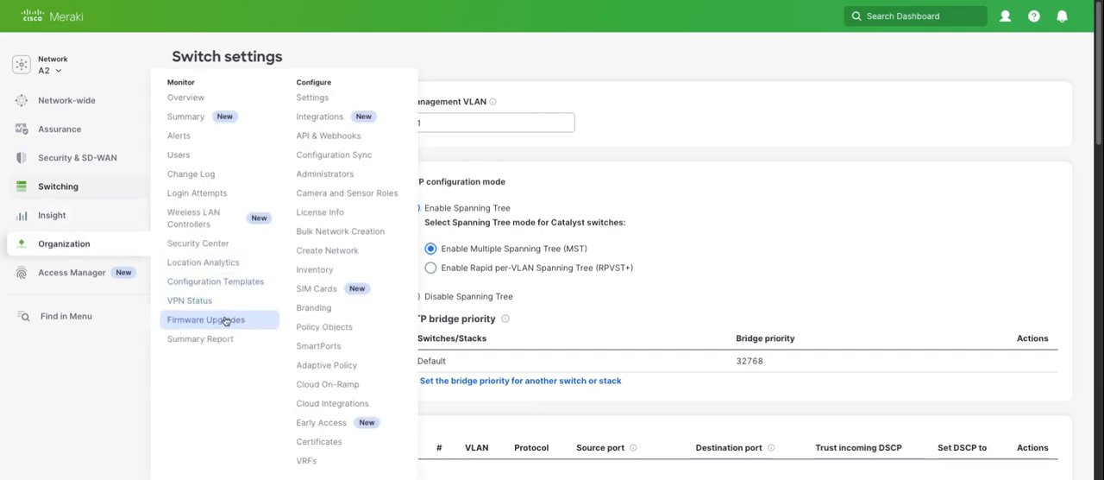
- Filter Schedule upgrades by 'a2', tick the A2 Switch network and start its bulk firmware edit
left_click(205, 319)
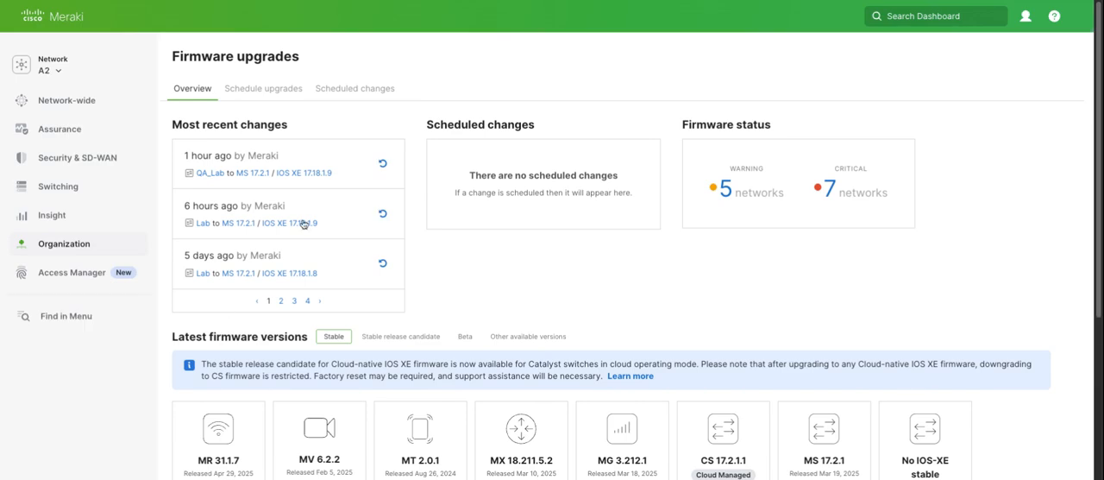
left_click(262, 88)
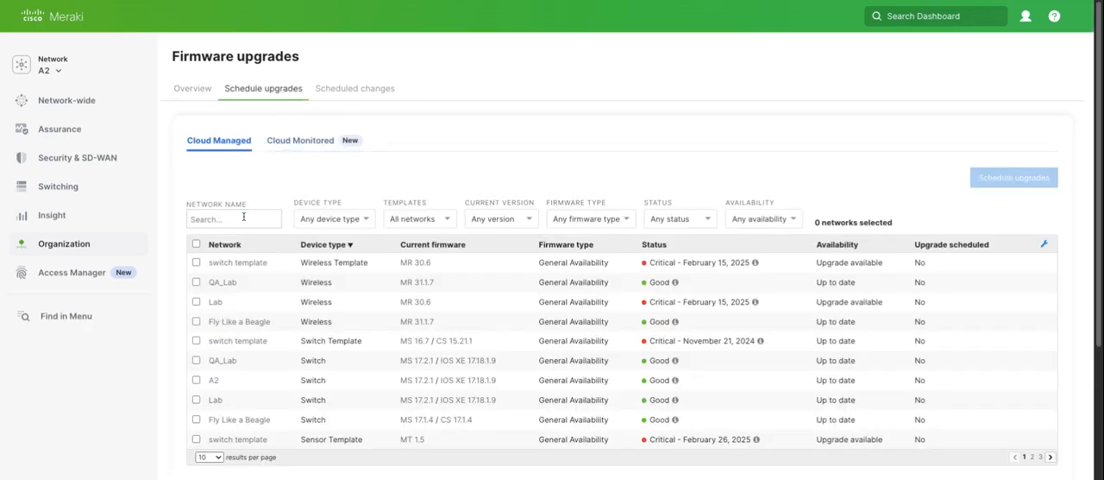
type("a2")
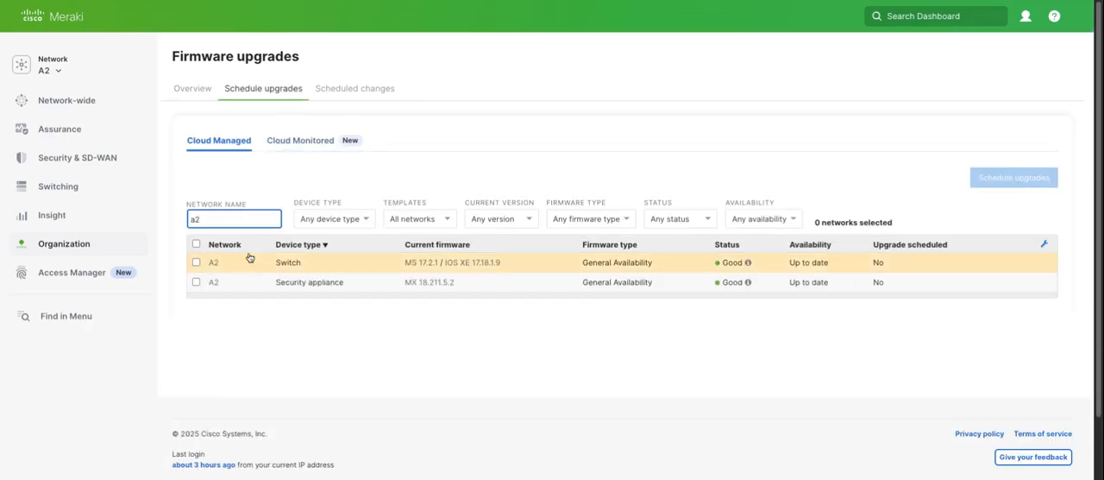
left_click(196, 263)
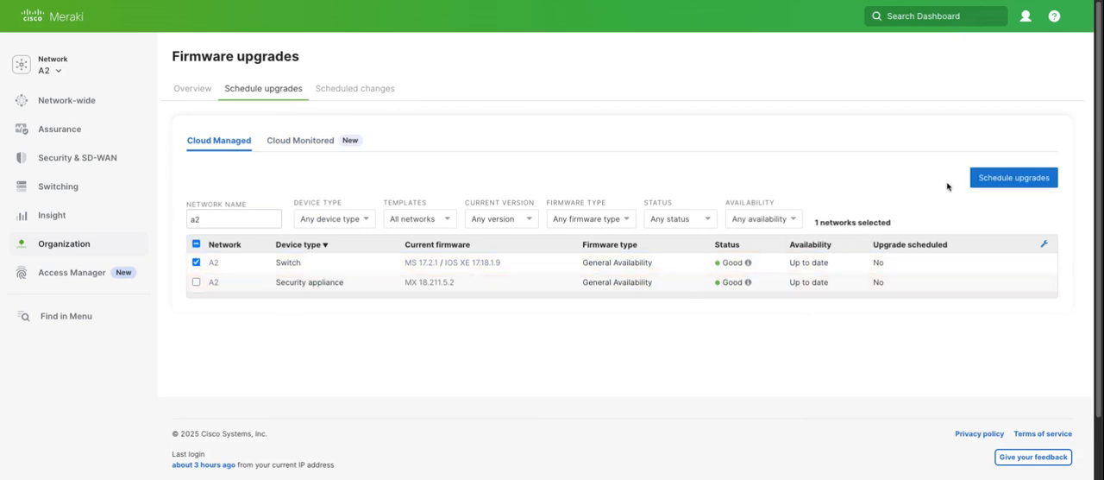
left_click(1015, 176)
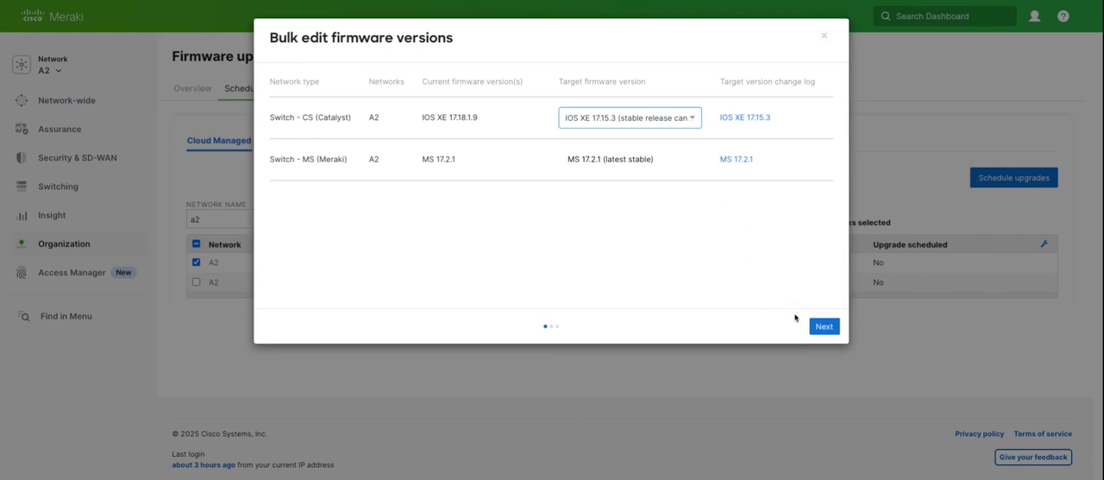
- Continue to the Schedule firmware change step showing the 'attempt ISSU when available' checkbox
left_click(823, 326)
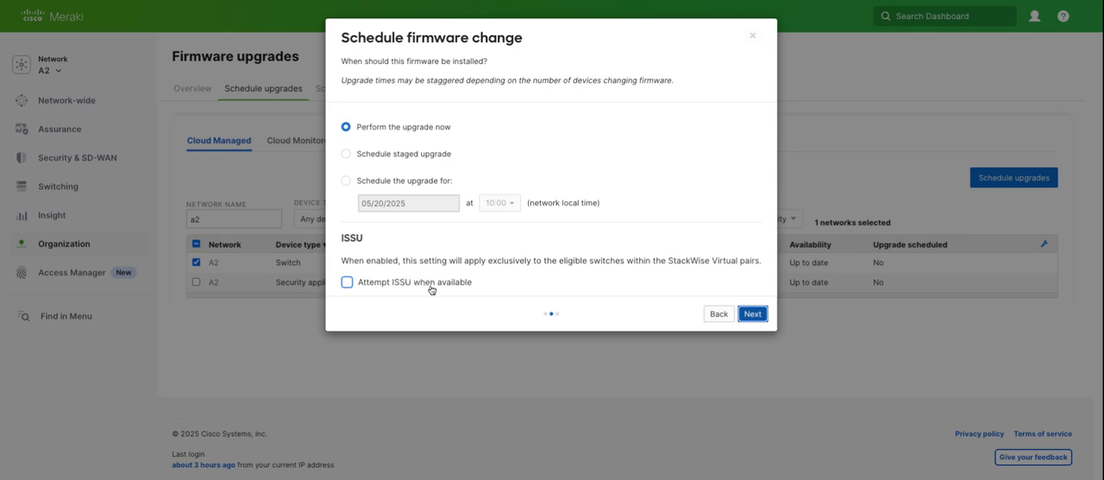
mouse_move(407, 285)
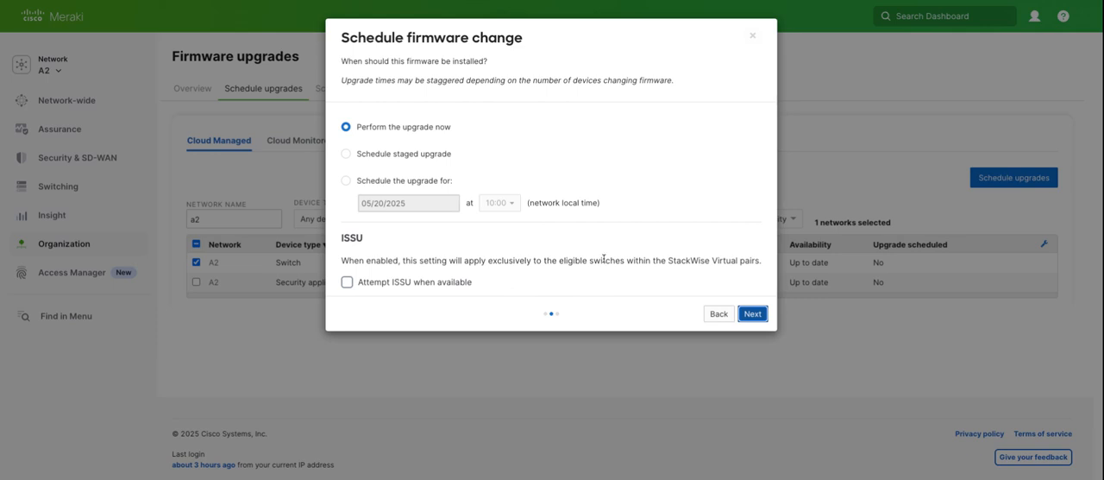
mouse_move(594, 258)
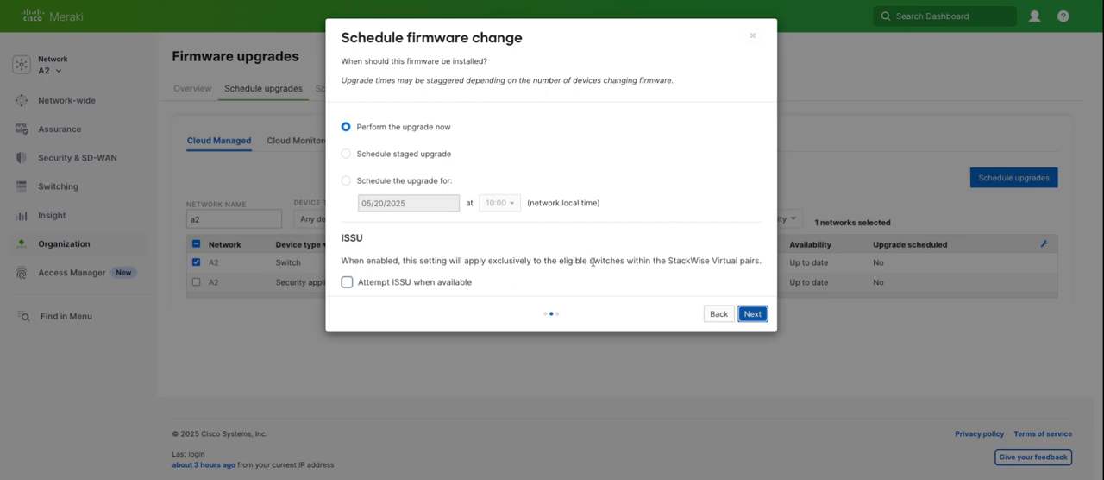
mouse_move(592, 263)
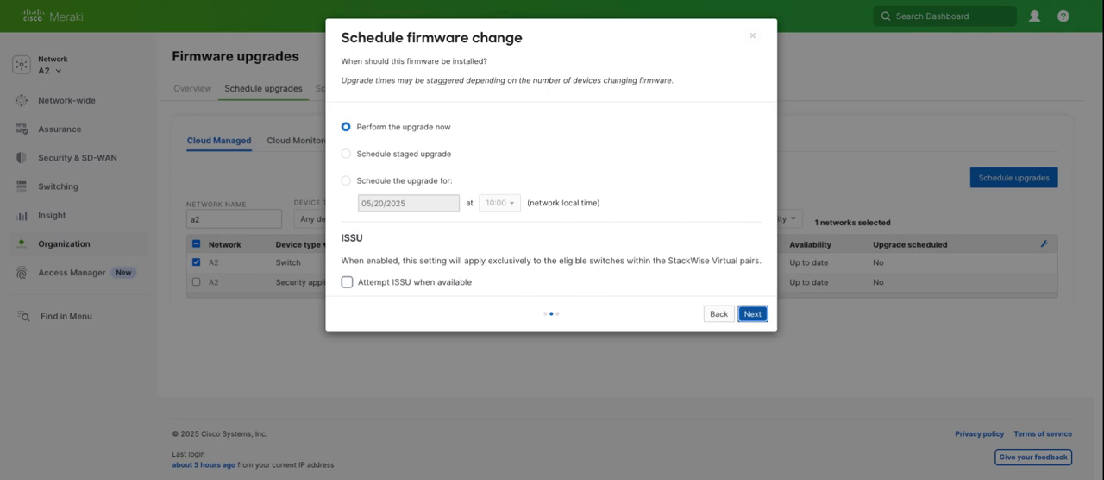
mouse_move(504, 67)
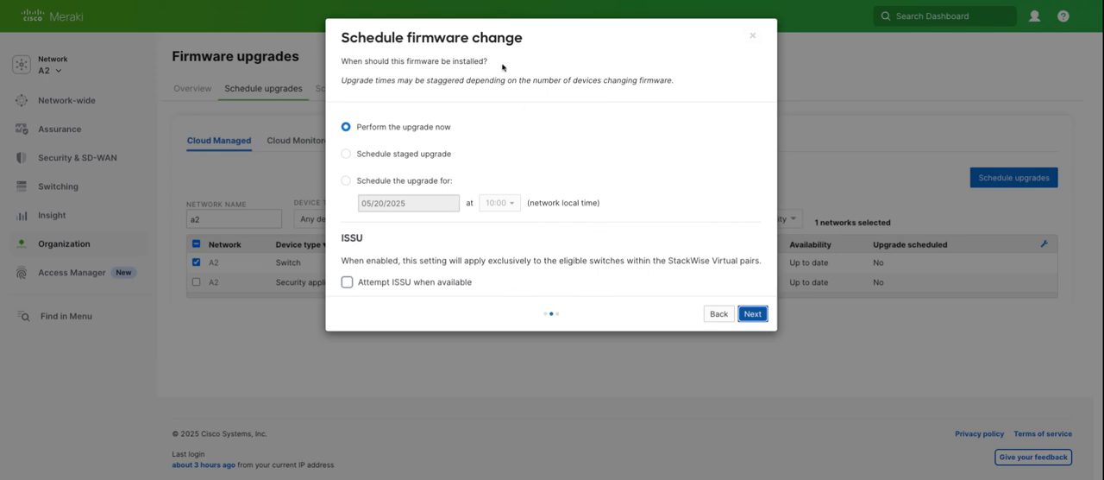